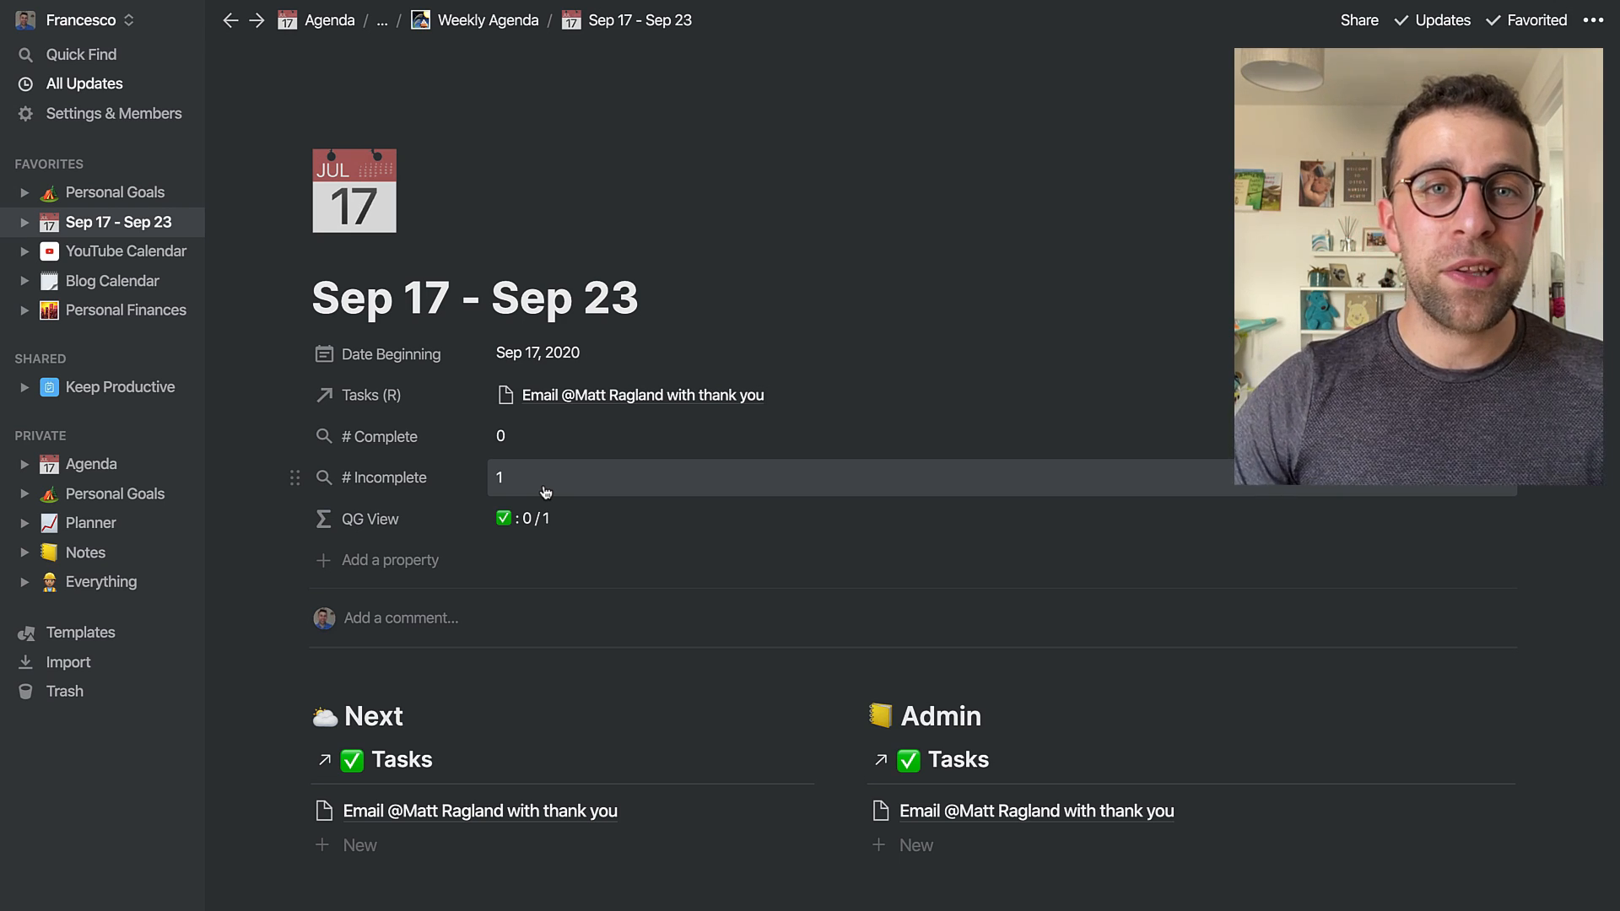
# Go from the TAGS database to the CONNECT dashboard and start filtering its People gallery
pyautogui.scroll(-3)
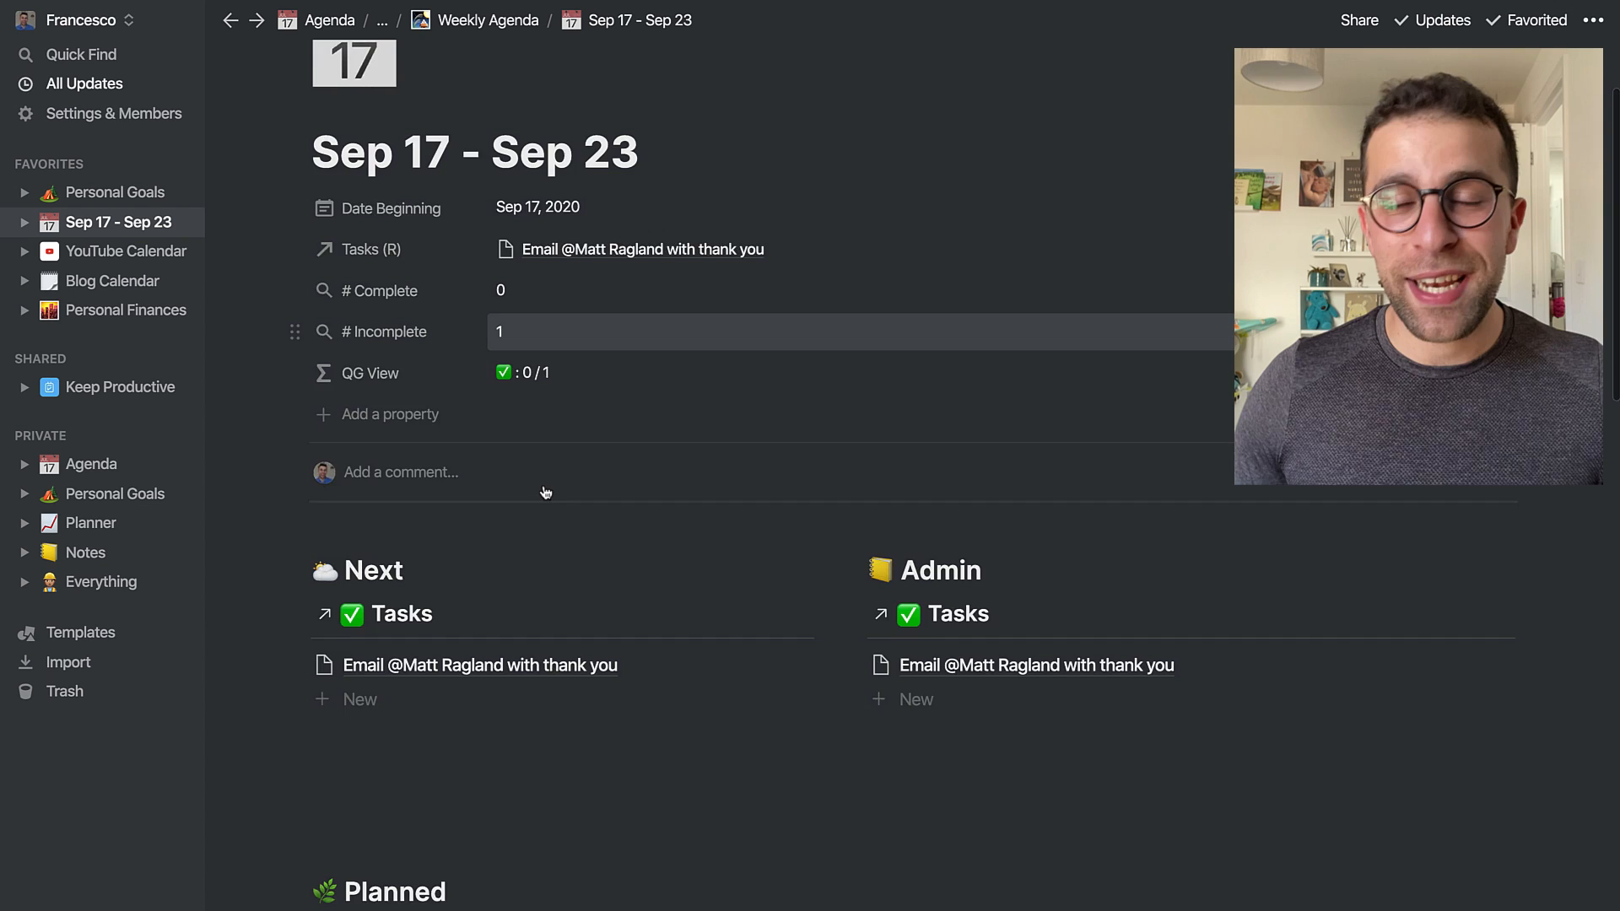
pyautogui.scroll(-3)
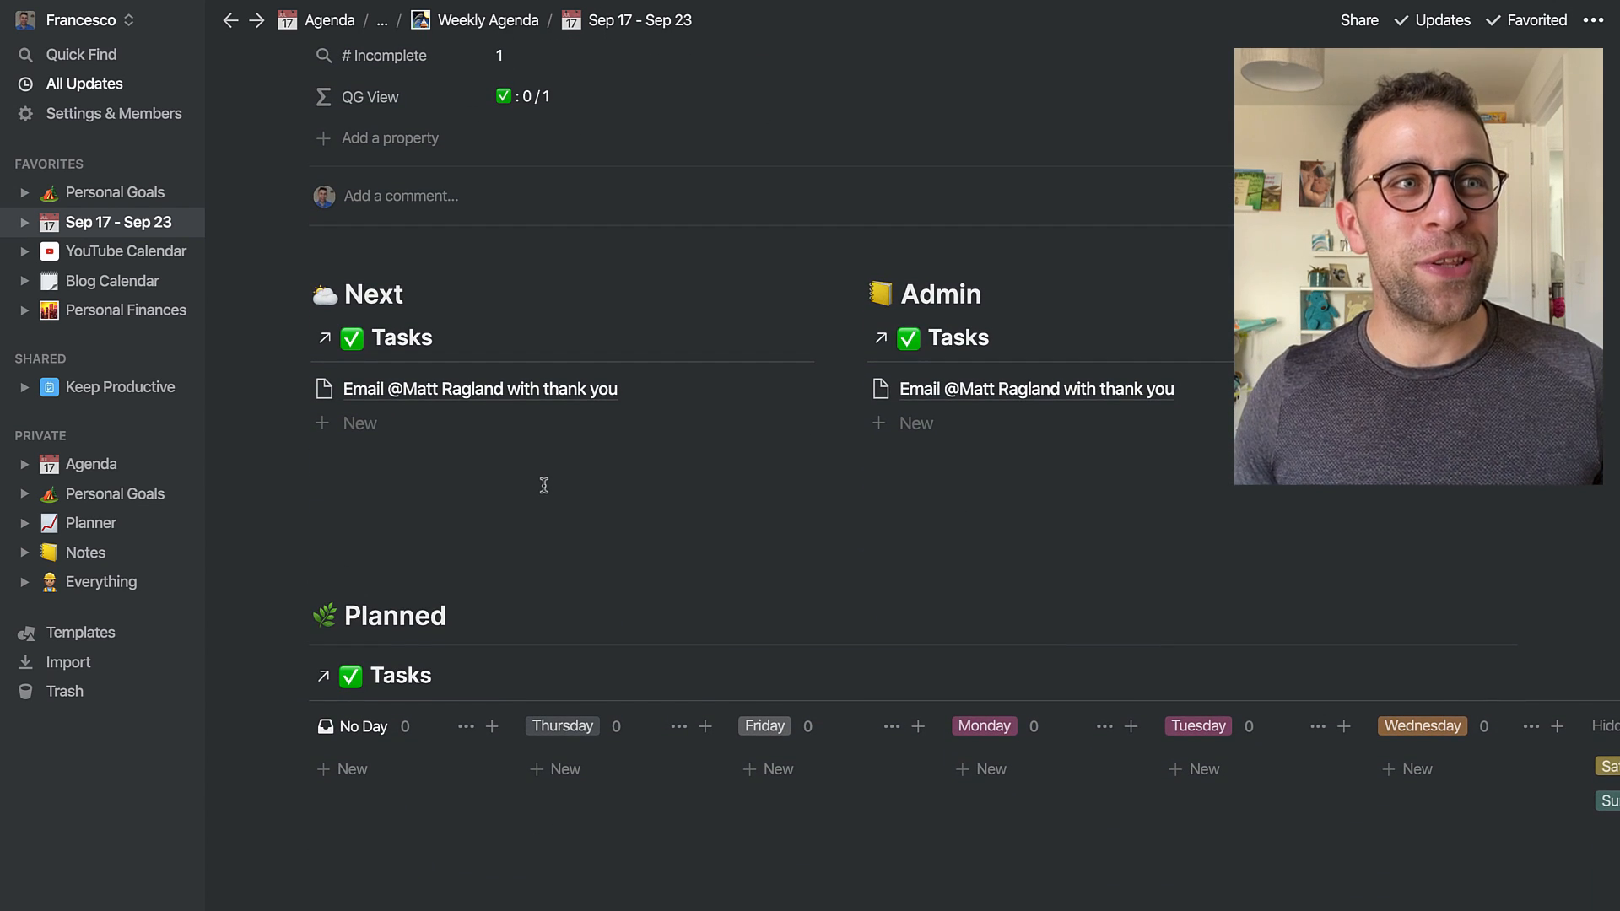
pyautogui.scroll(-3)
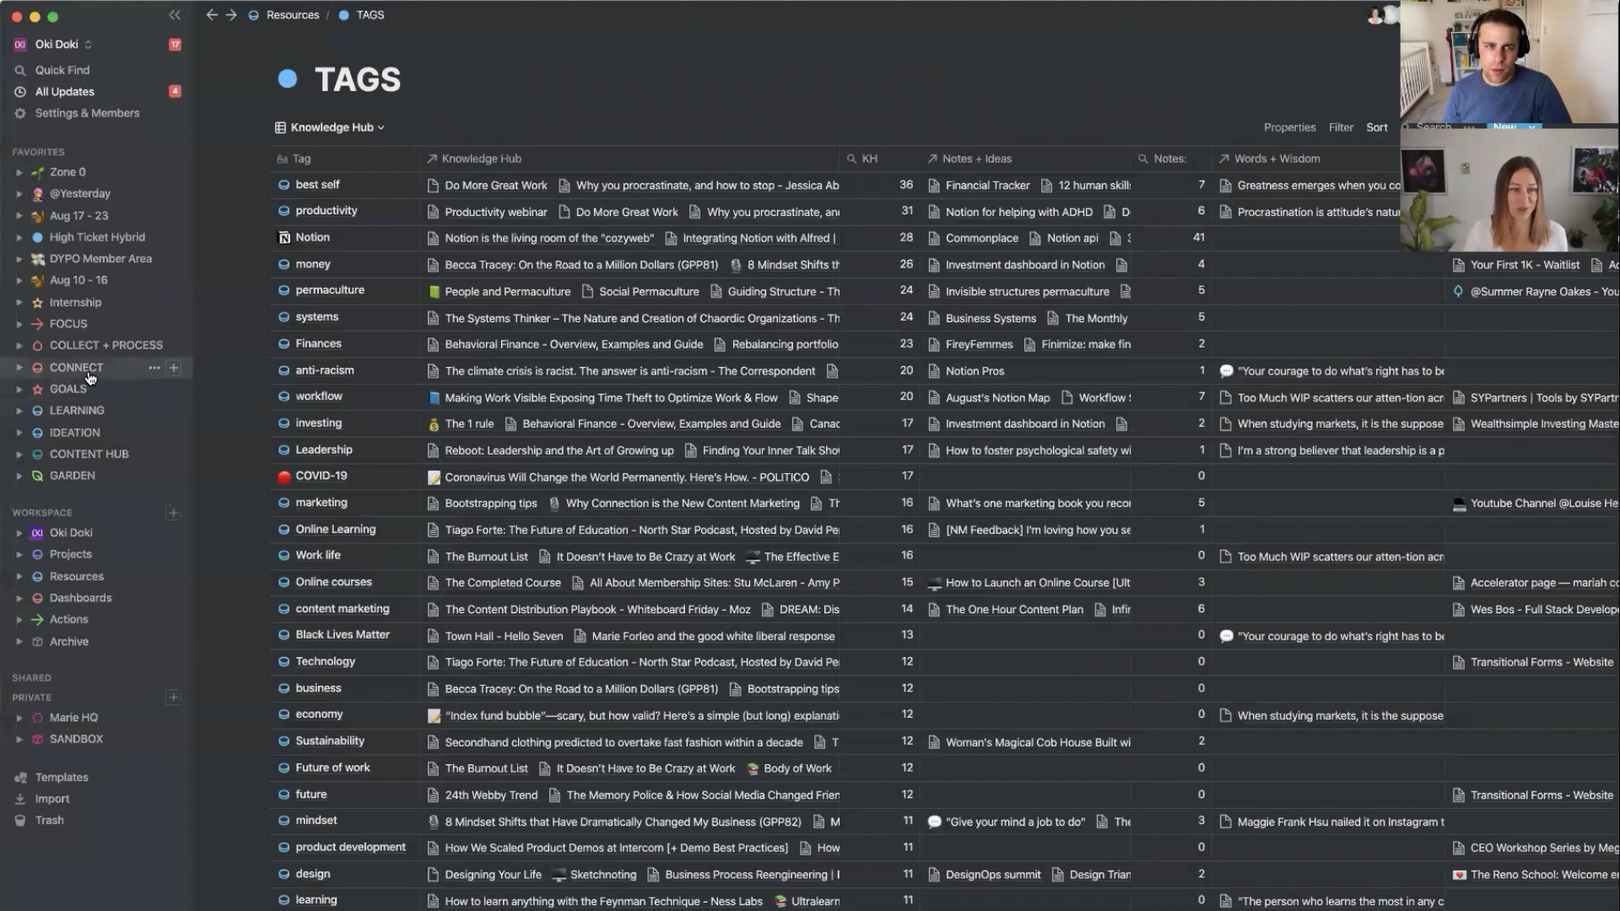
pyautogui.click(75, 367)
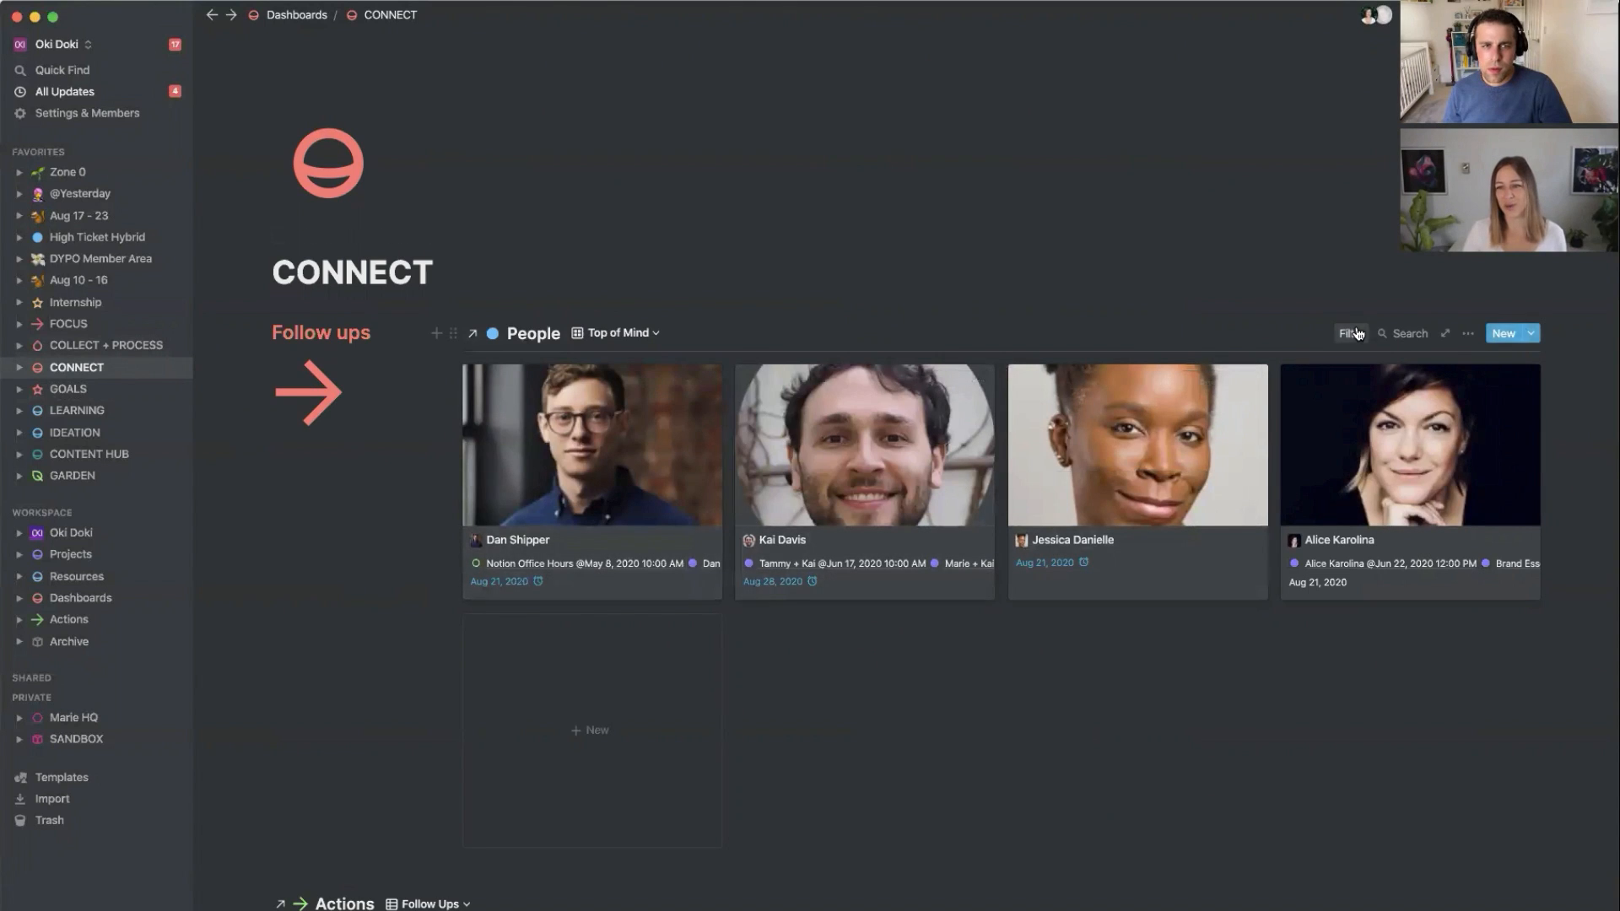
pyautogui.click(1350, 332)
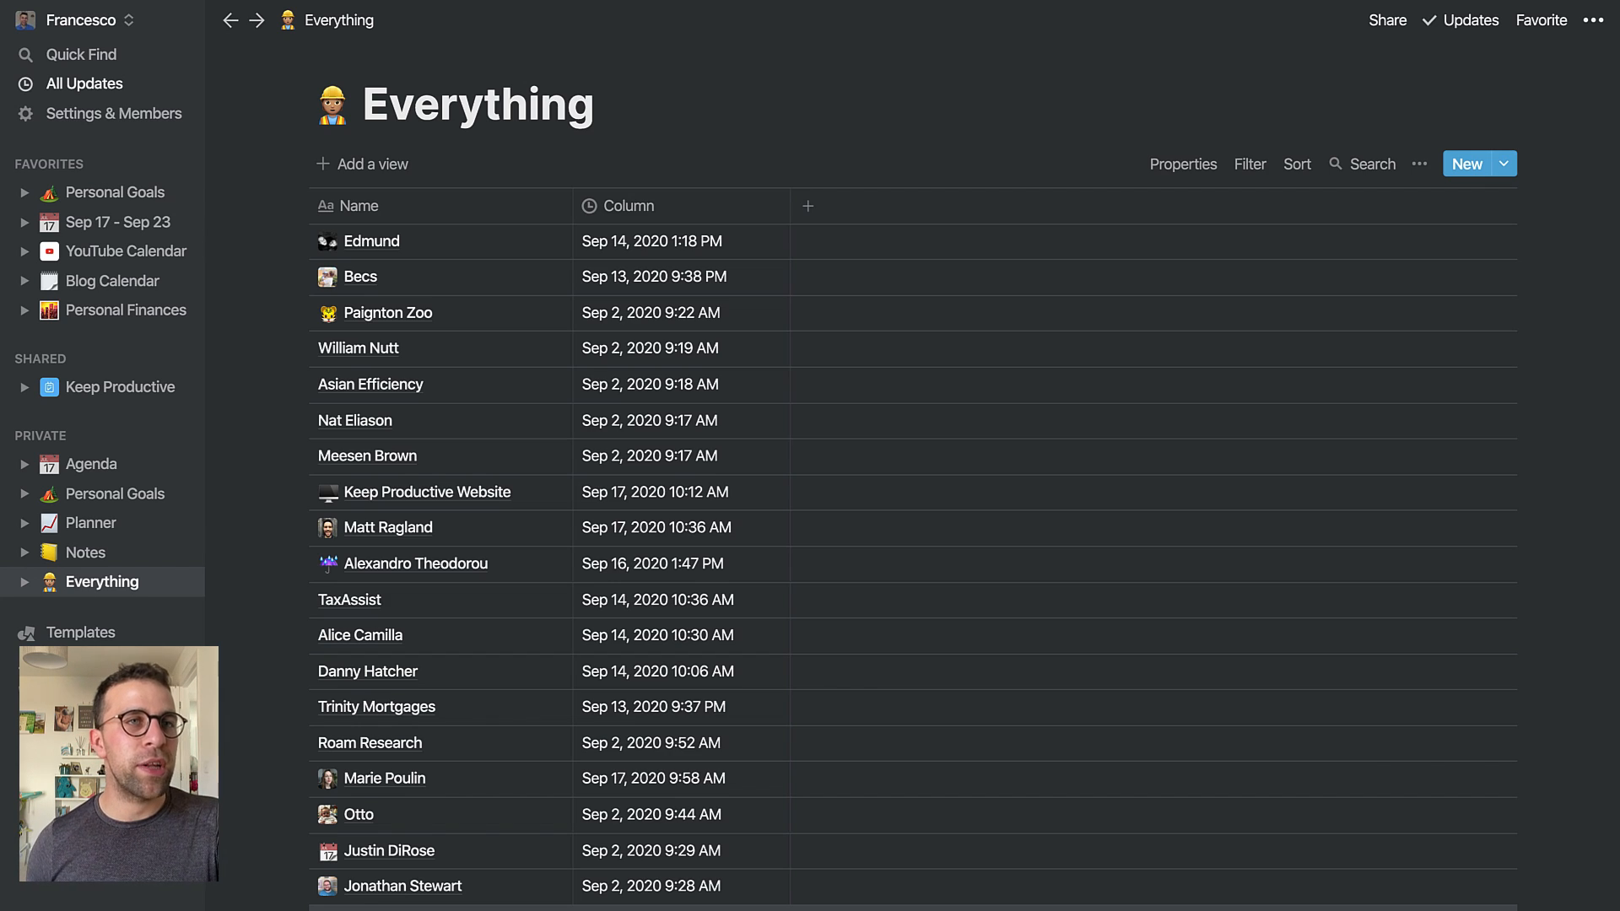
pyautogui.moveTo(577, 672)
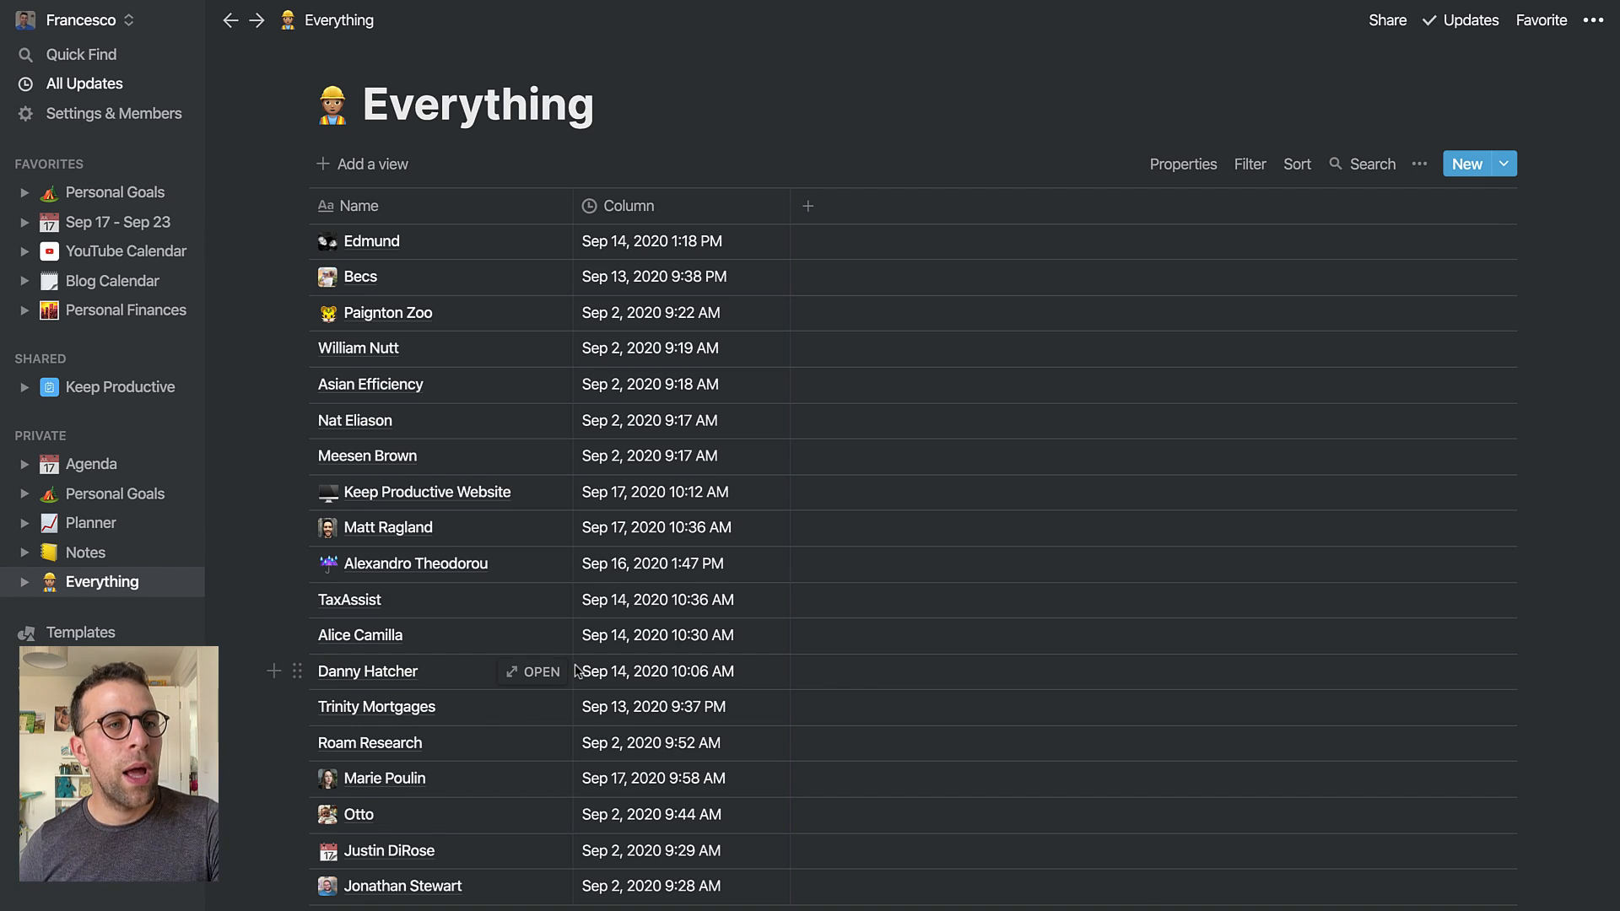
pyautogui.moveTo(559, 848)
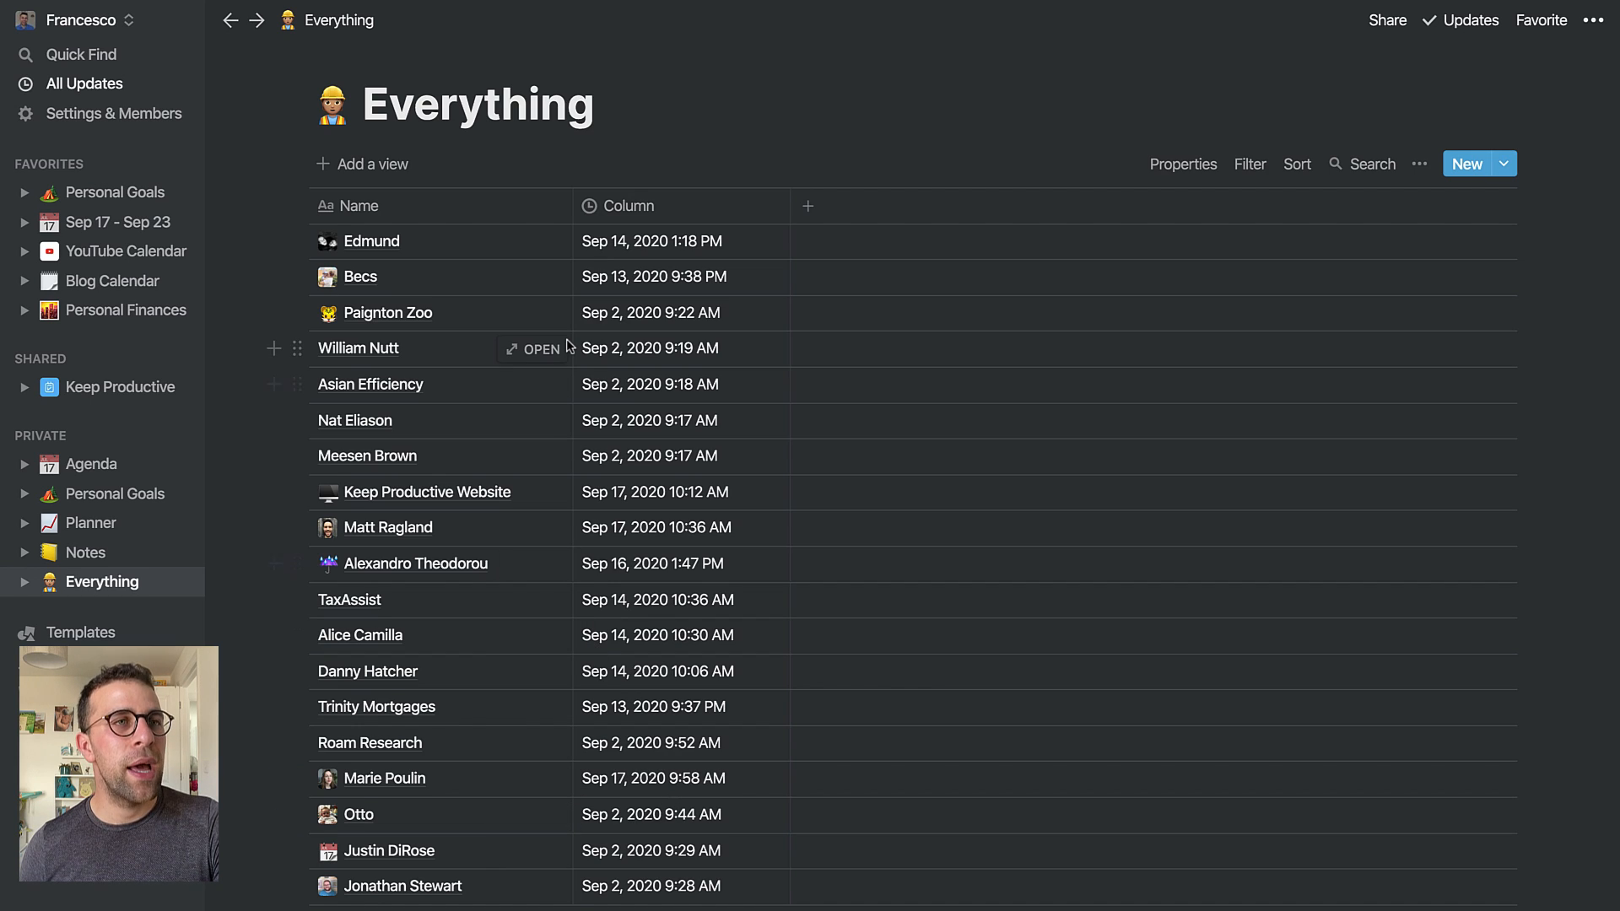
pyautogui.moveTo(527, 304)
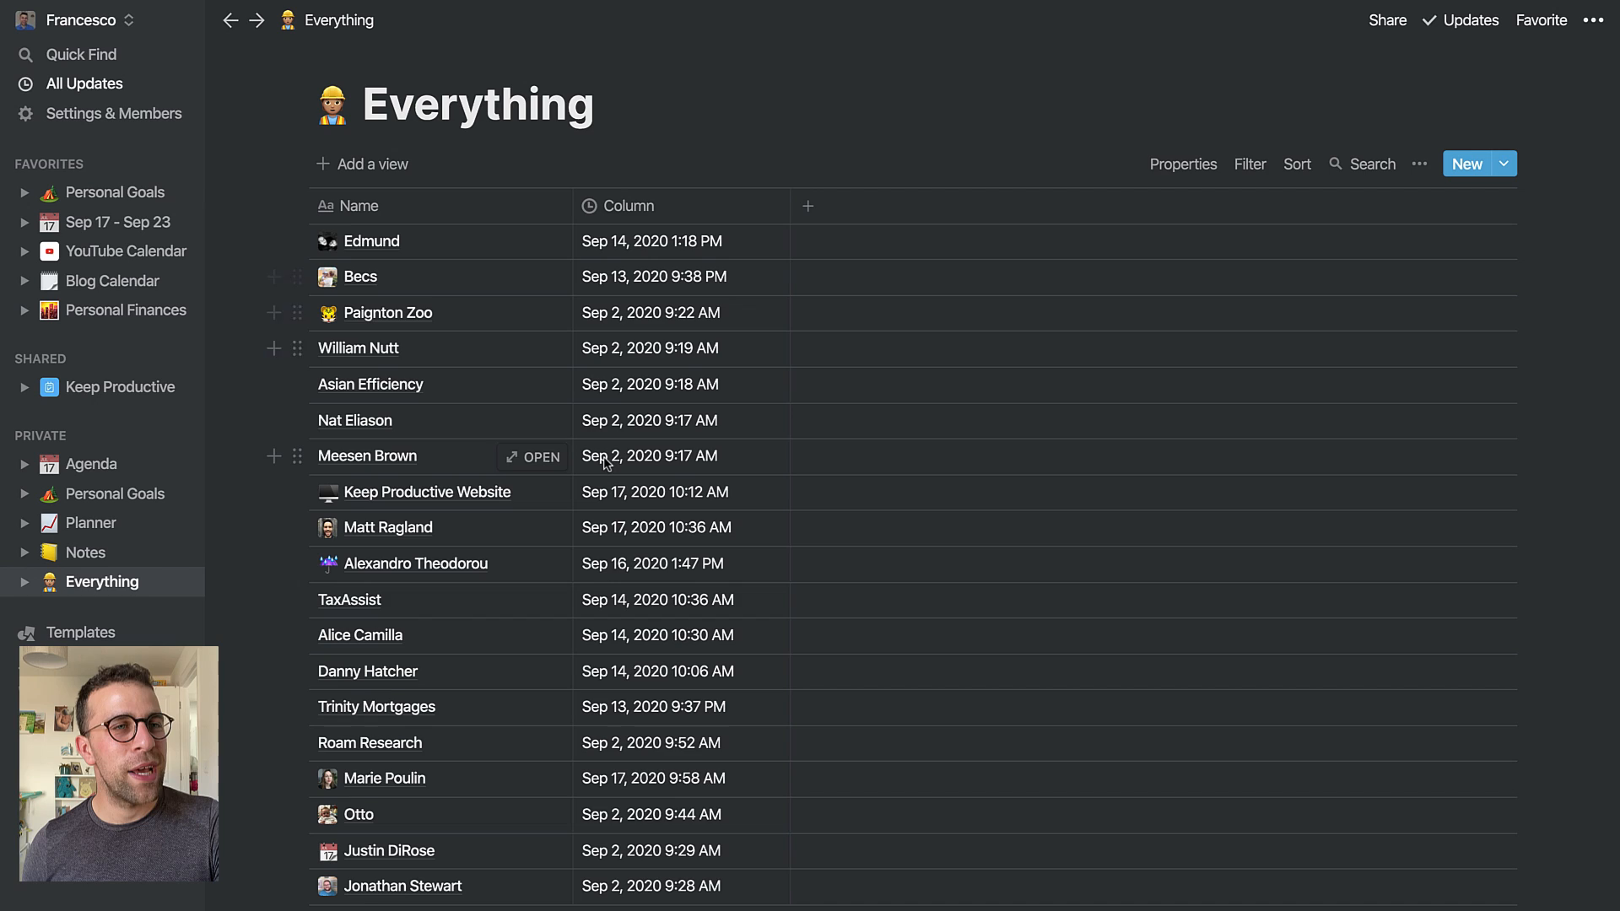
pyautogui.moveTo(533, 784)
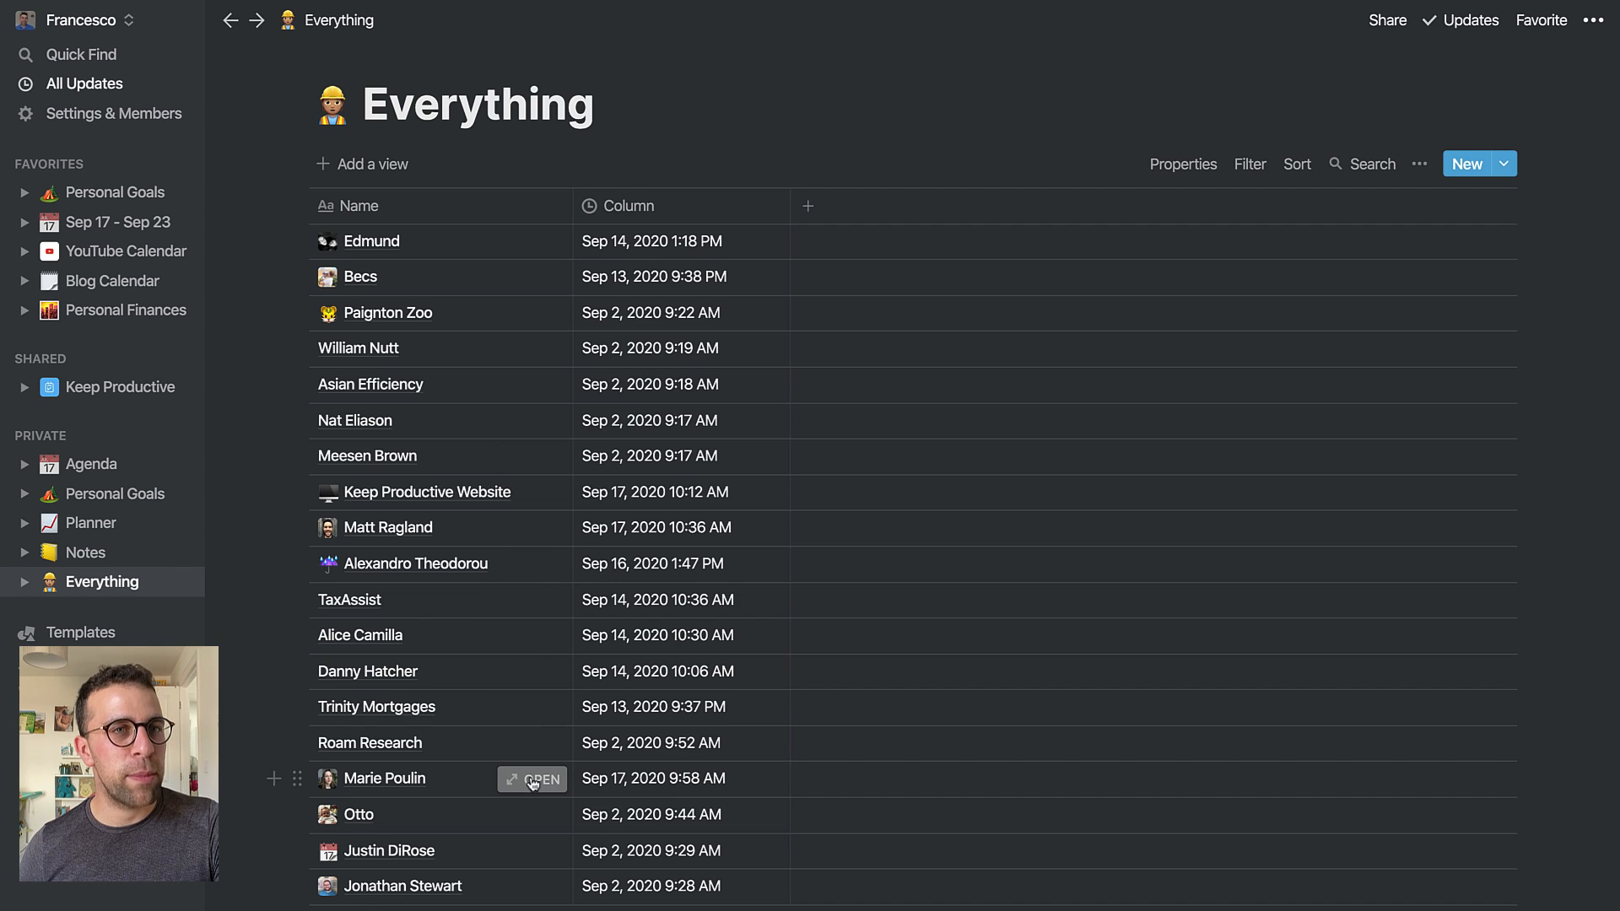
# Open the Marie Poulin row as a page showing its date and two linked pages
pyautogui.click(533, 779)
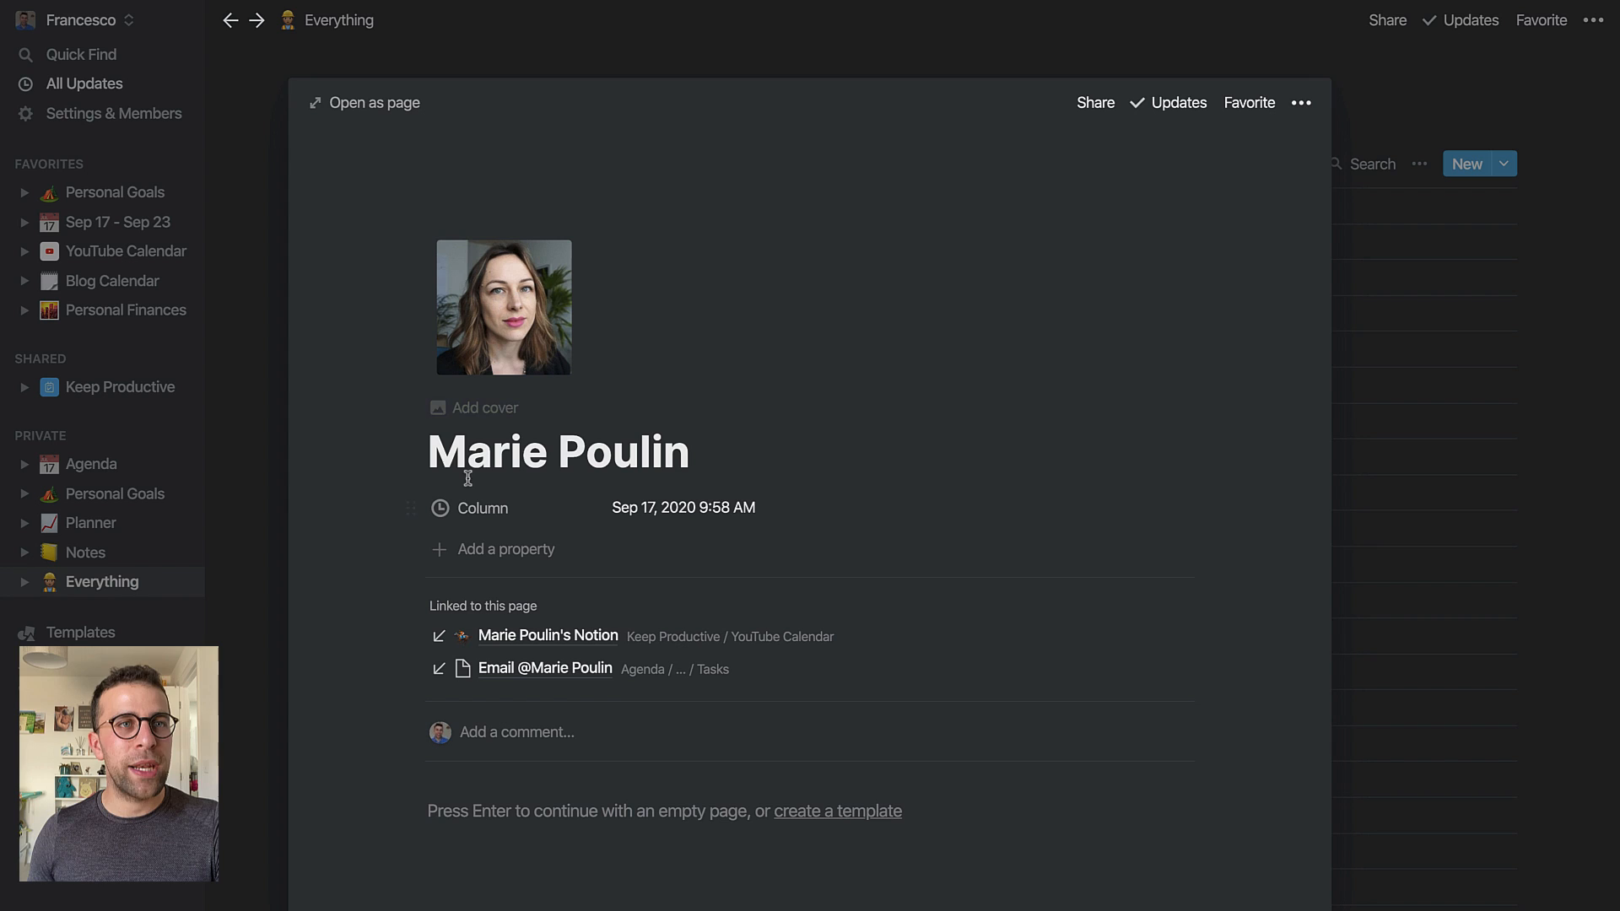
pyautogui.moveTo(574, 668)
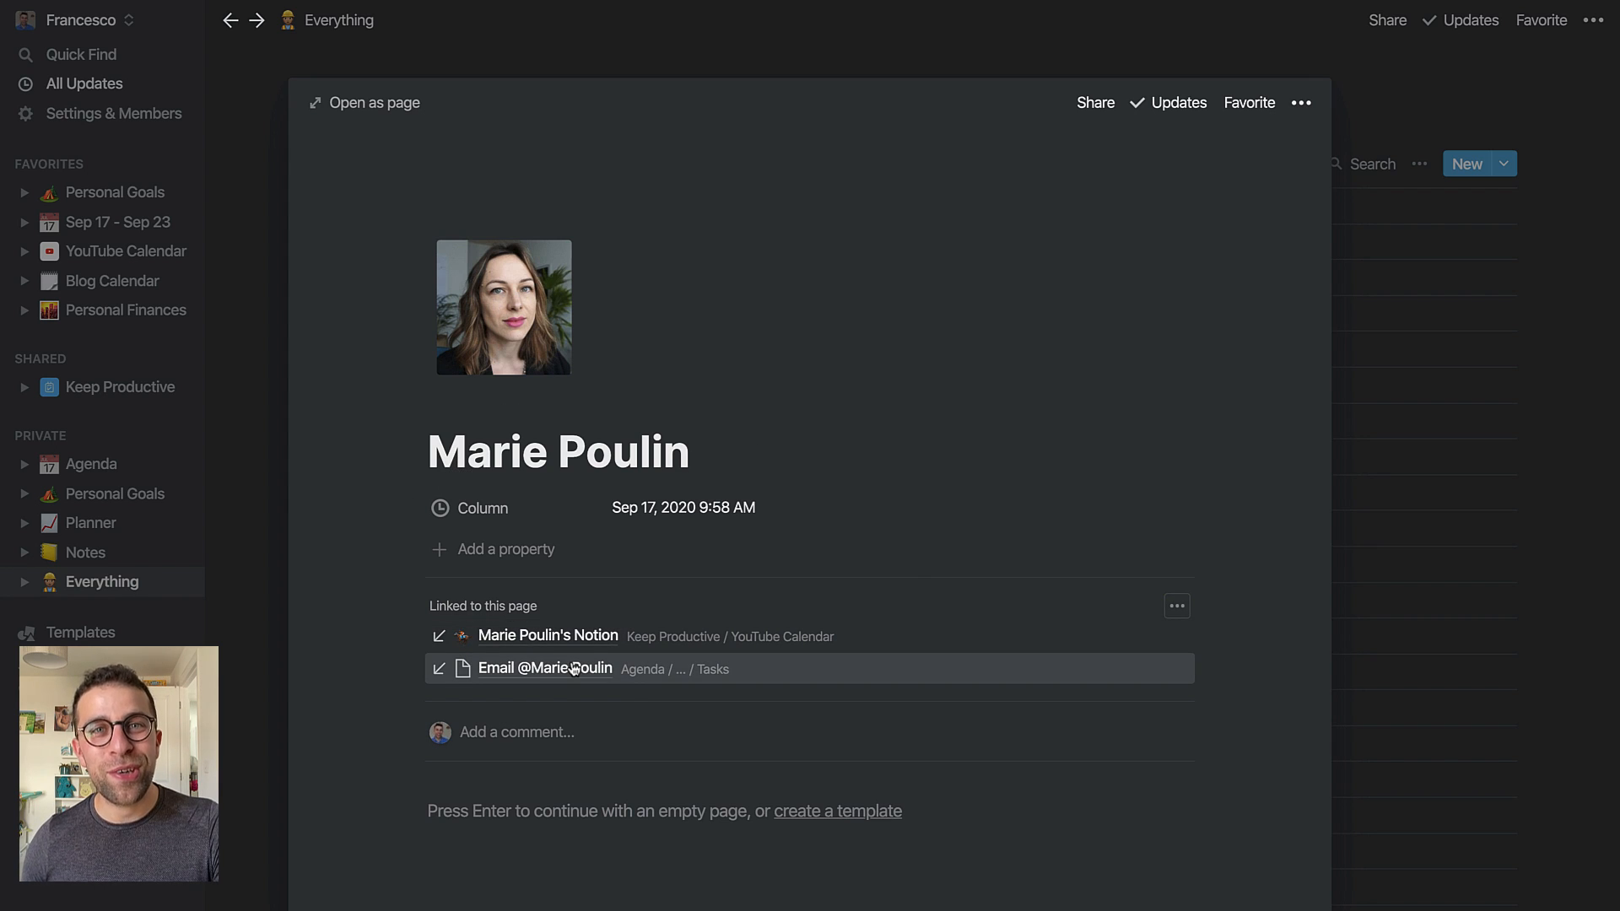
pyautogui.moveTo(569, 649)
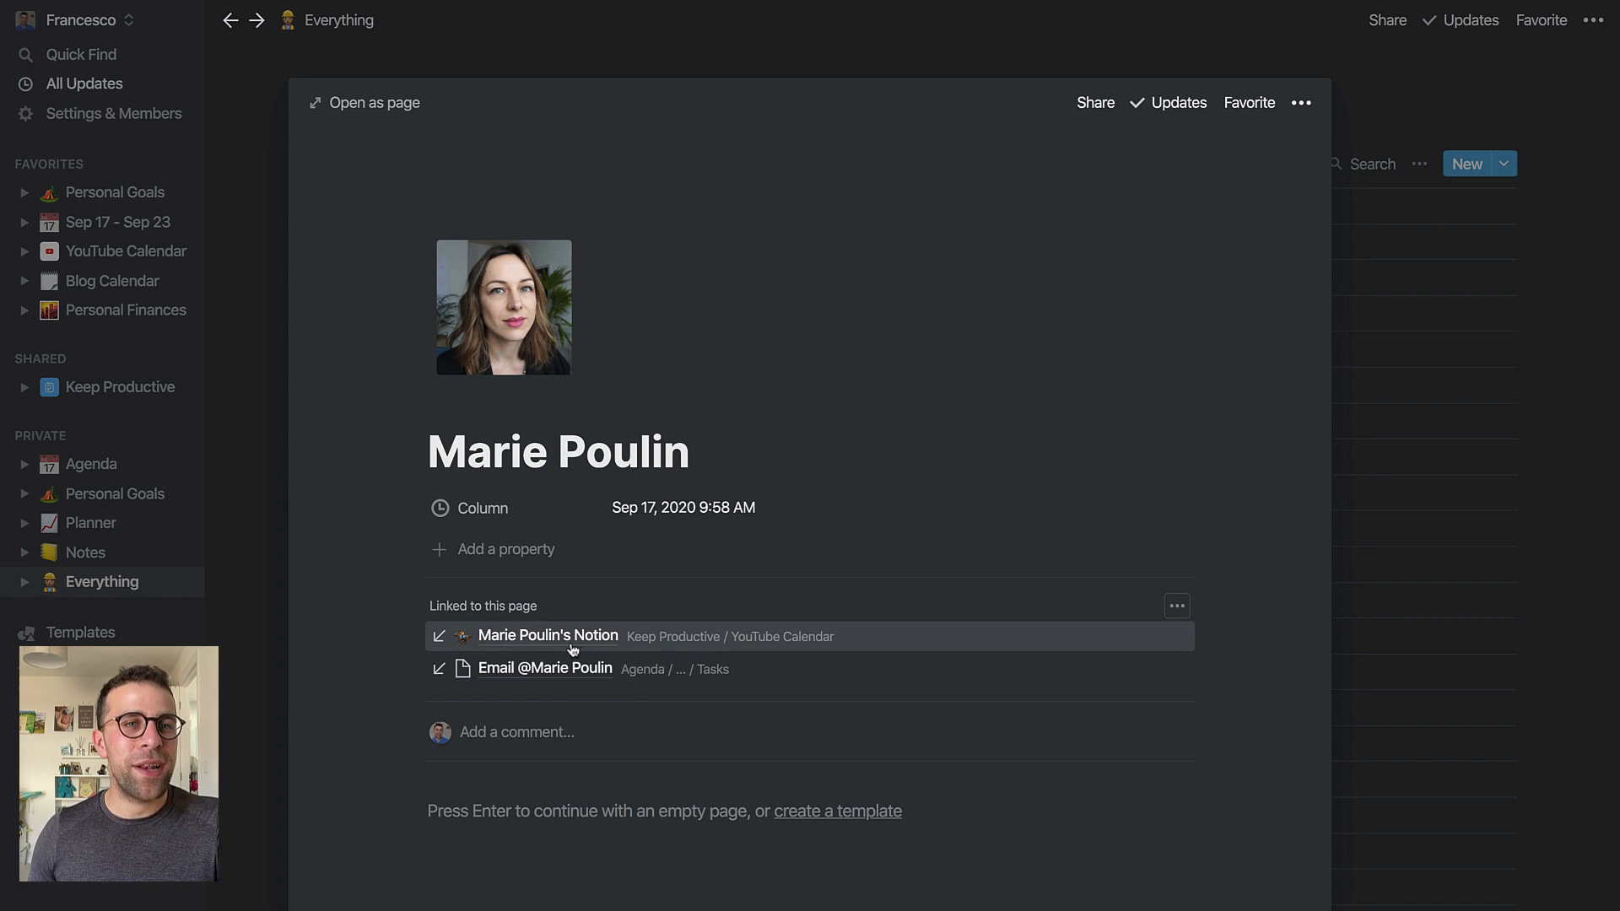
pyautogui.click(547, 634)
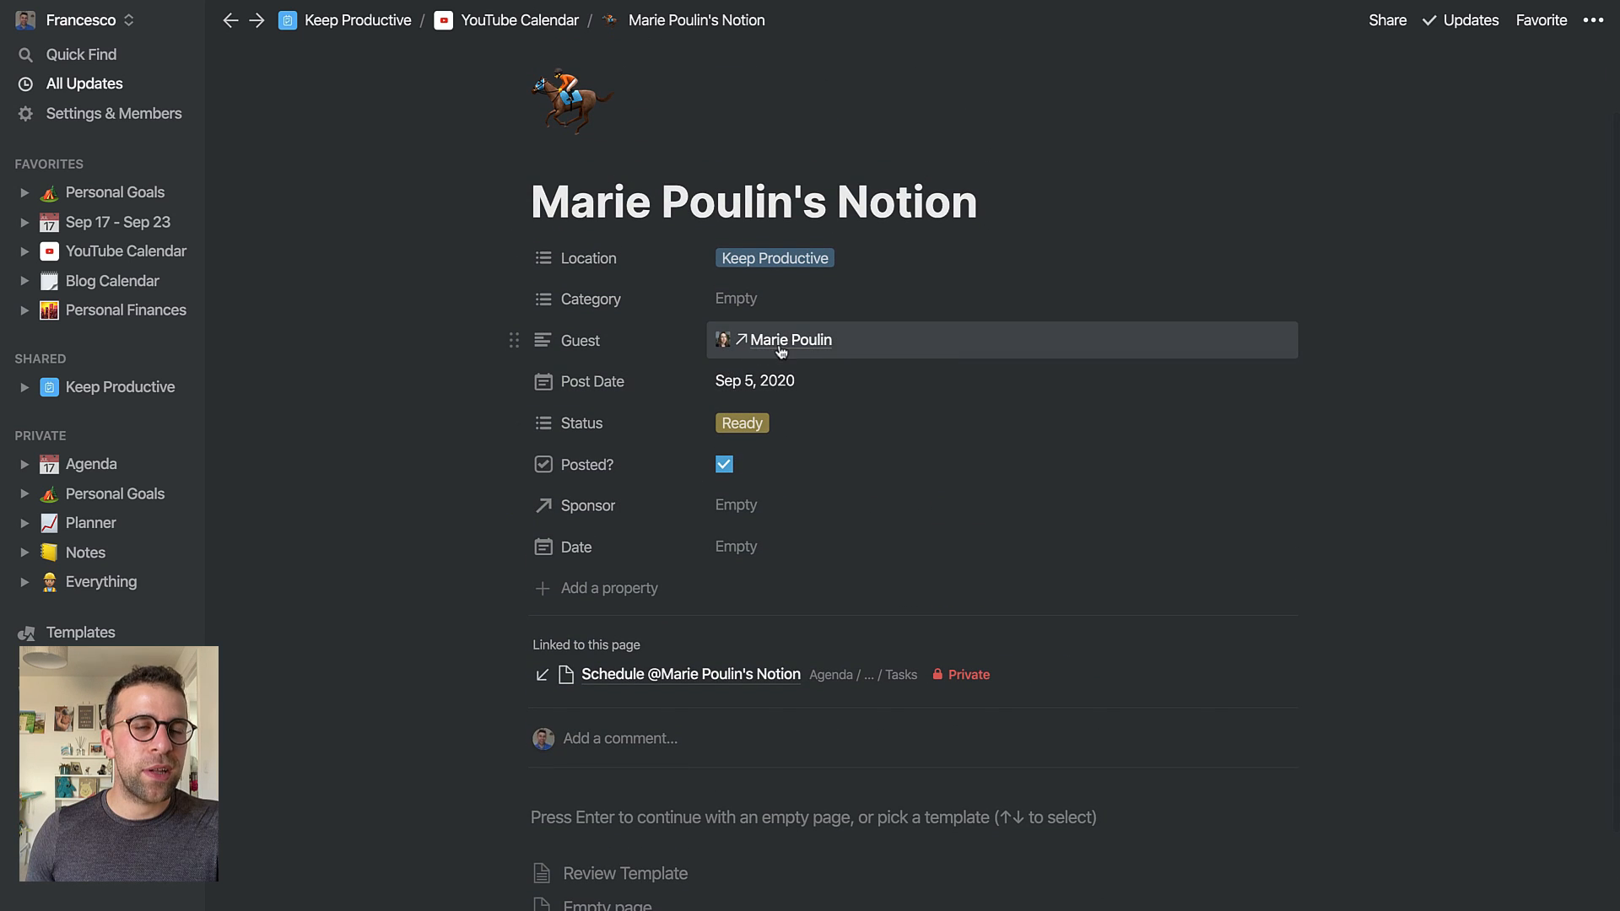
pyautogui.moveTo(844, 361)
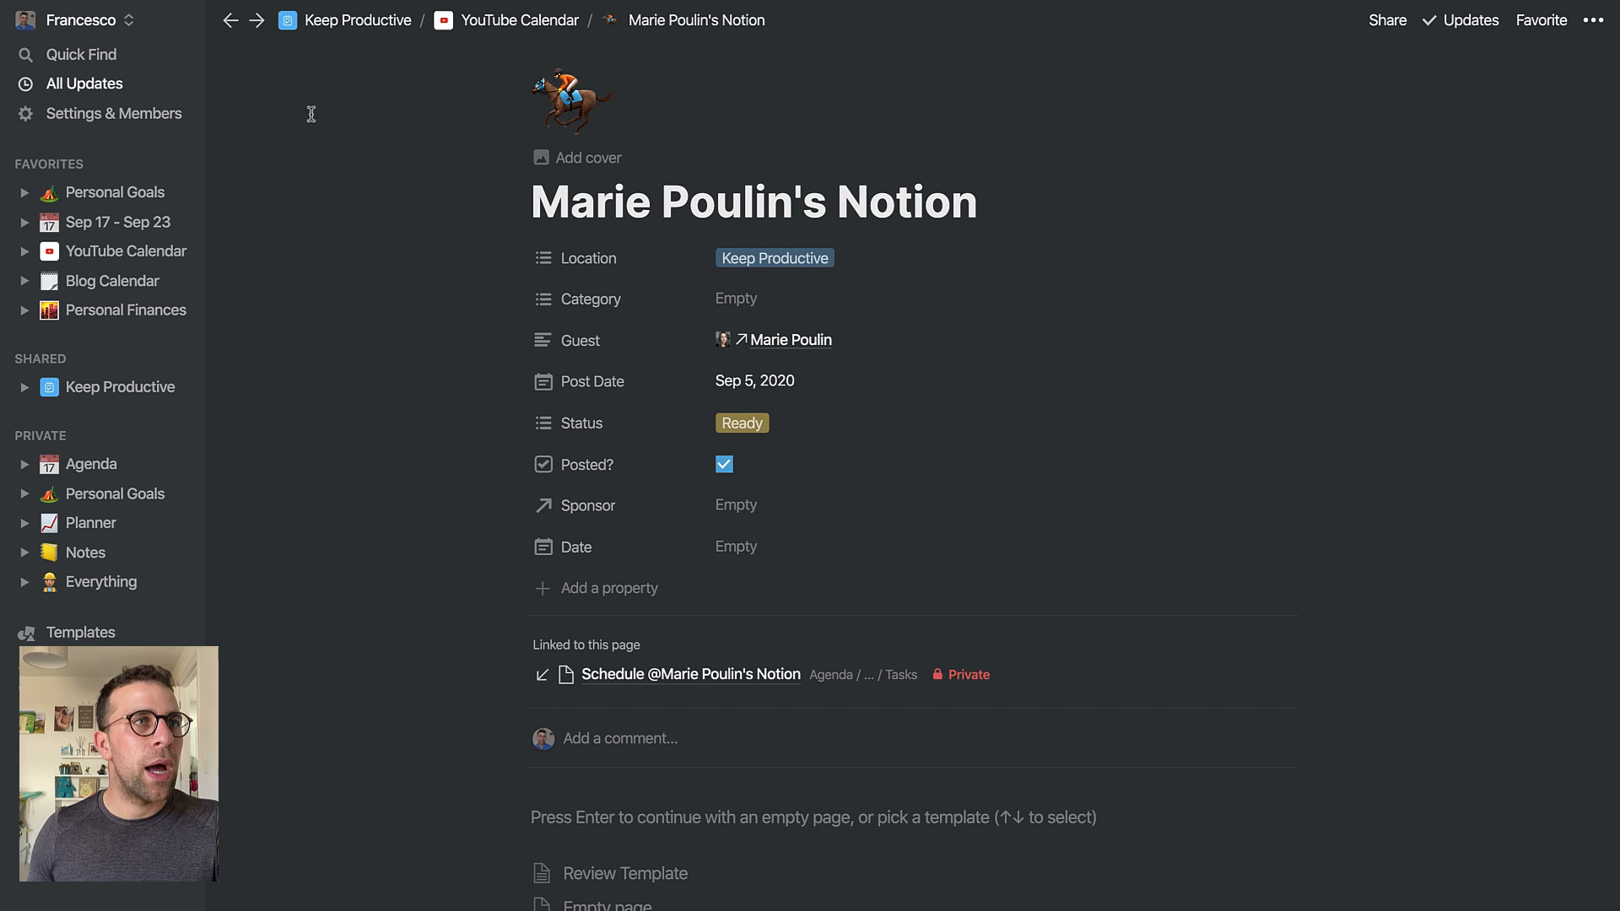
pyautogui.click(790, 339)
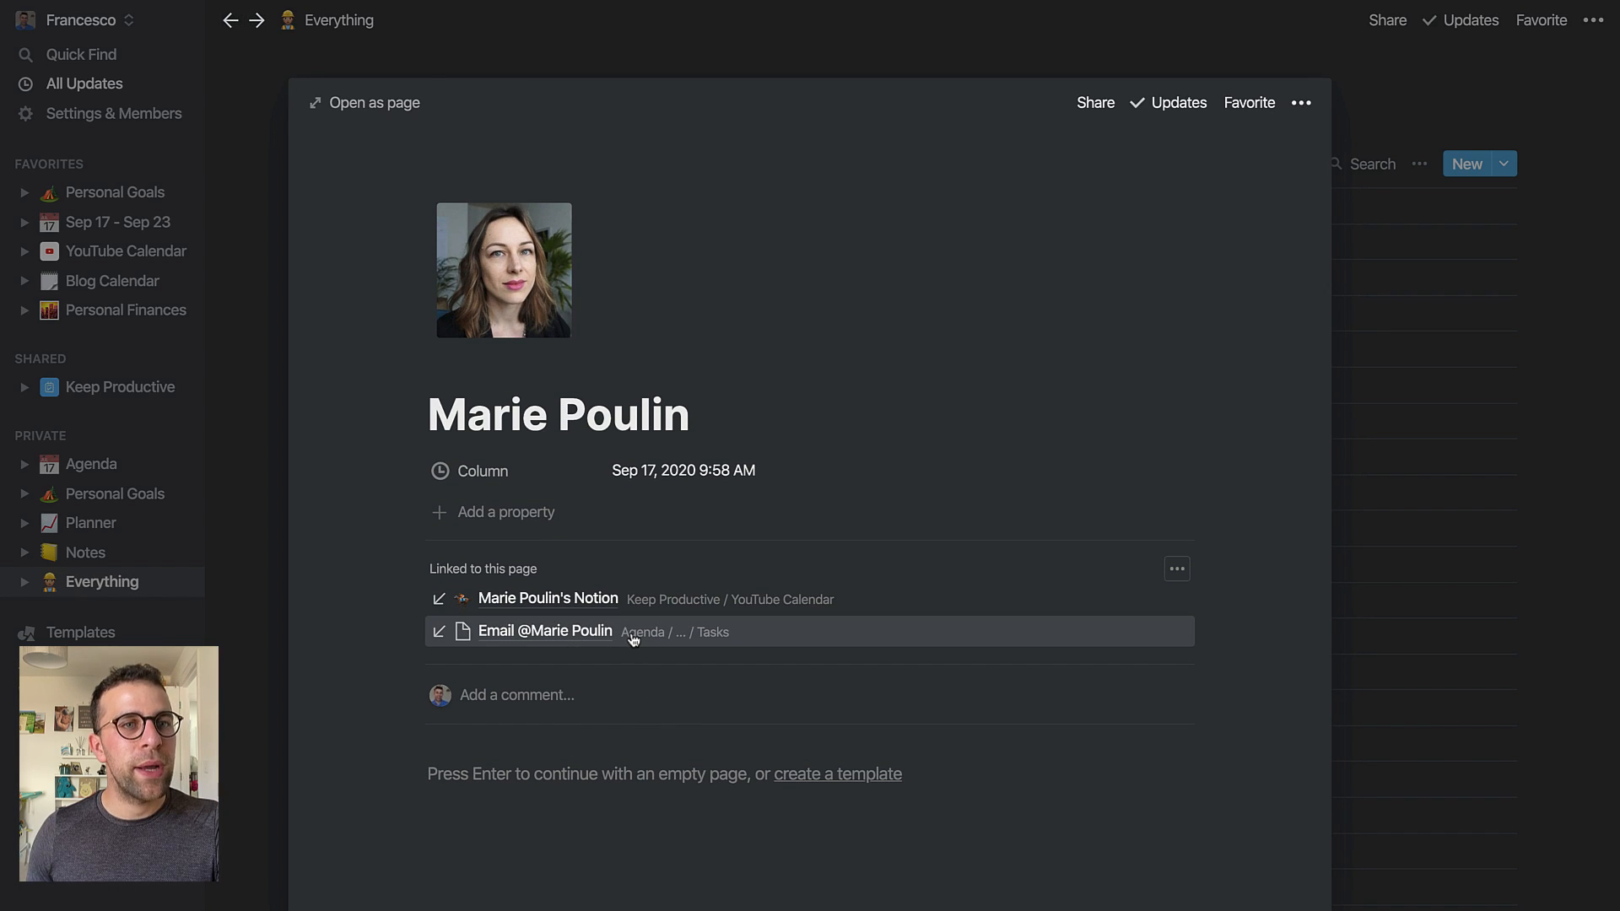
pyautogui.click(543, 631)
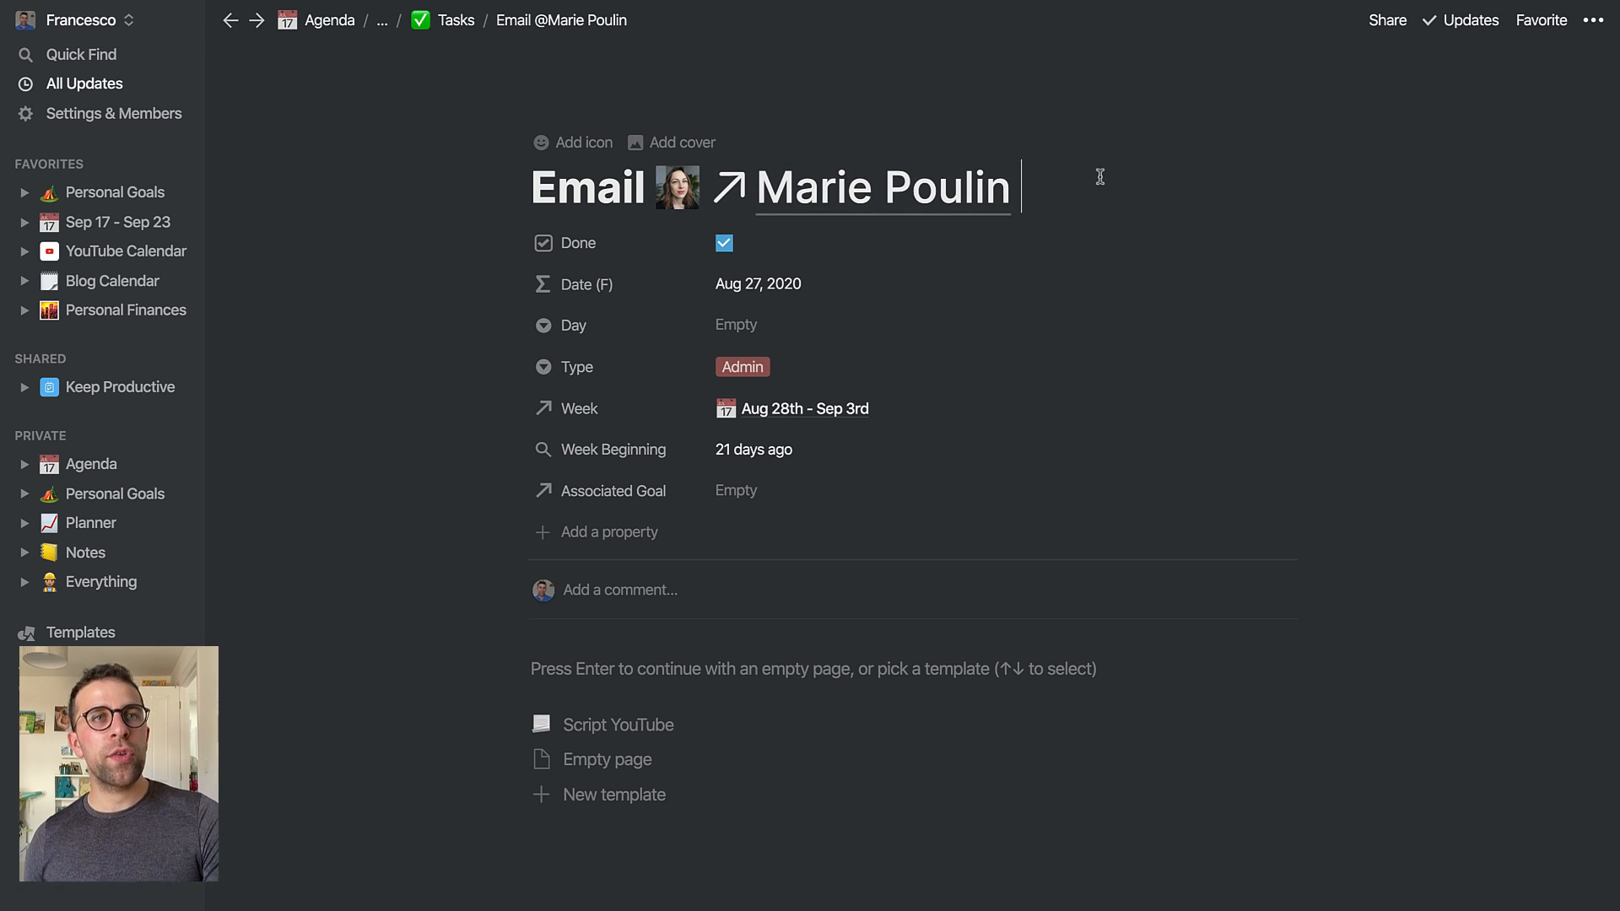
pyautogui.moveTo(377, 54)
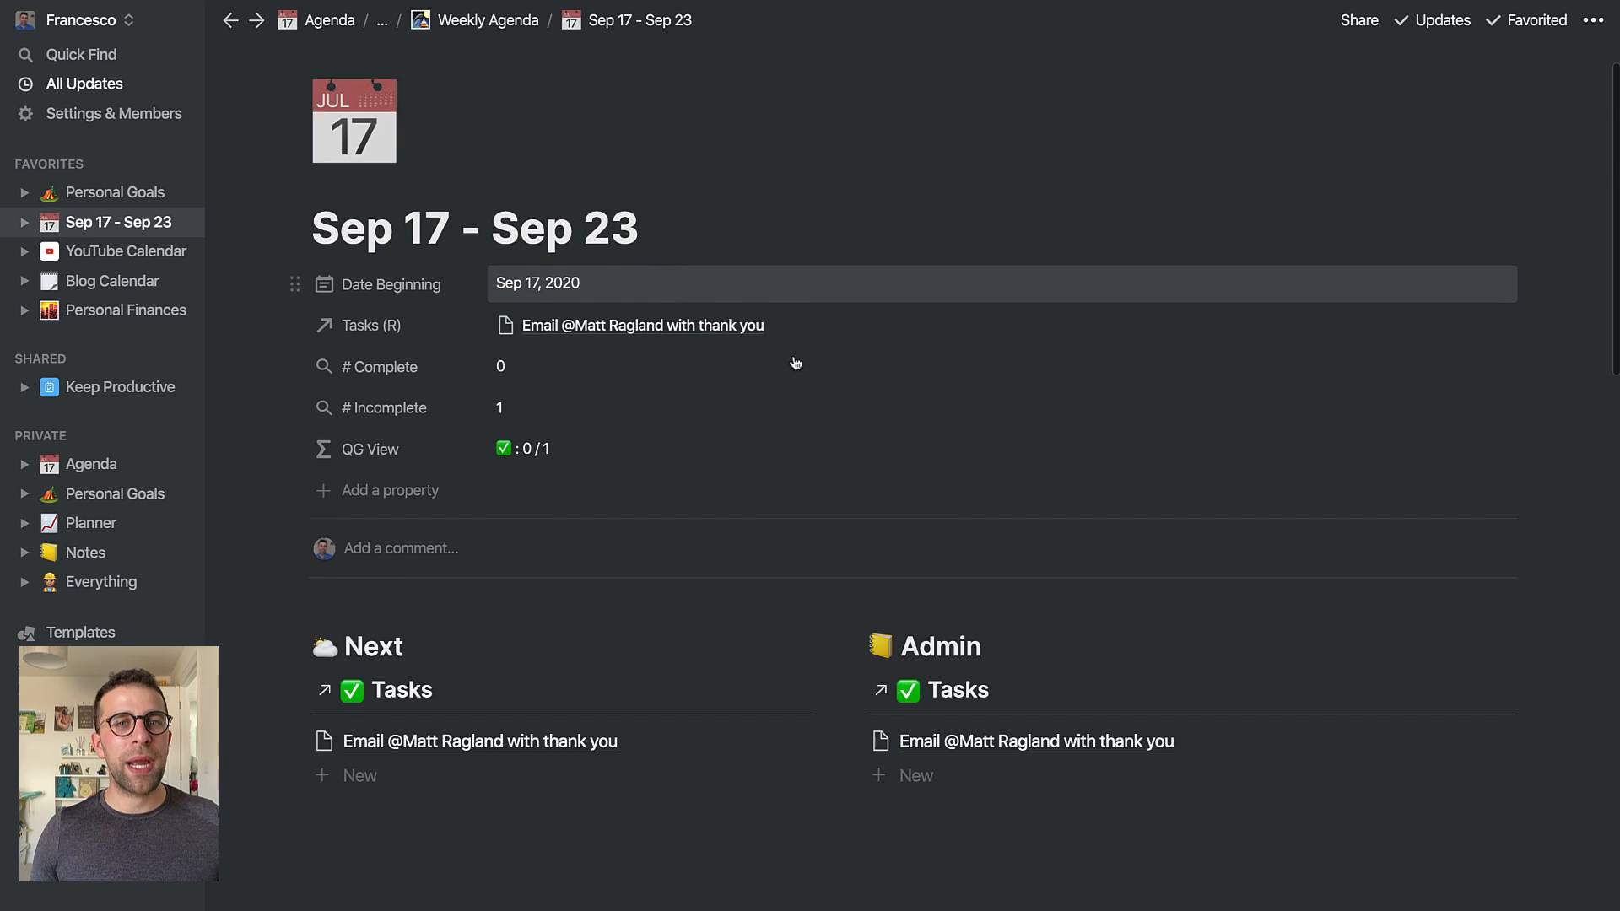
# Create a Matt Ragland page from the email task title and place it in the Everything database
pyautogui.scroll(-3)
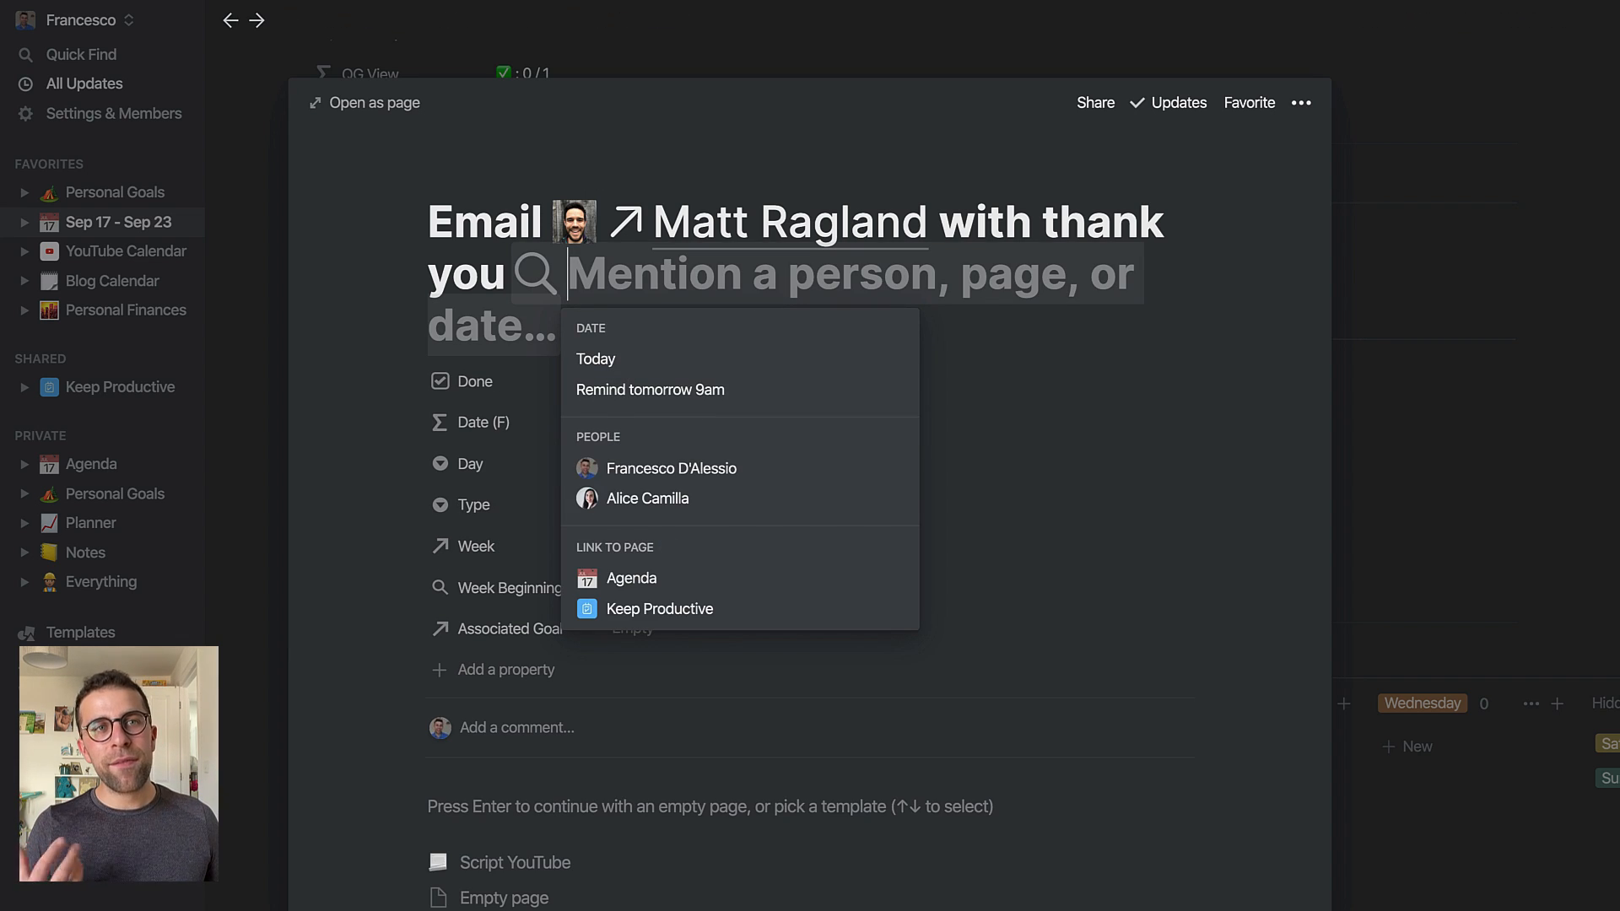
pyautogui.write('Matt')
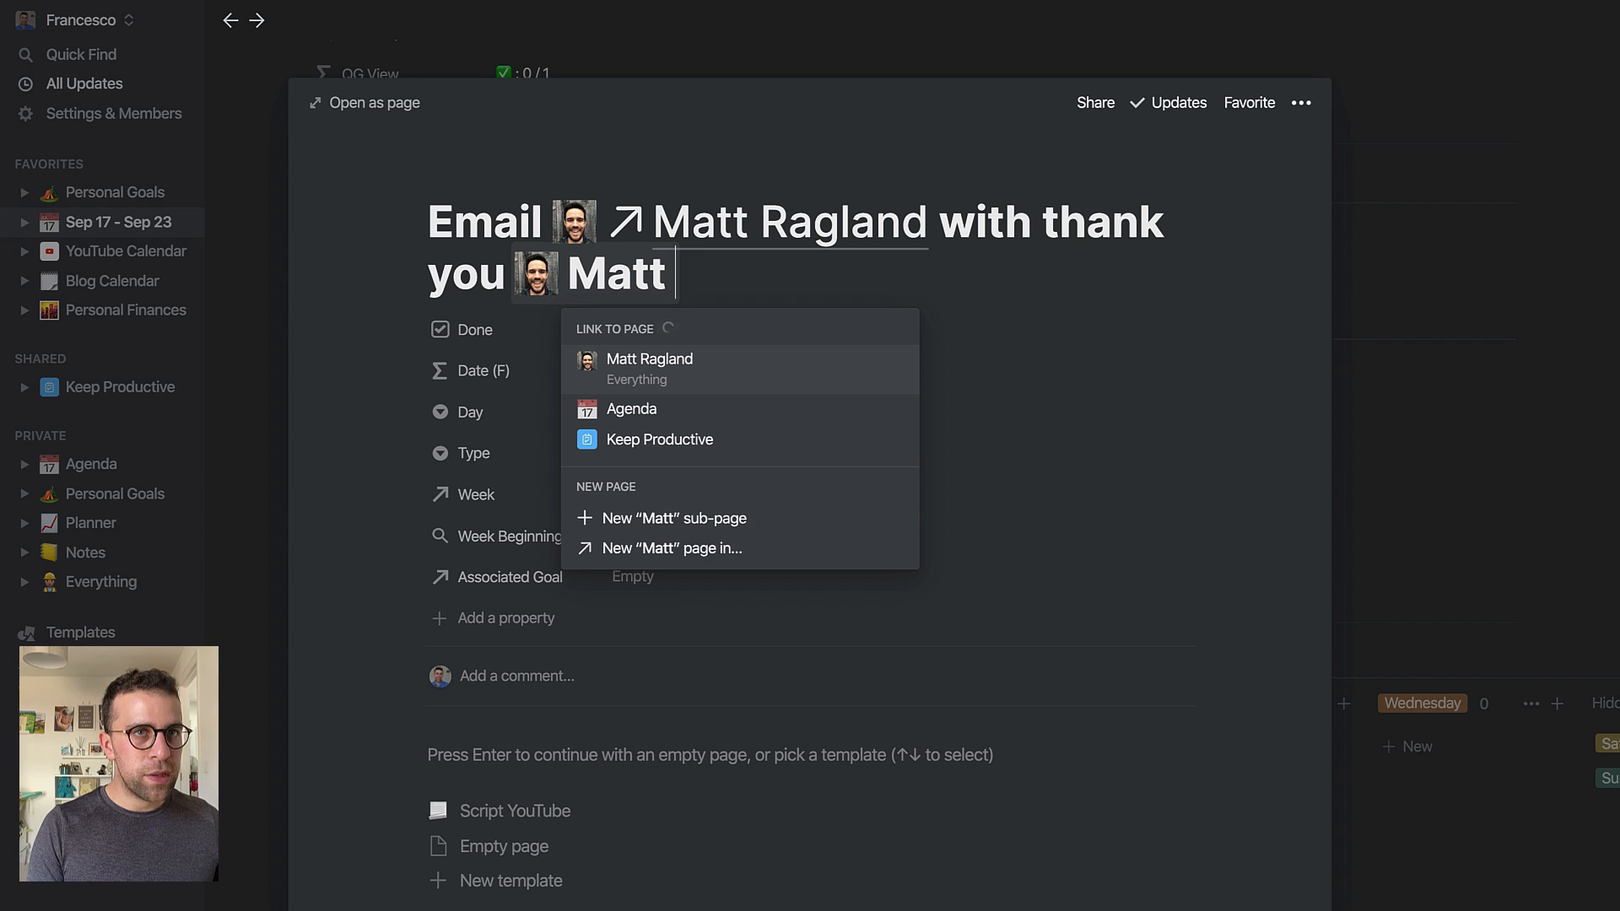
pyautogui.write('Ragland')
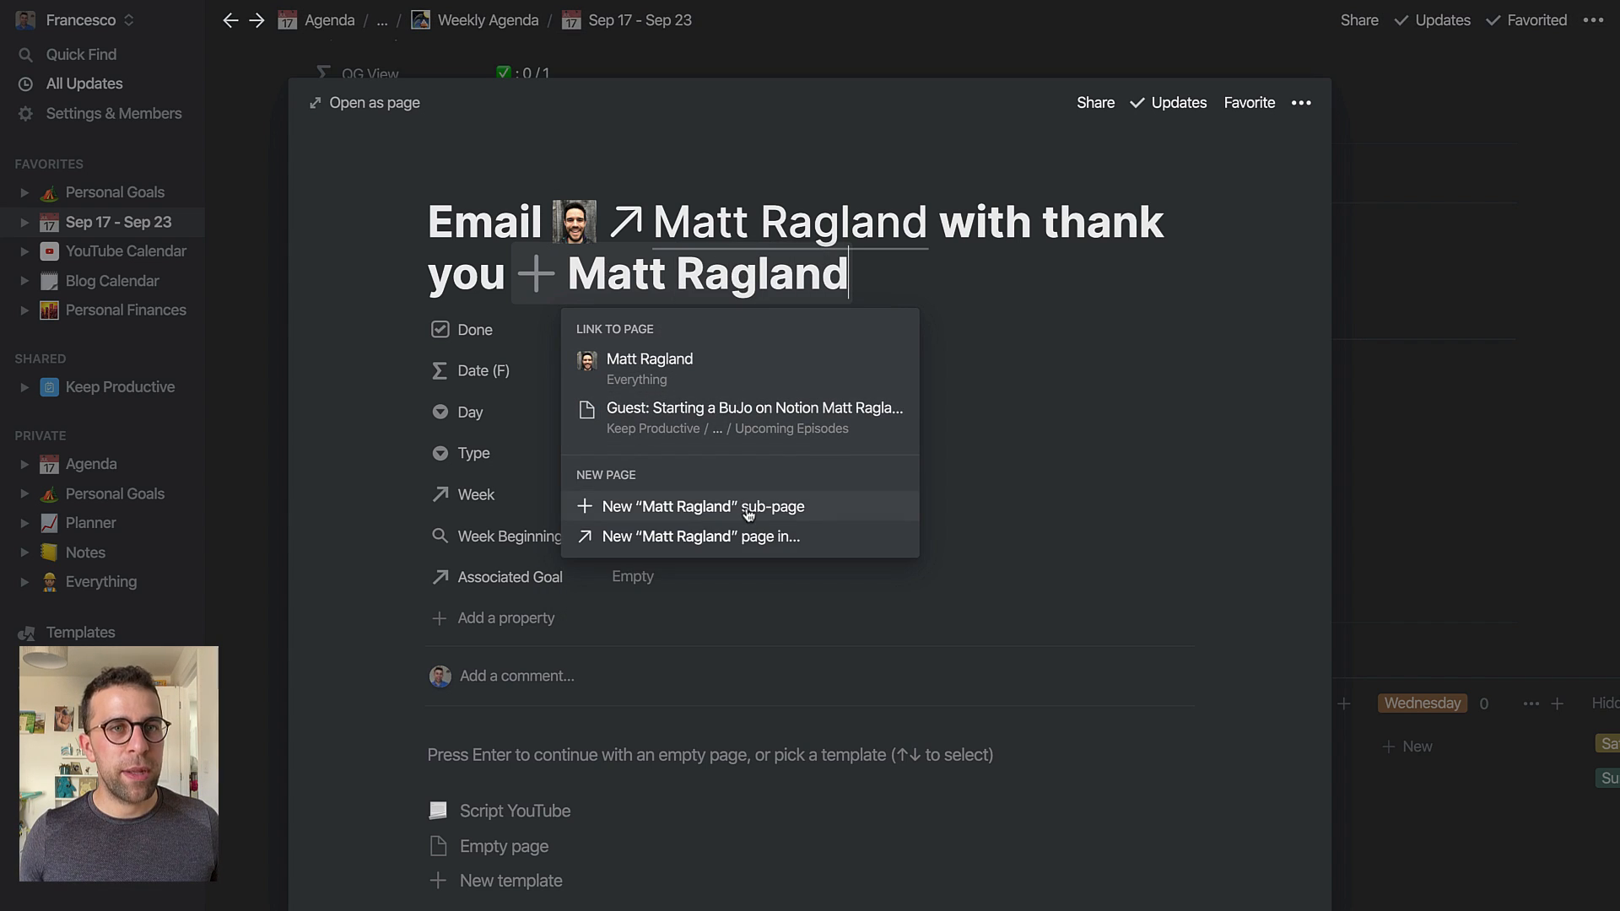
pyautogui.moveTo(700, 543)
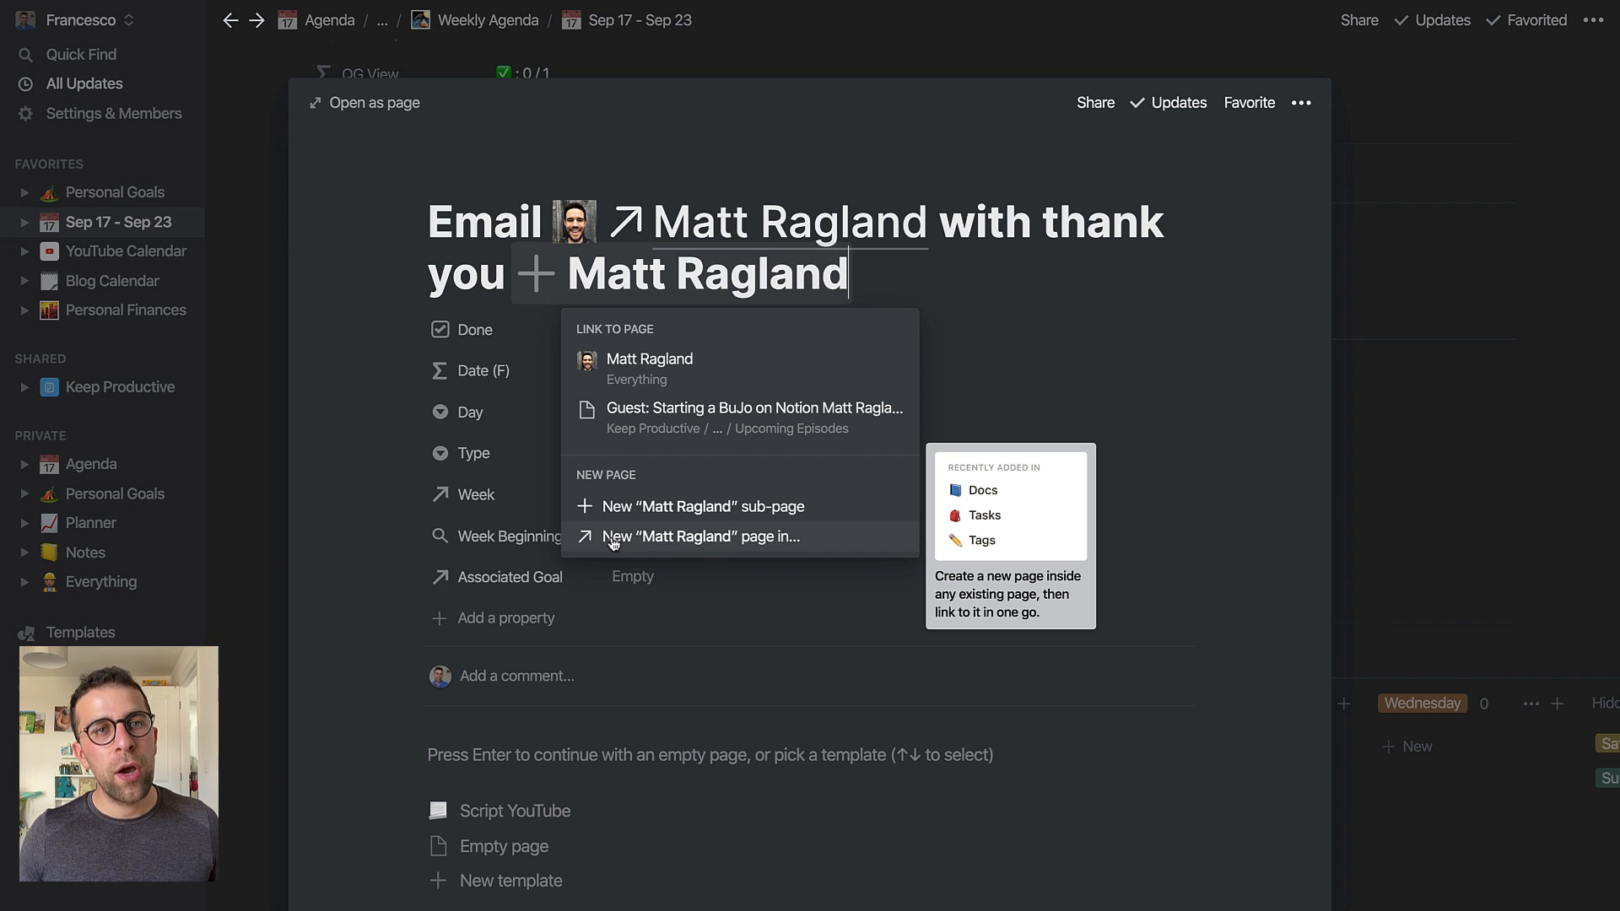
pyautogui.click(702, 536)
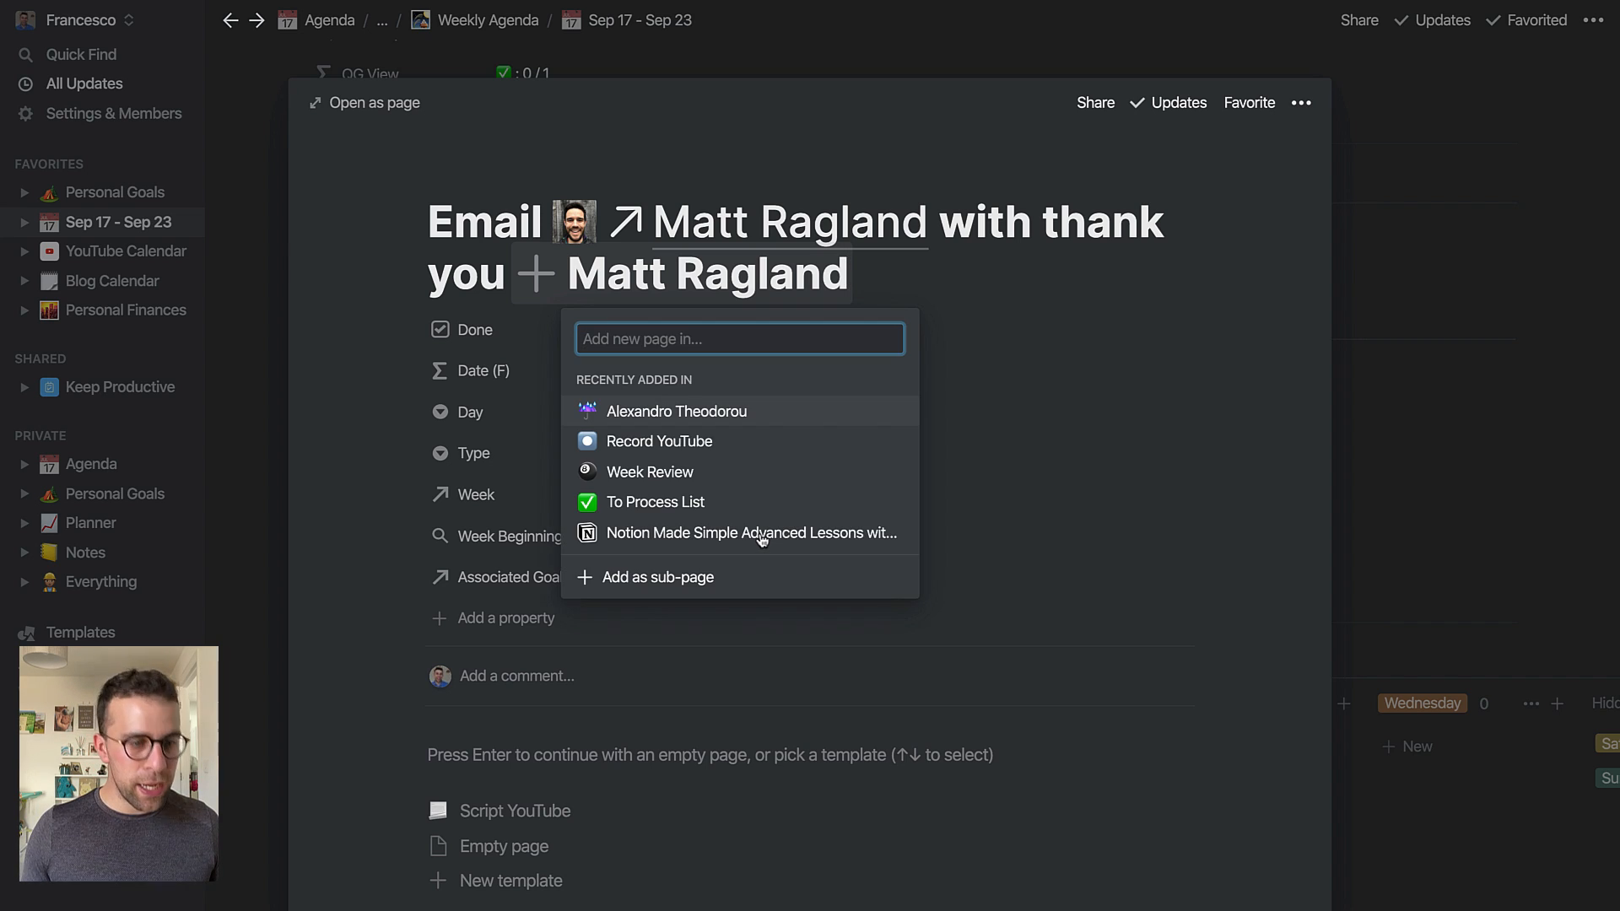
pyautogui.write('everyth')
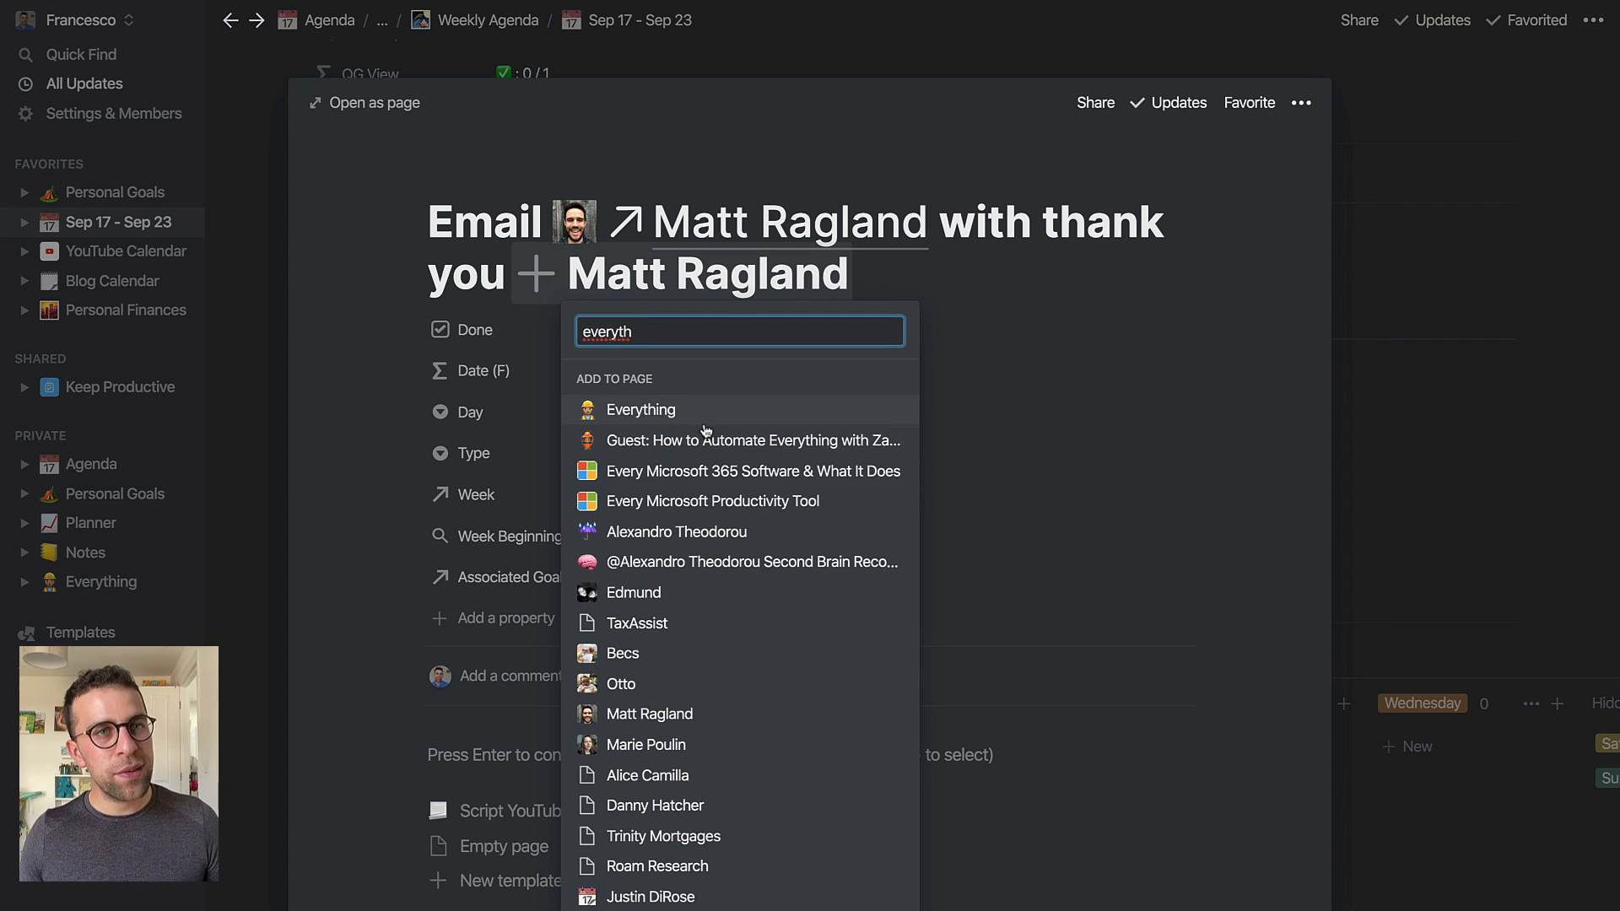
pyautogui.click(641, 410)
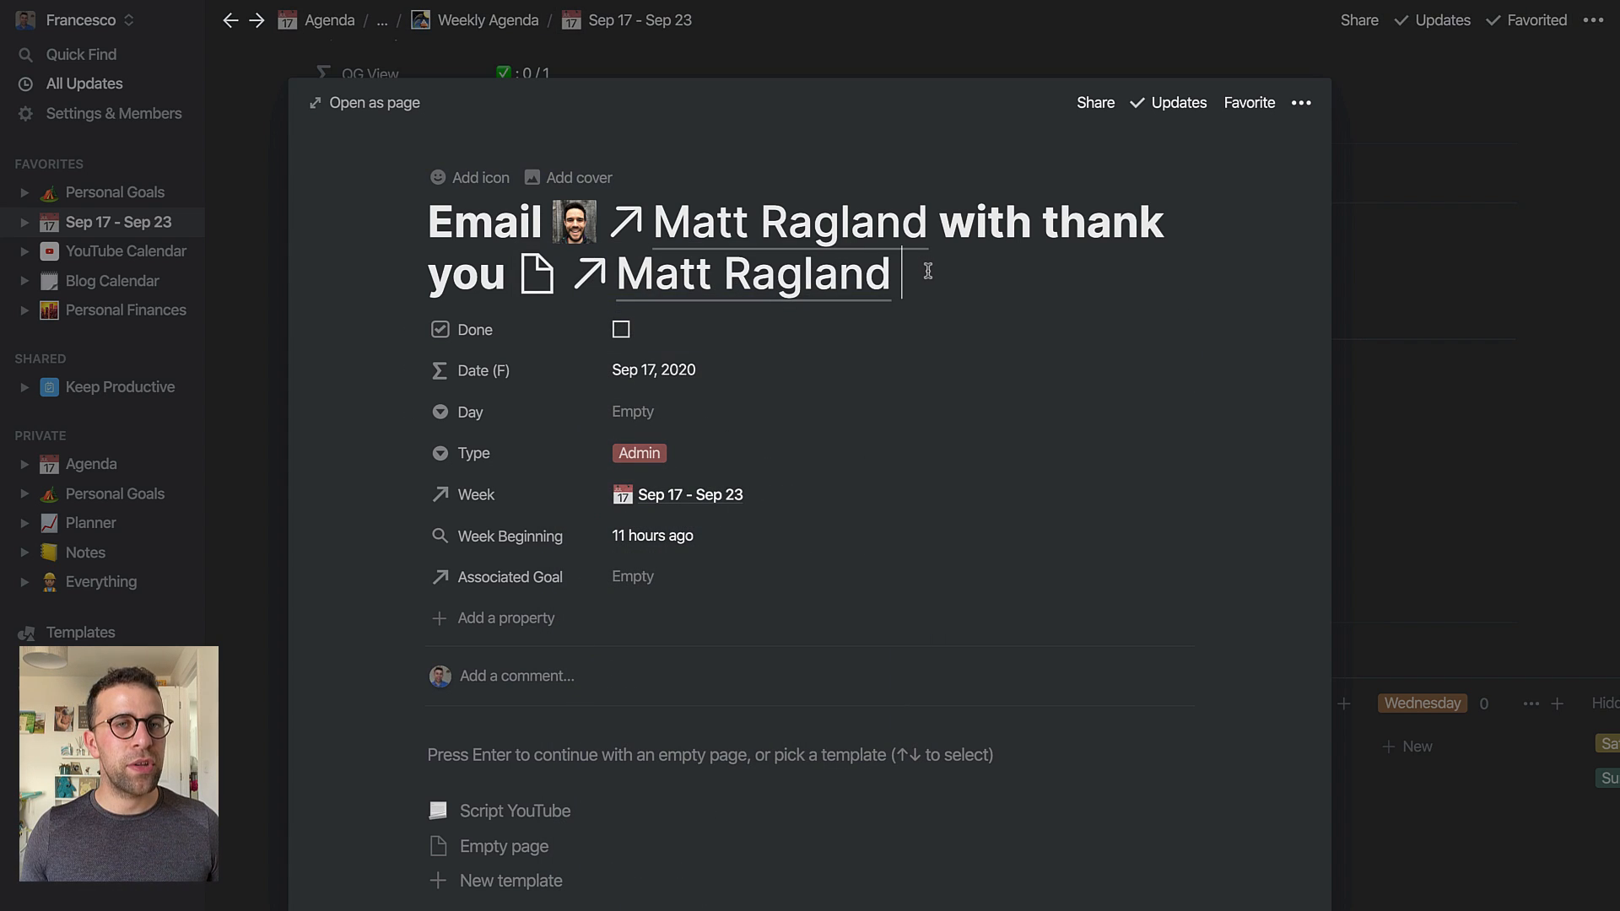
pyautogui.click(752, 273)
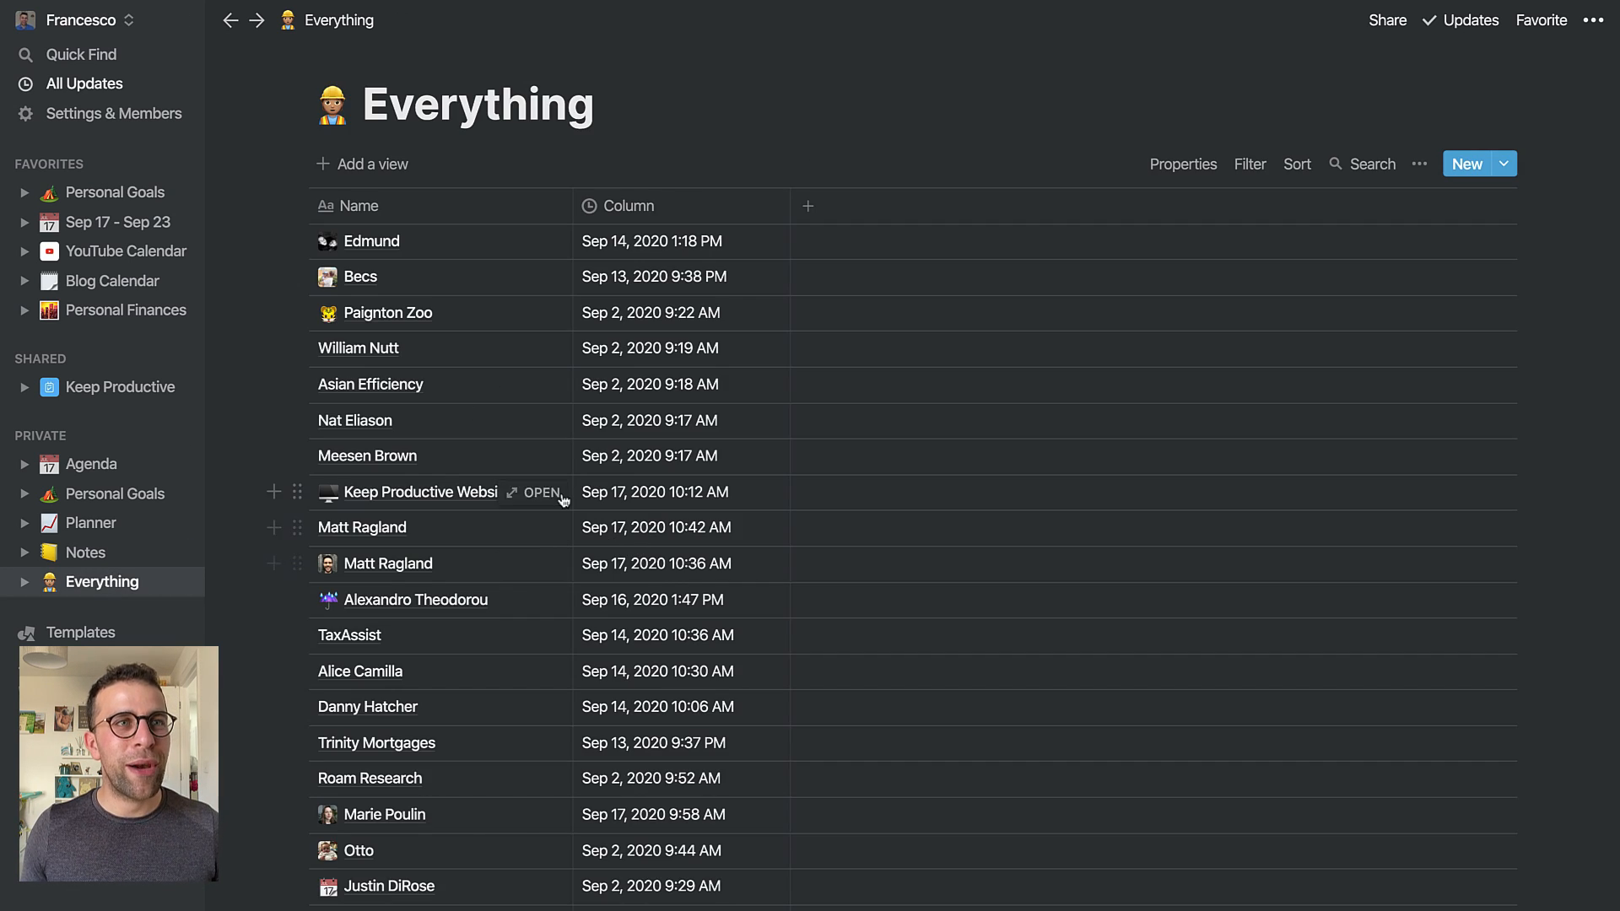
pyautogui.moveTo(540, 540)
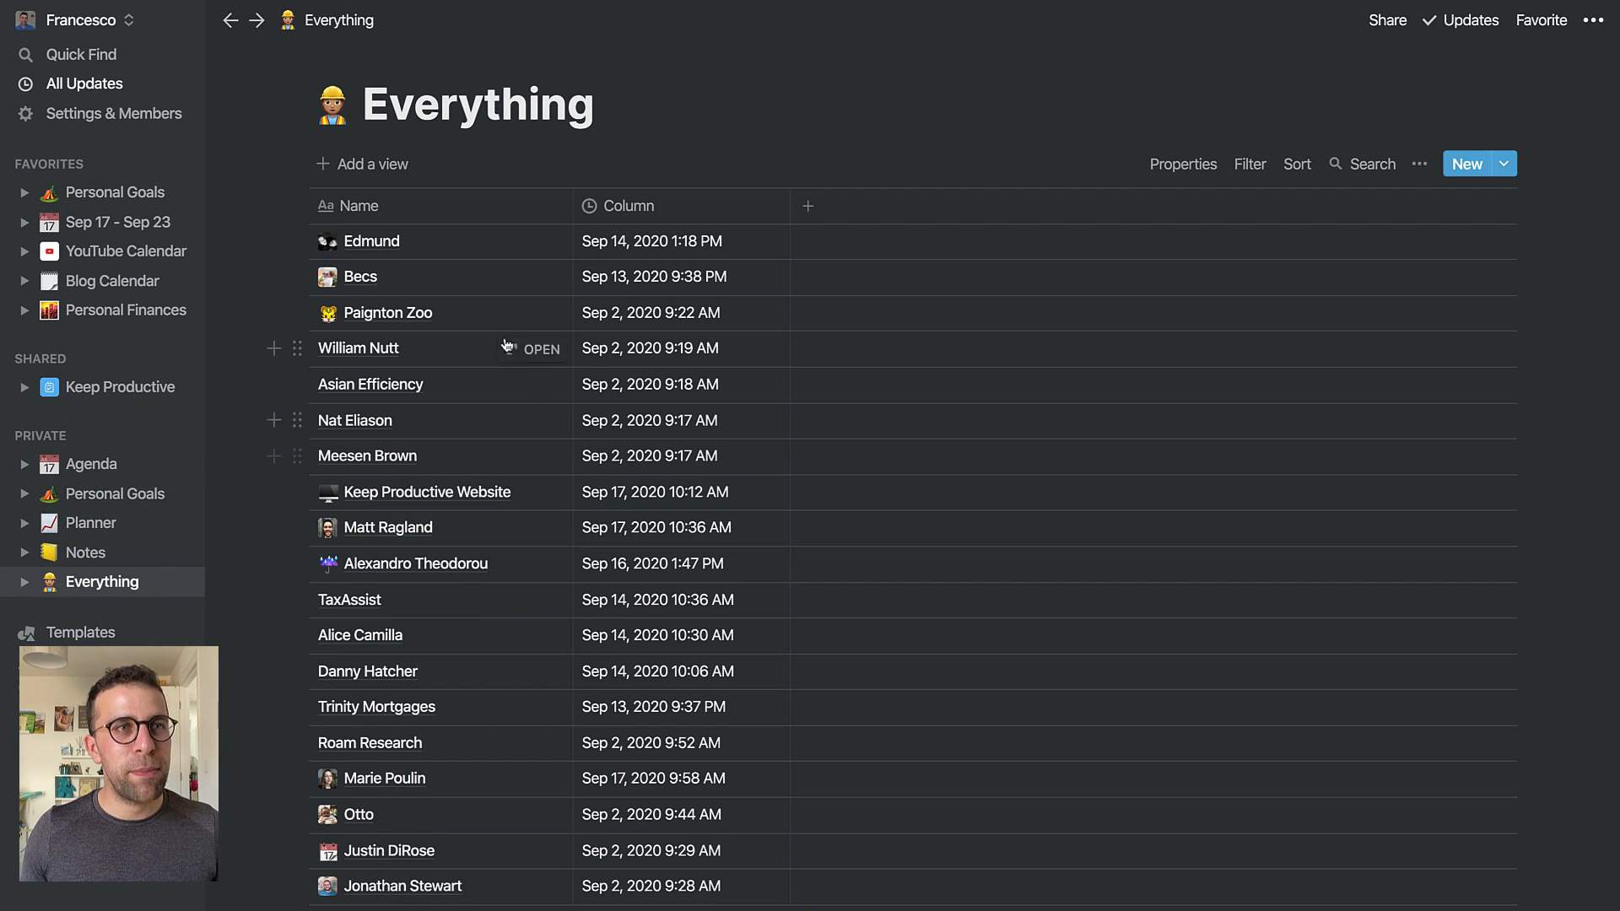
pyautogui.moveTo(490, 564)
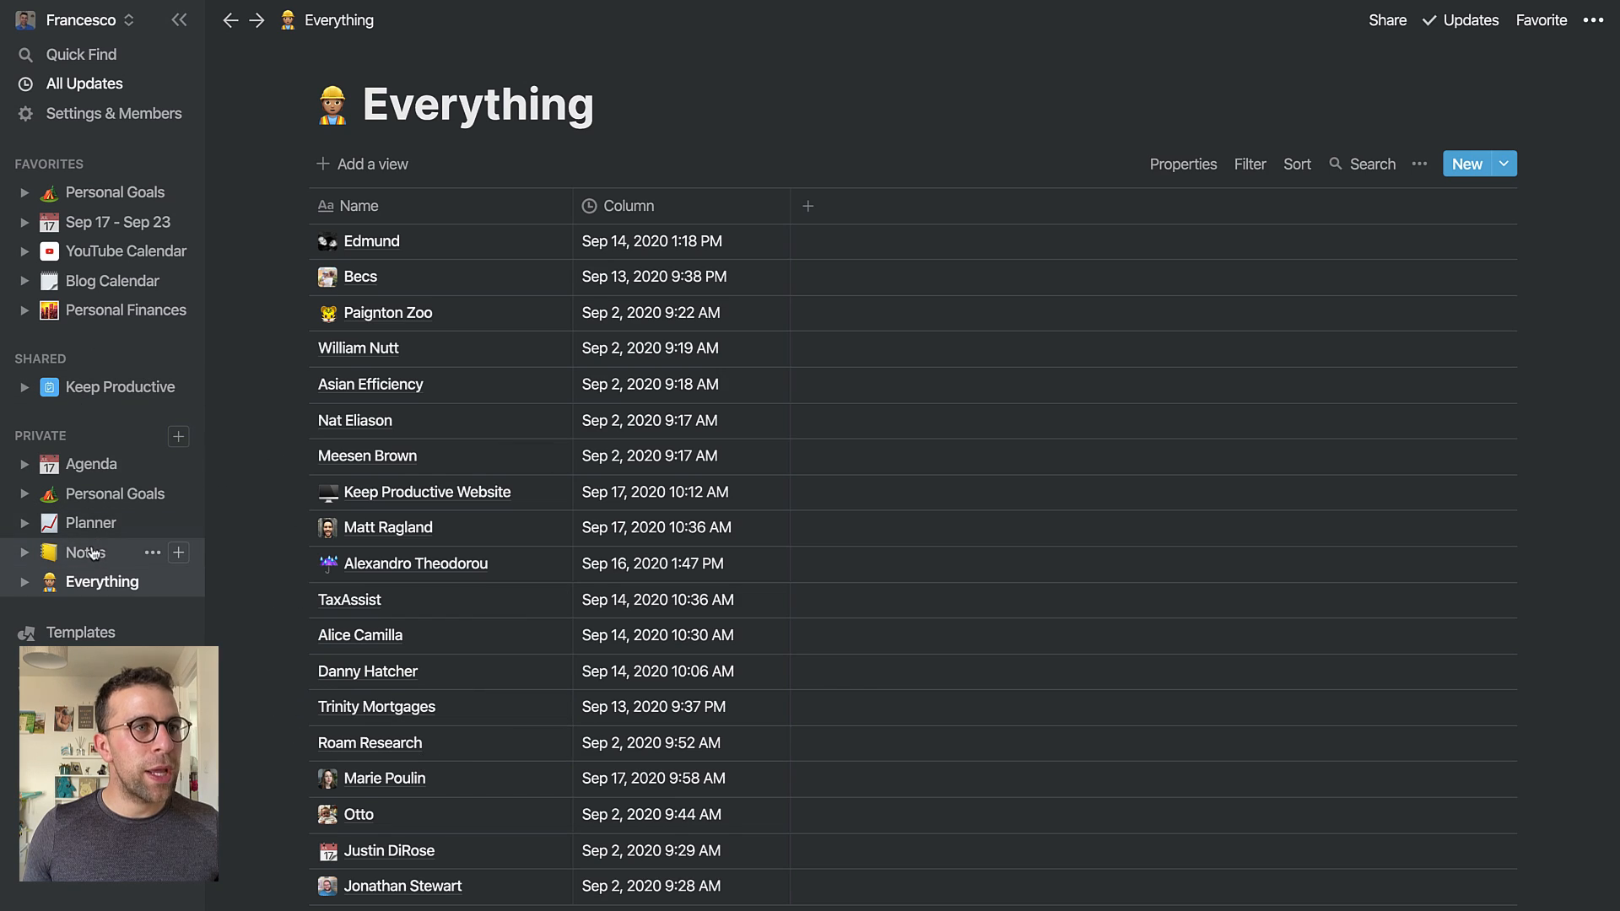
pyautogui.click(86, 552)
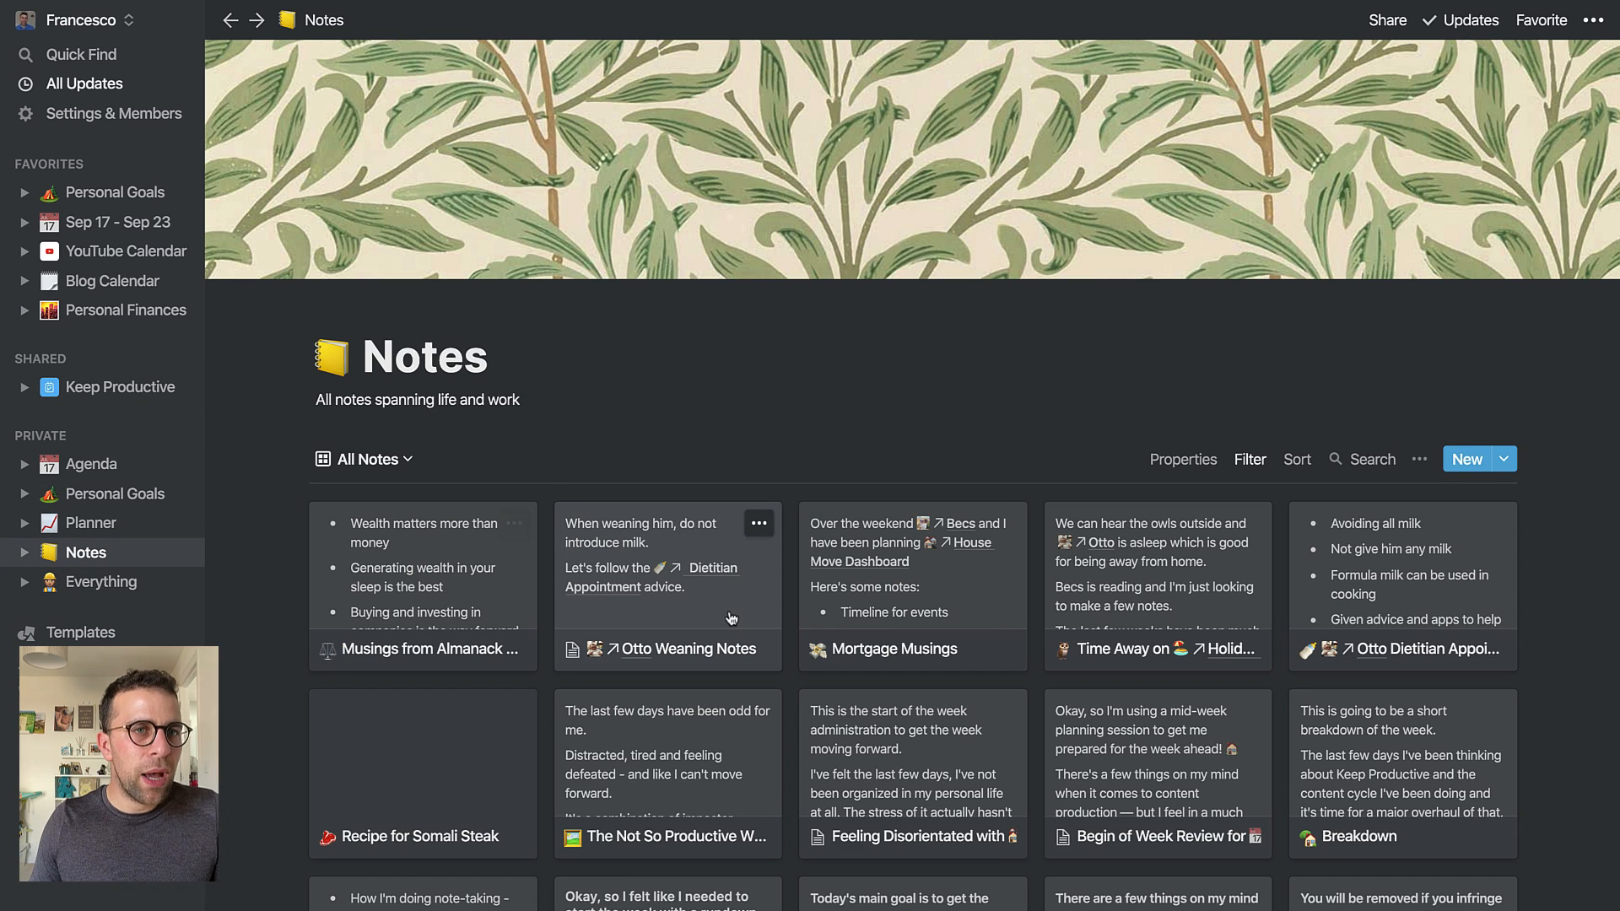
pyautogui.click(688, 647)
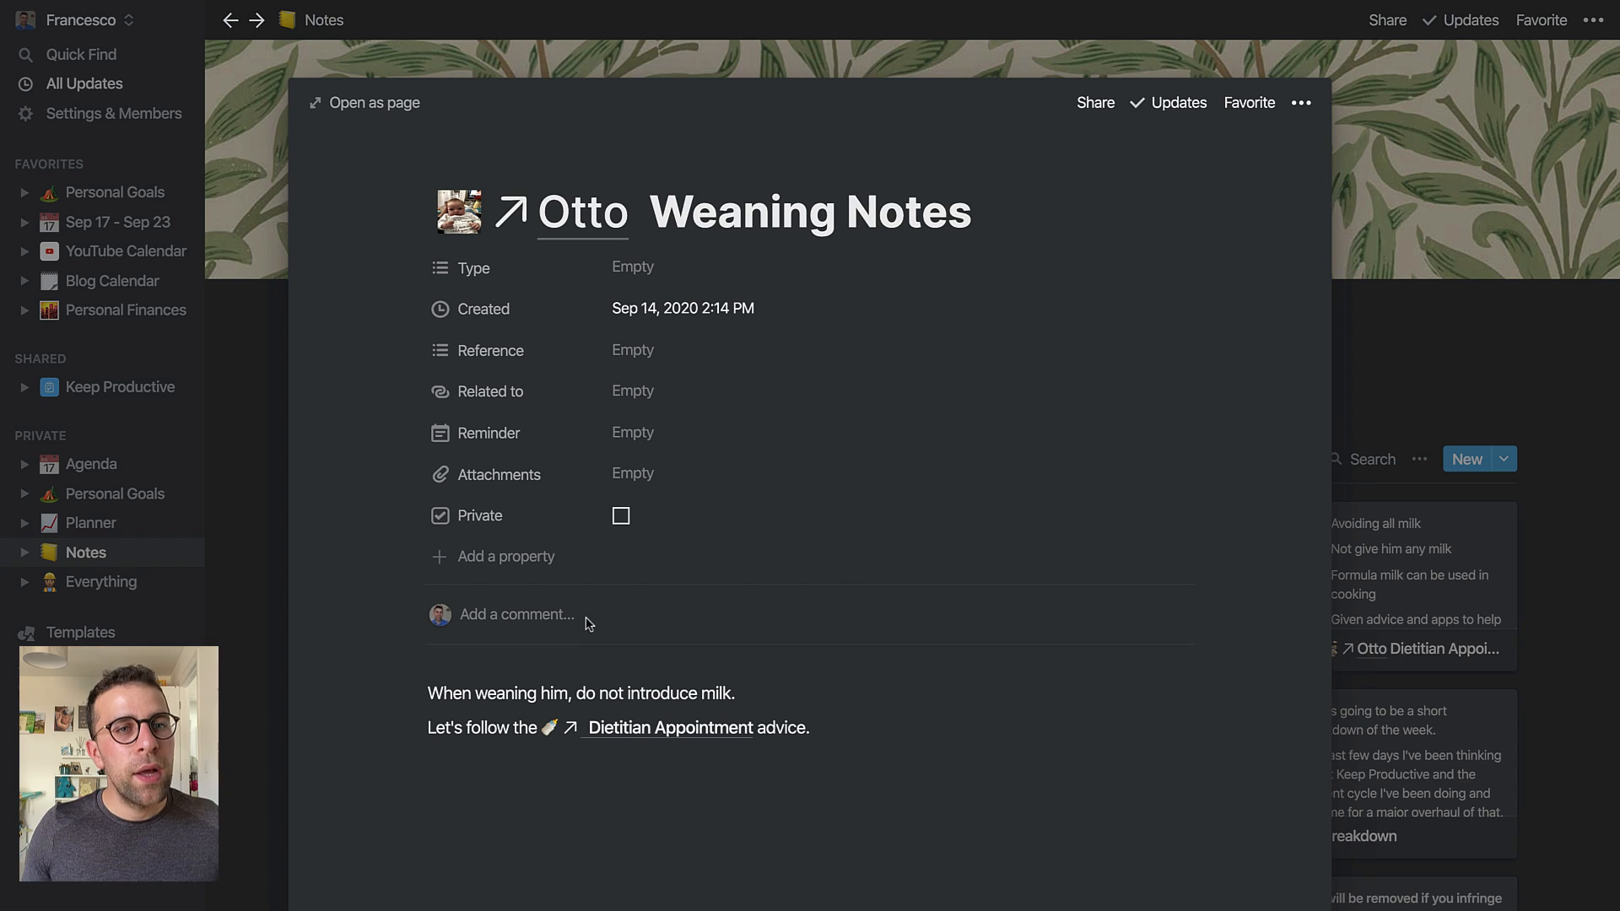
pyautogui.moveTo(609, 226)
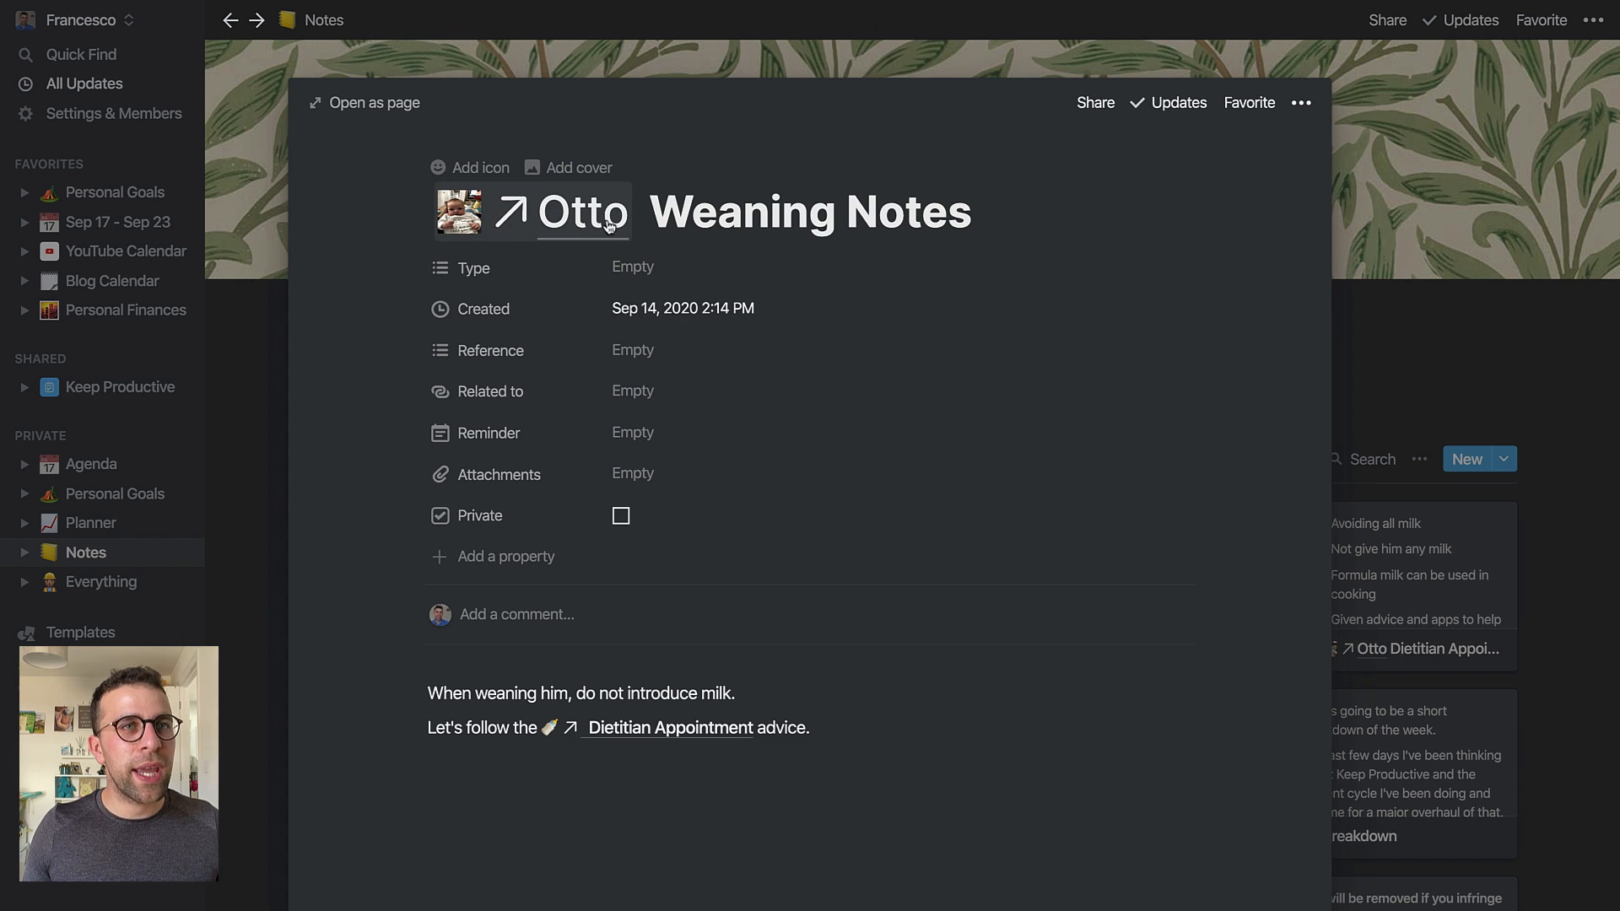
pyautogui.click(584, 212)
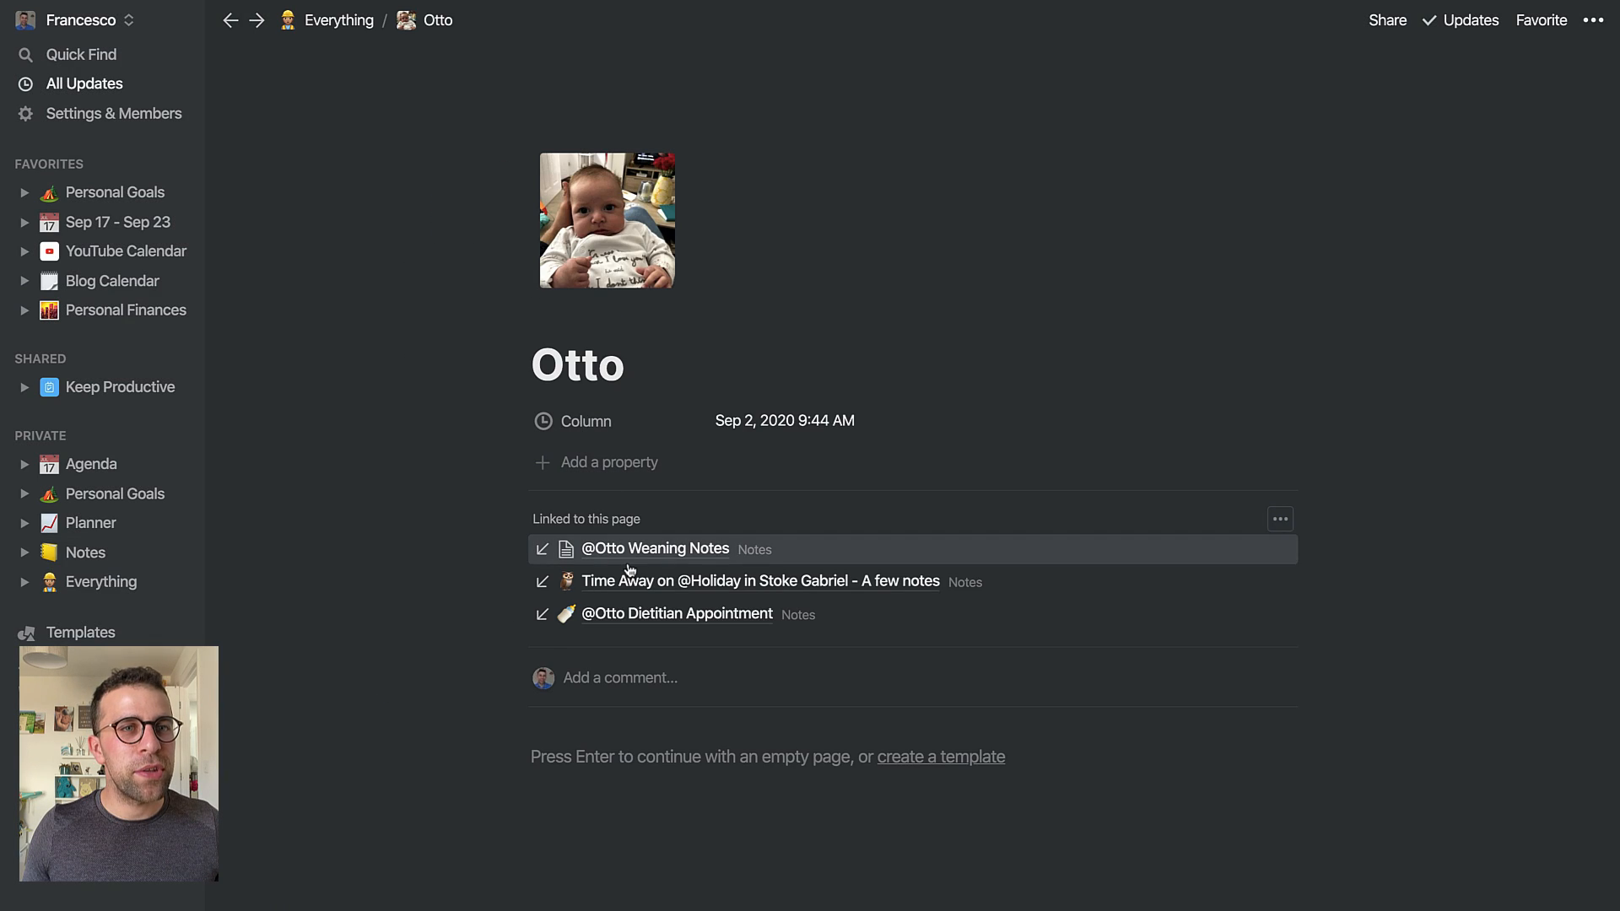
pyautogui.moveTo(699, 599)
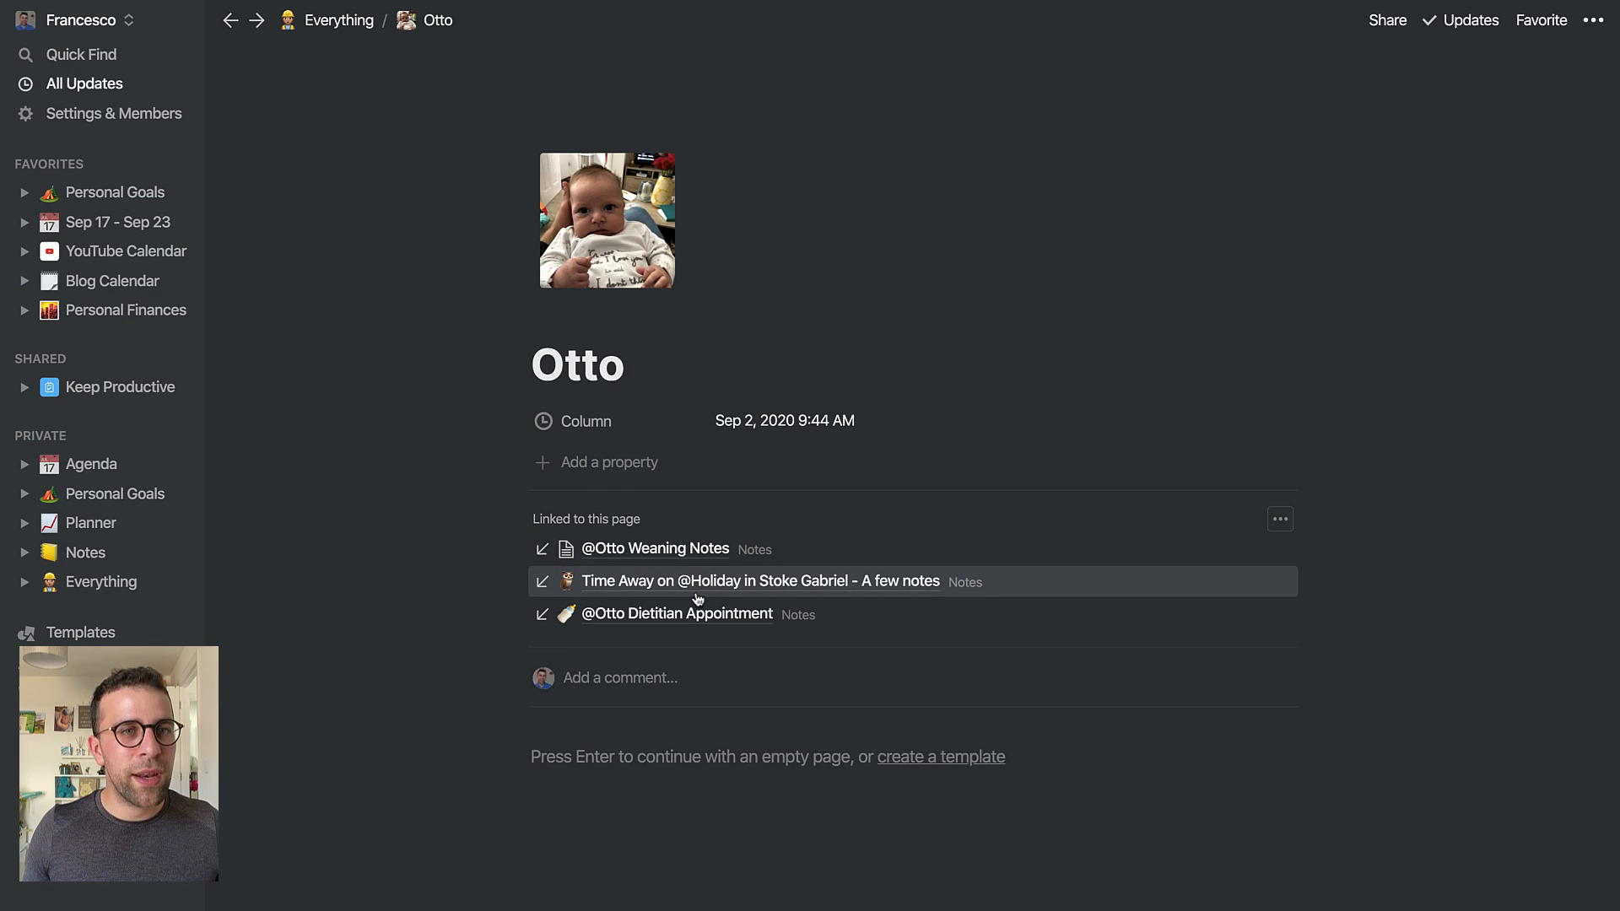
pyautogui.moveTo(690, 587)
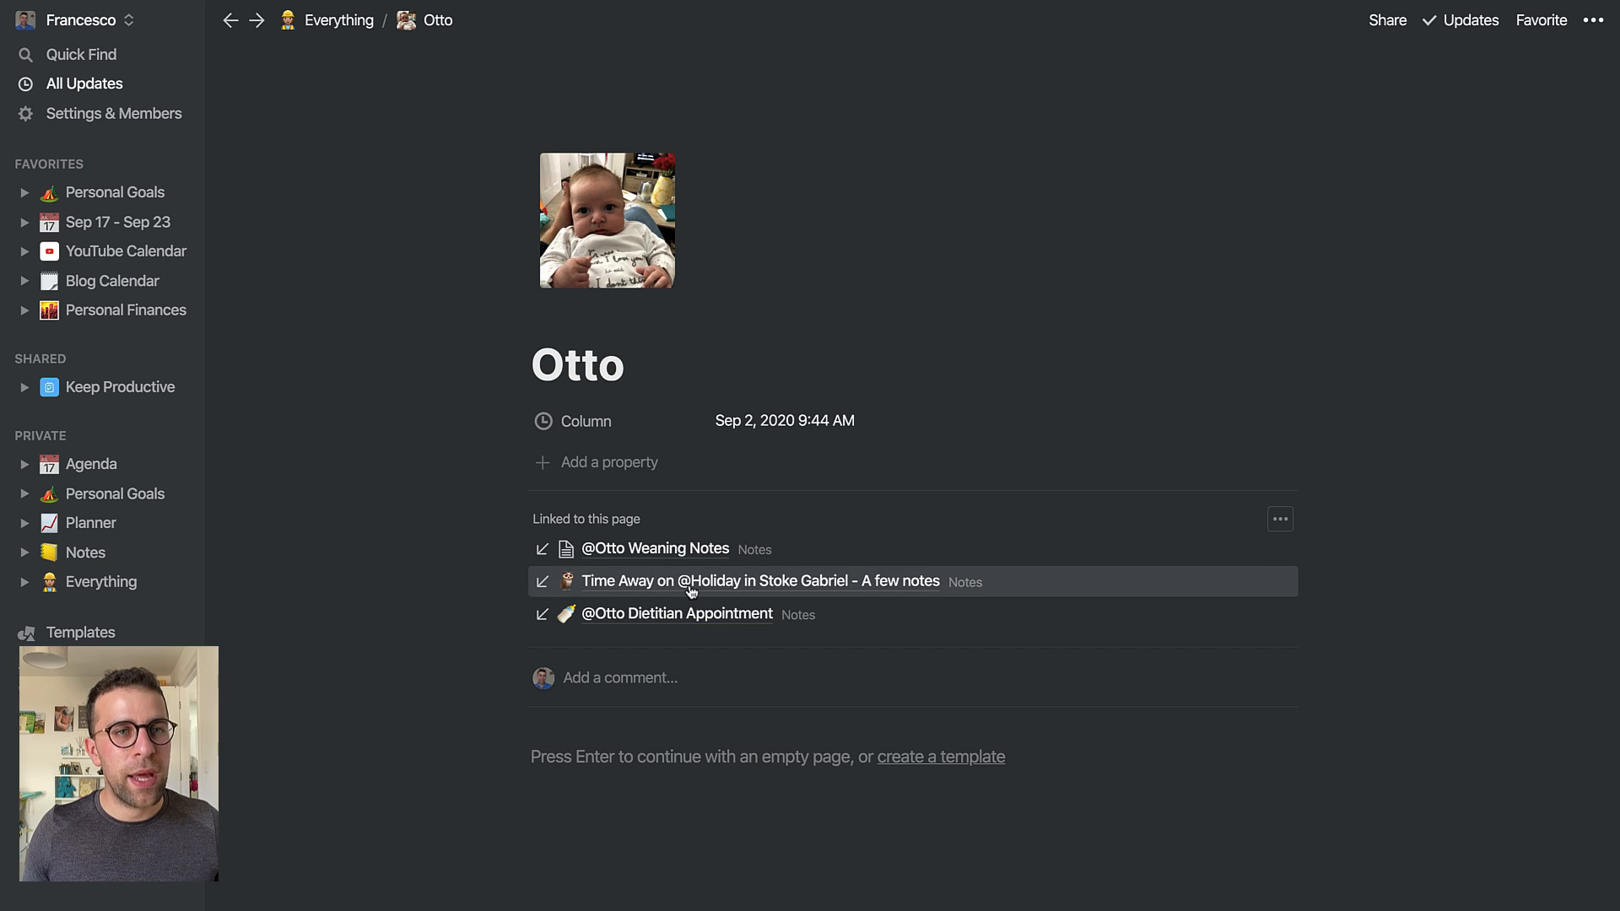
pyautogui.moveTo(732, 568)
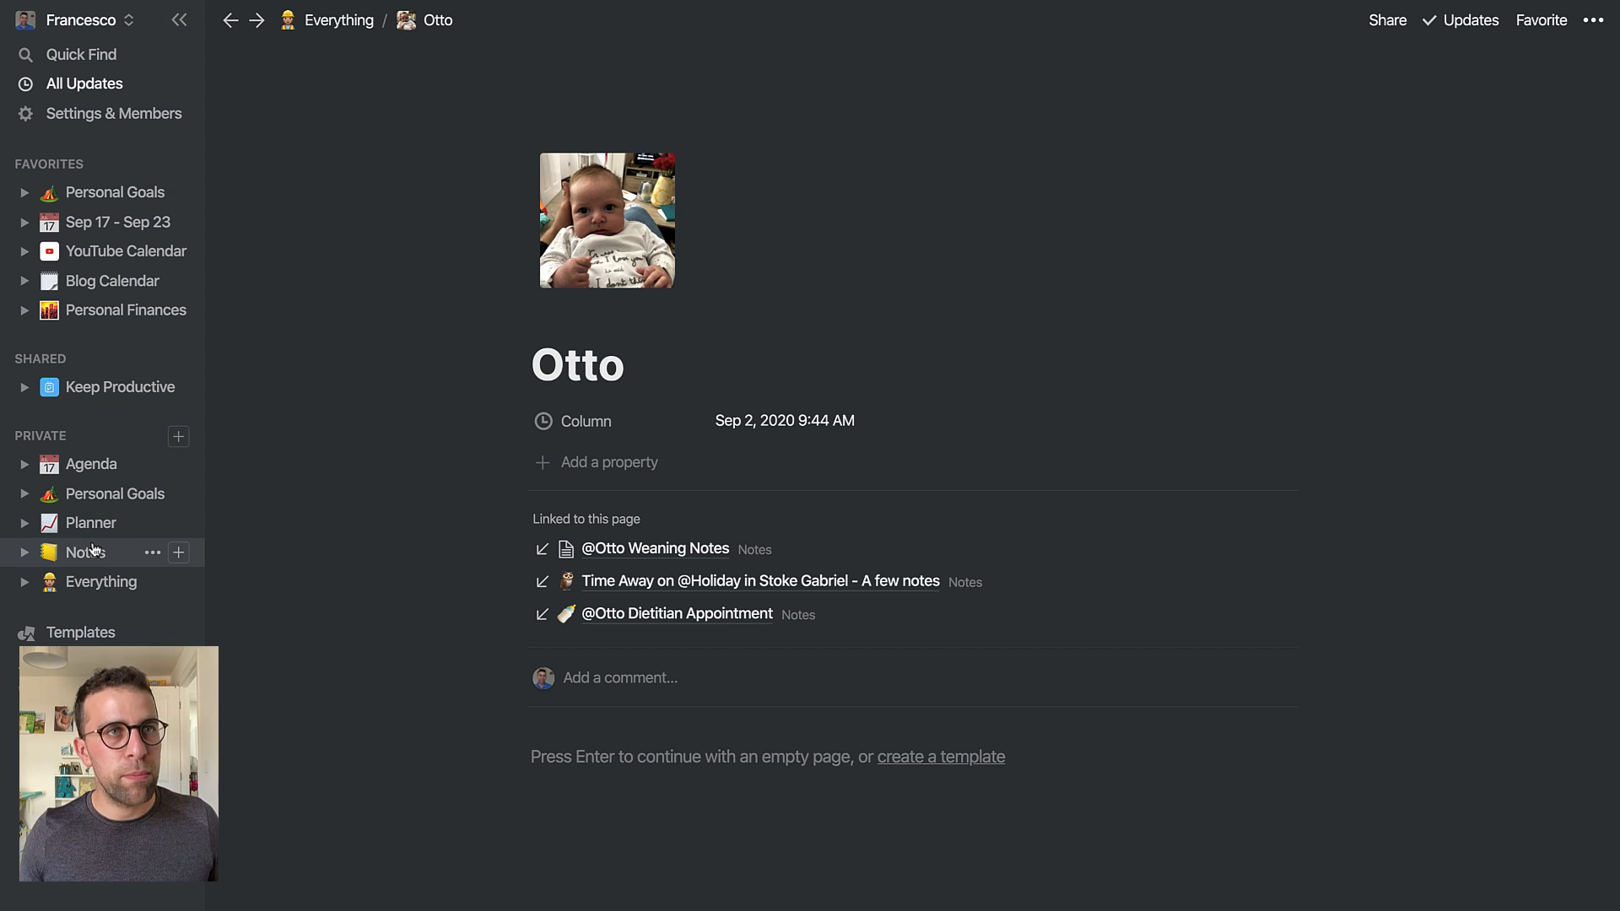
# Read through the Mortgage Musings note with its Becs, House Move Dashboard and Trinity Mortgages mentions
pyautogui.click(84, 552)
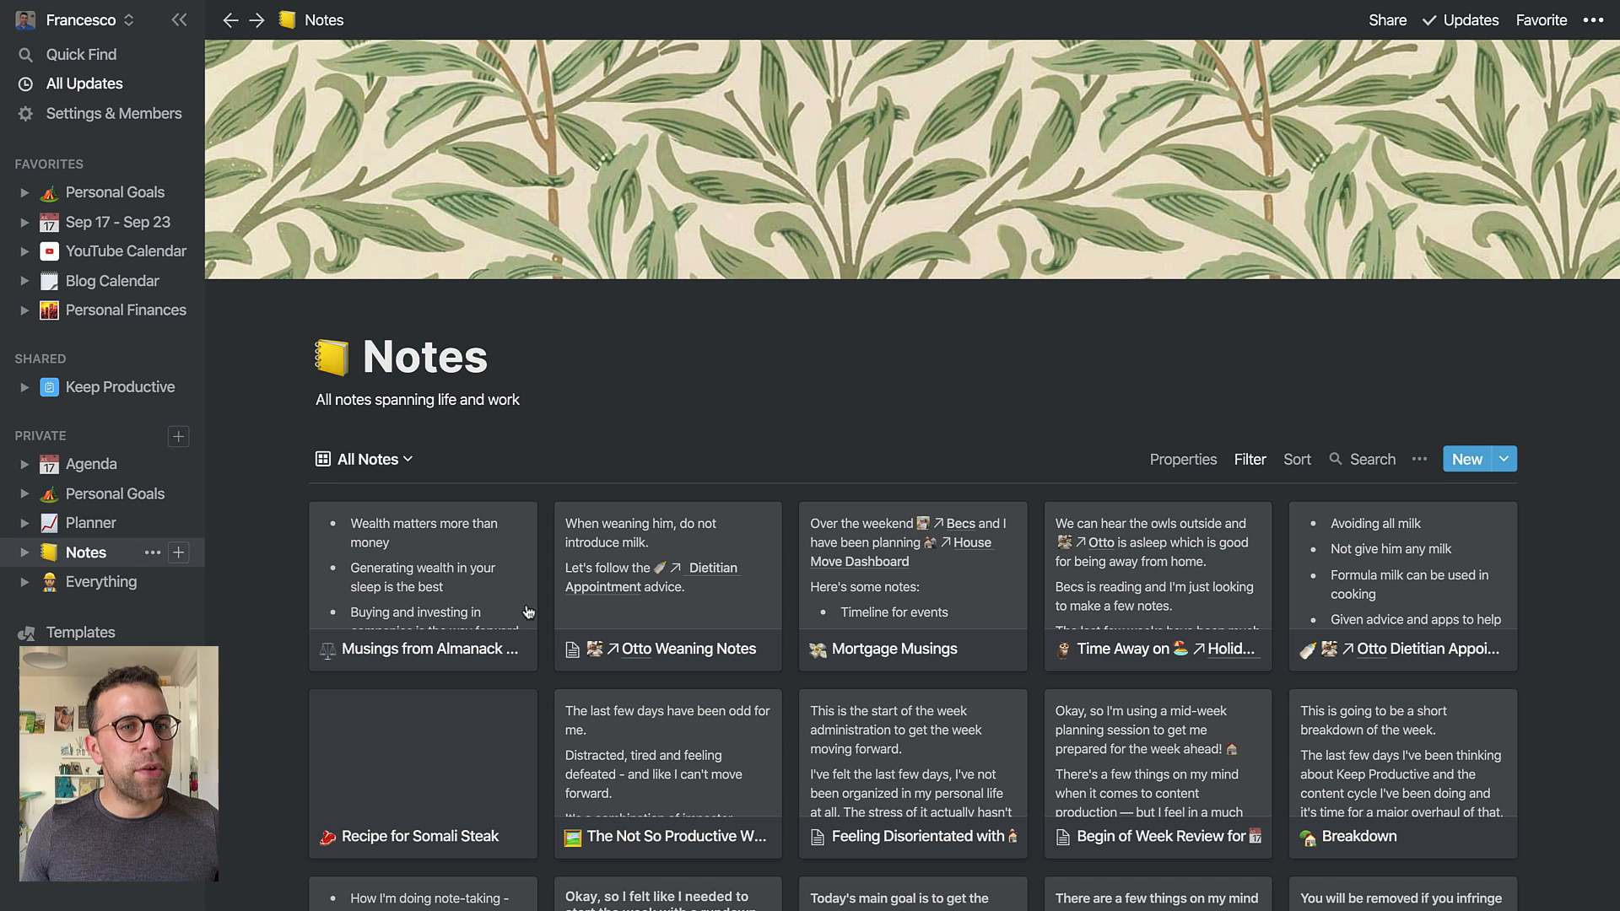
pyautogui.click(894, 648)
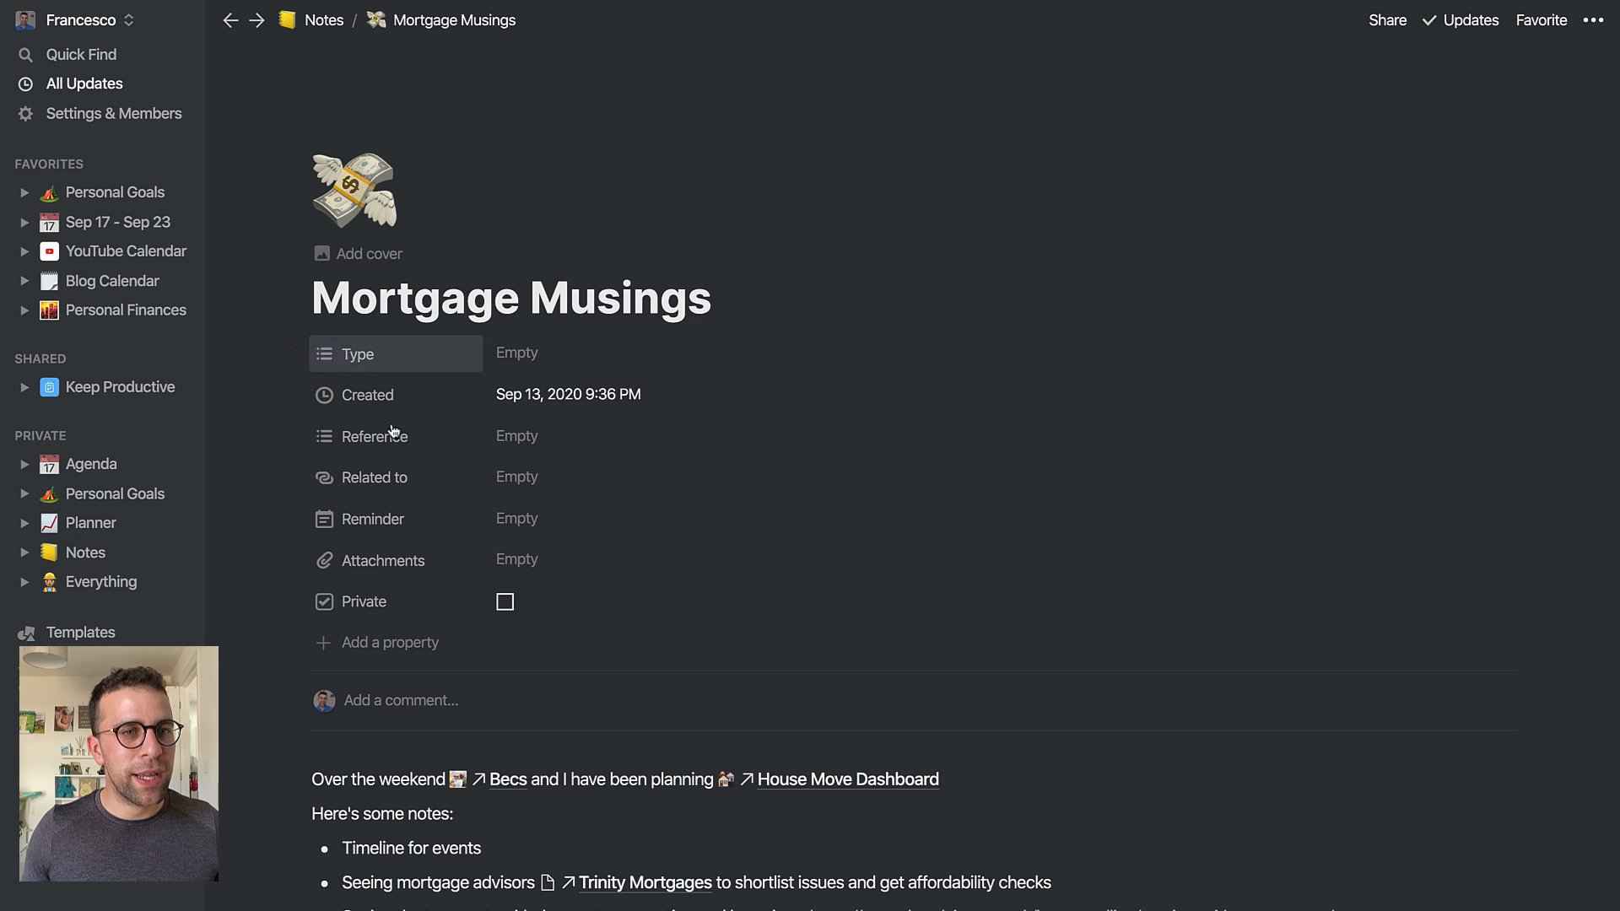
pyautogui.scroll(-3)
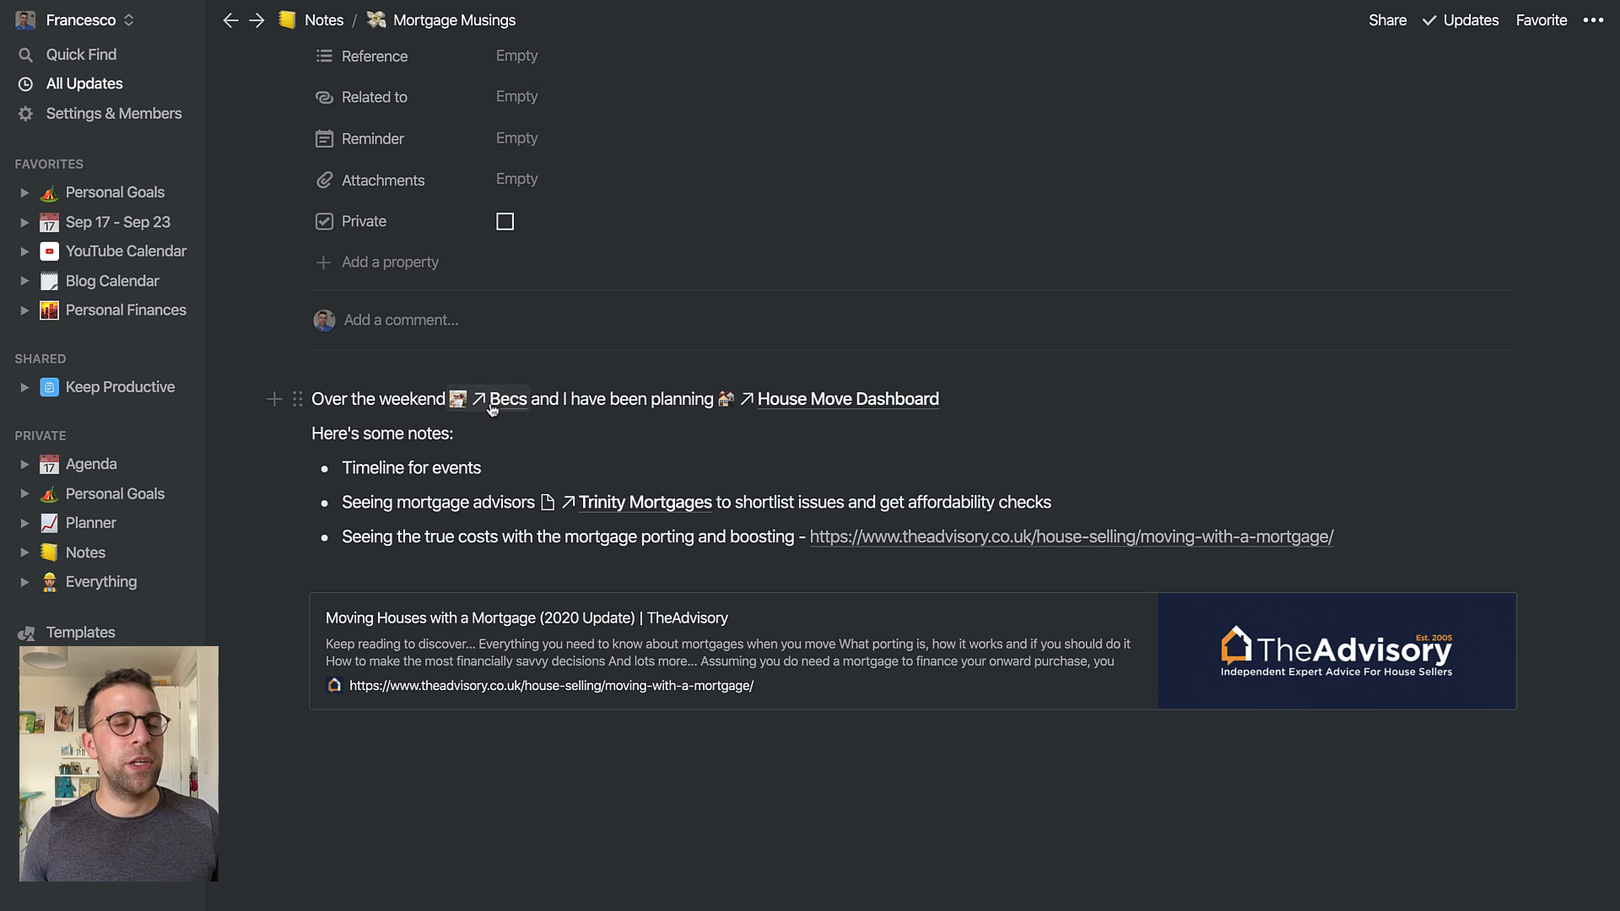
pyautogui.moveTo(834, 401)
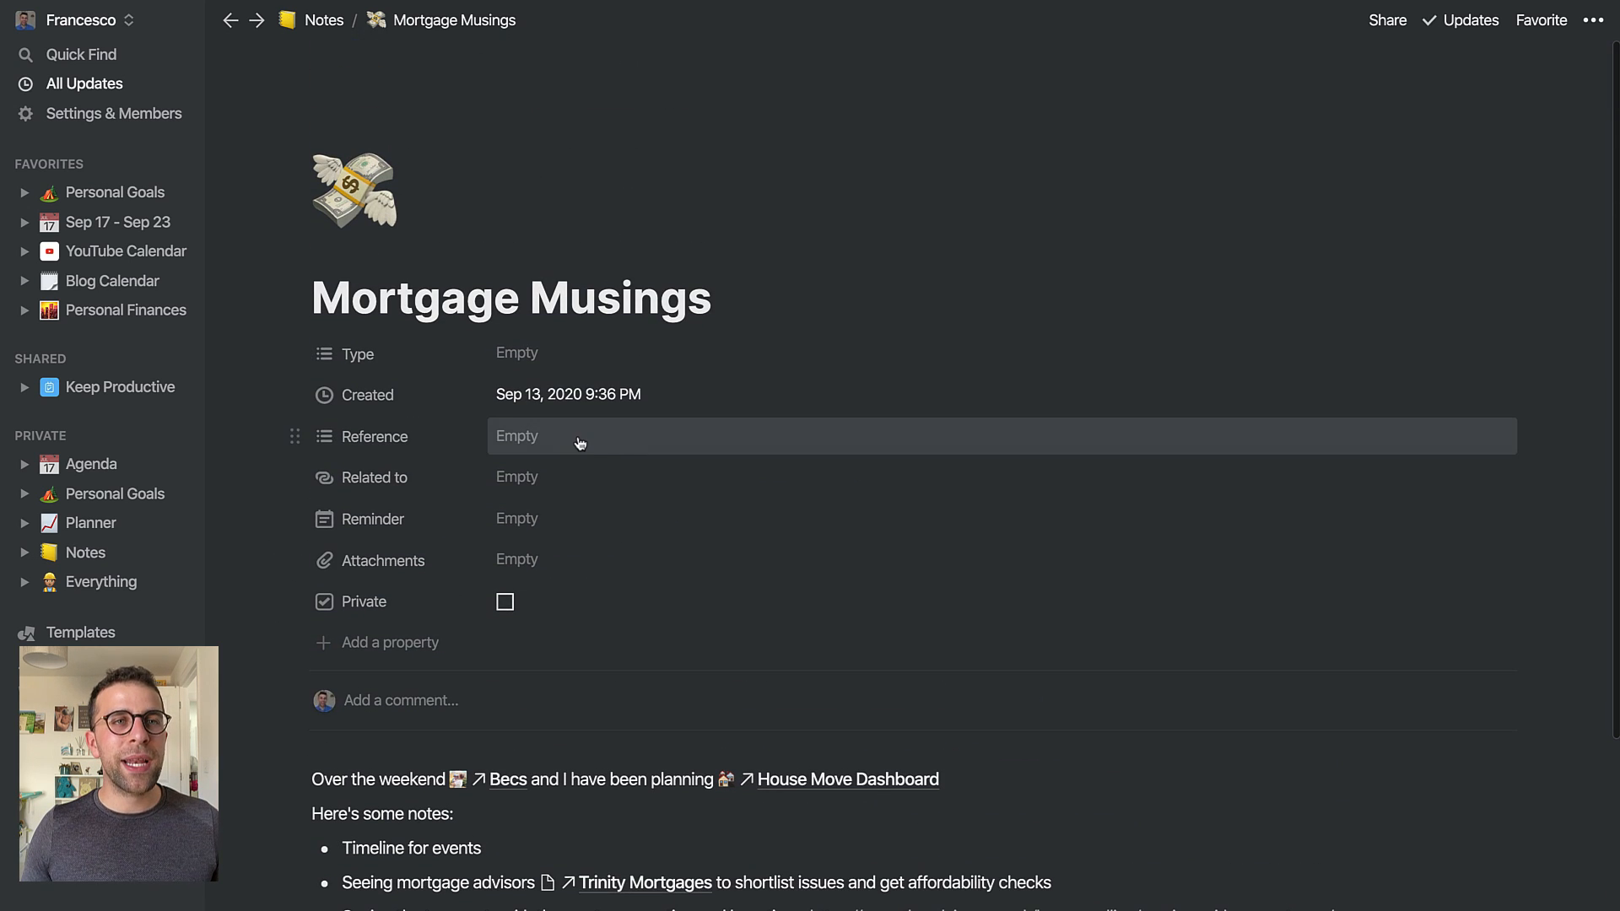
pyautogui.scroll(-3)
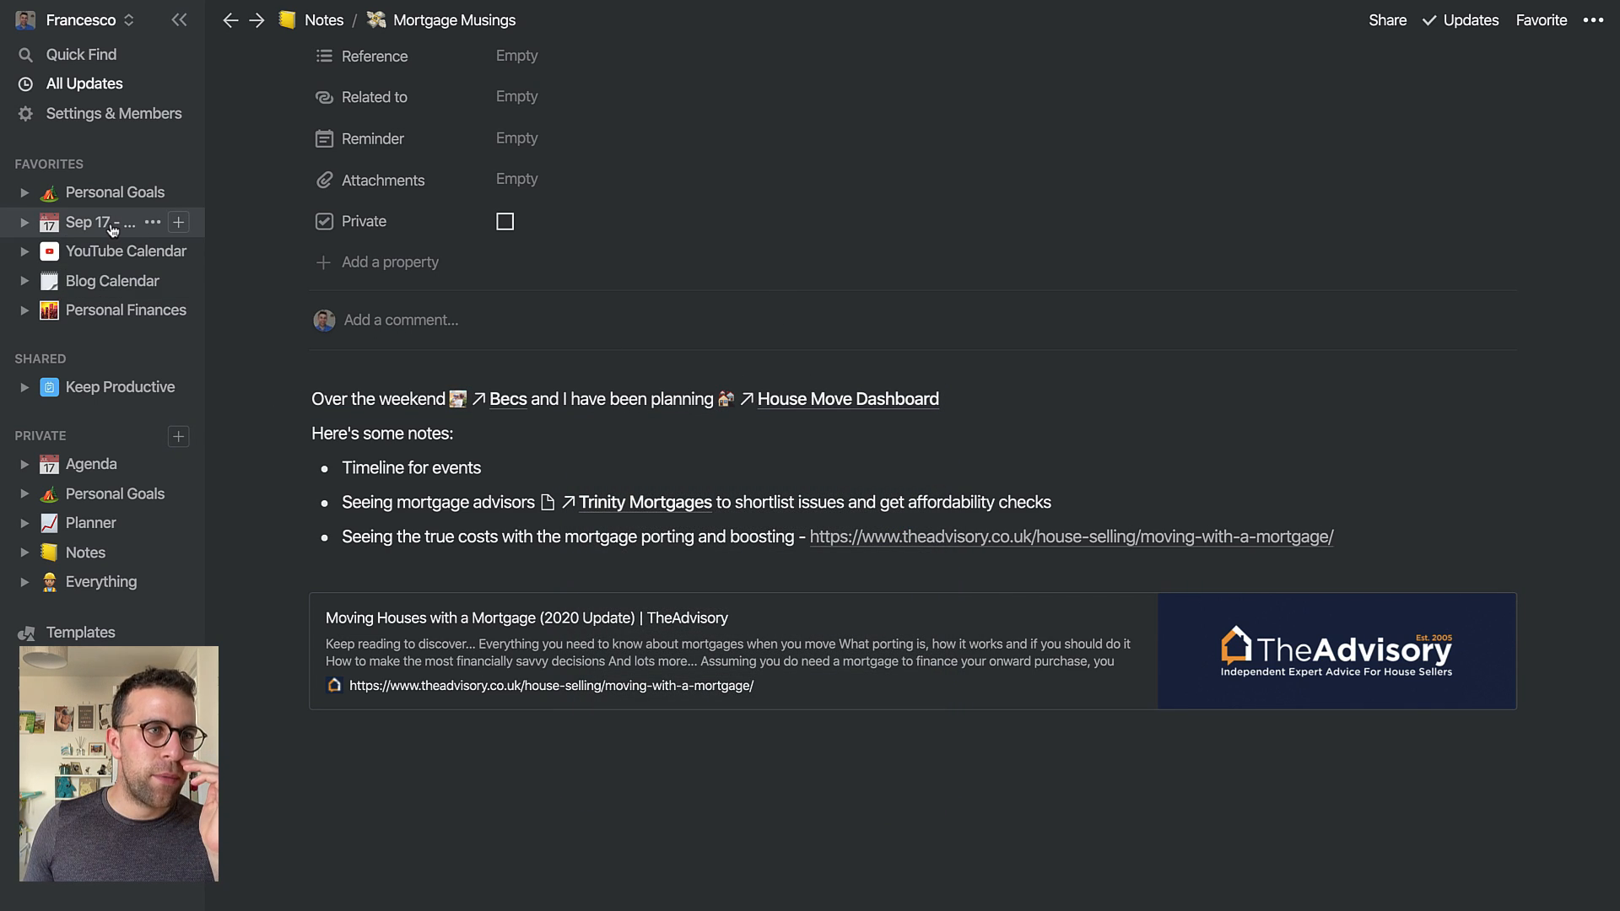
pyautogui.moveTo(101, 552)
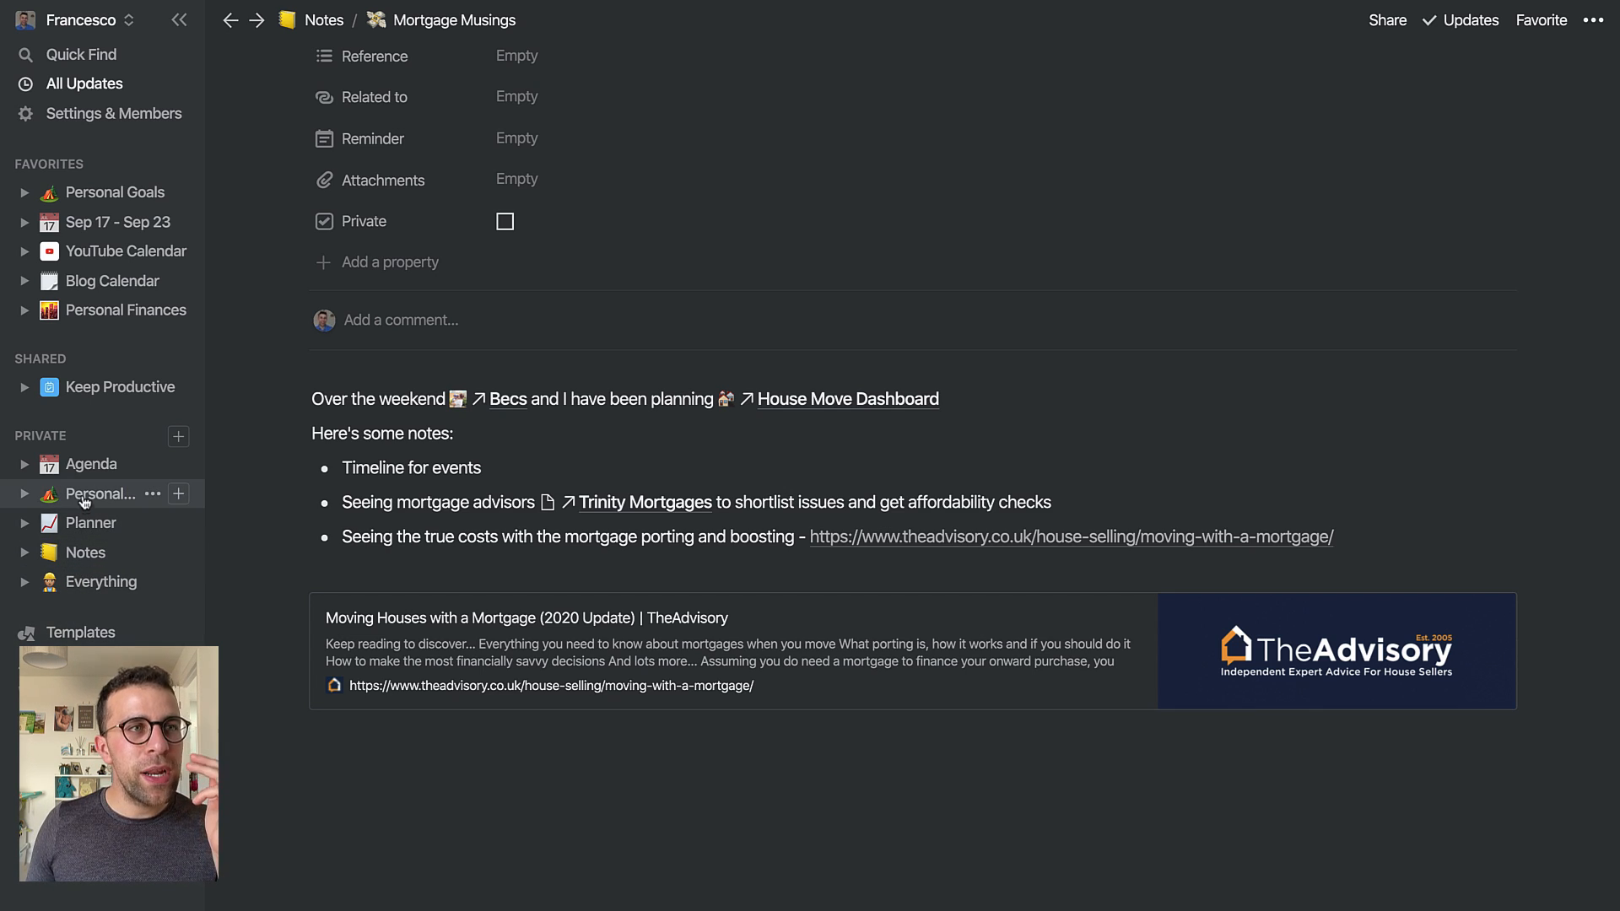
# Reach Danny Hatcher's page via the Danny's Notion Set-Up guest mention and add a photo icon
pyautogui.click(125, 249)
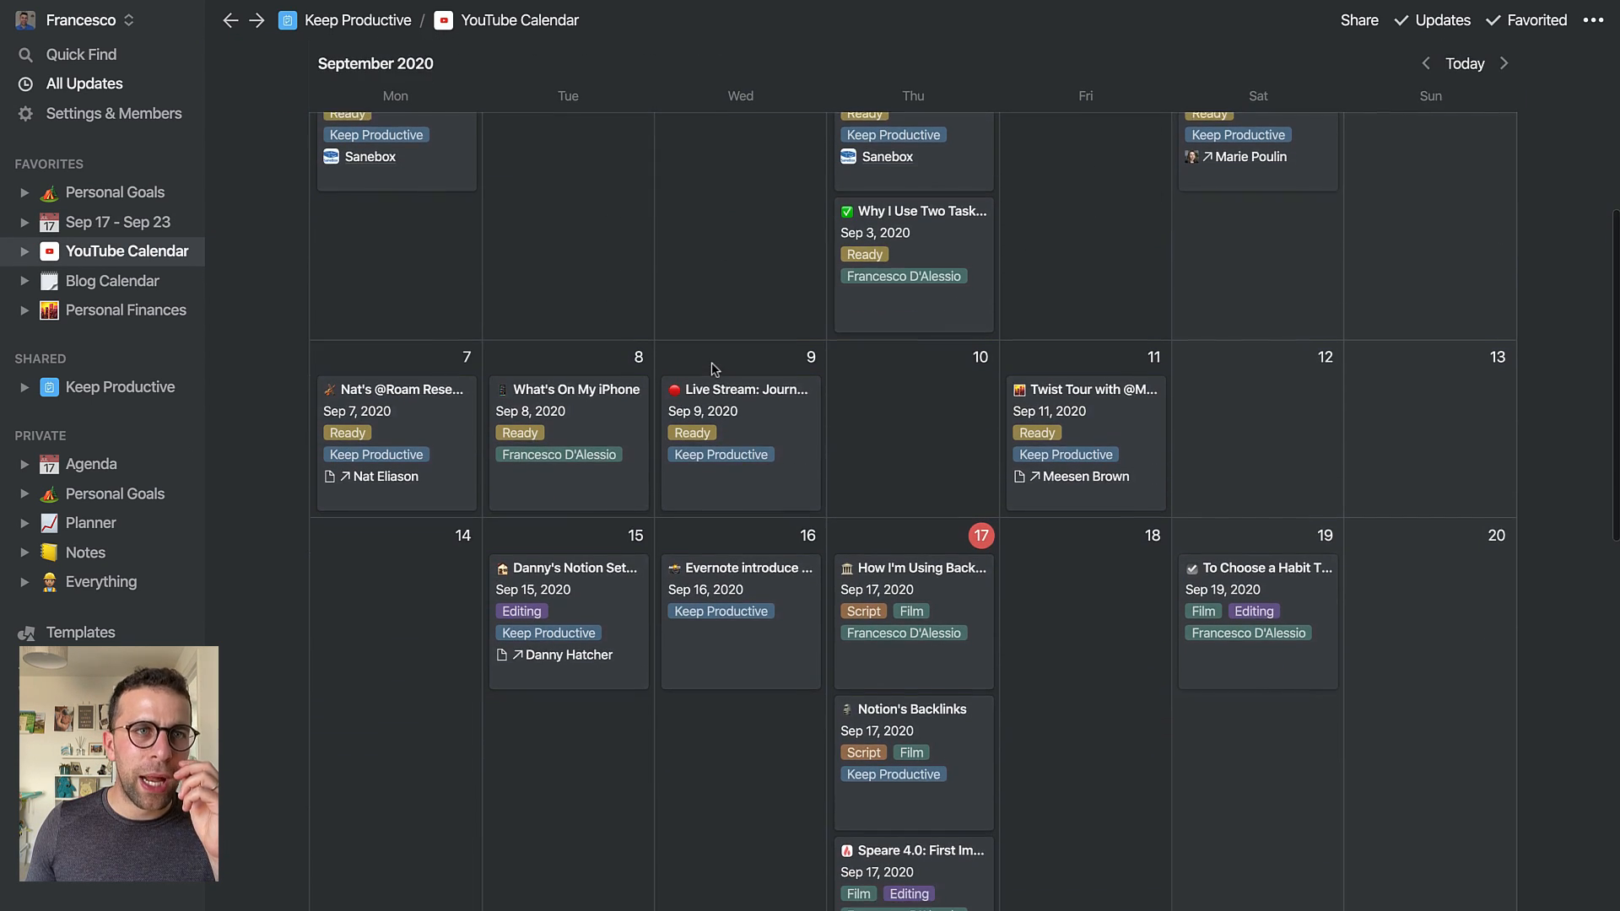
pyautogui.click(574, 567)
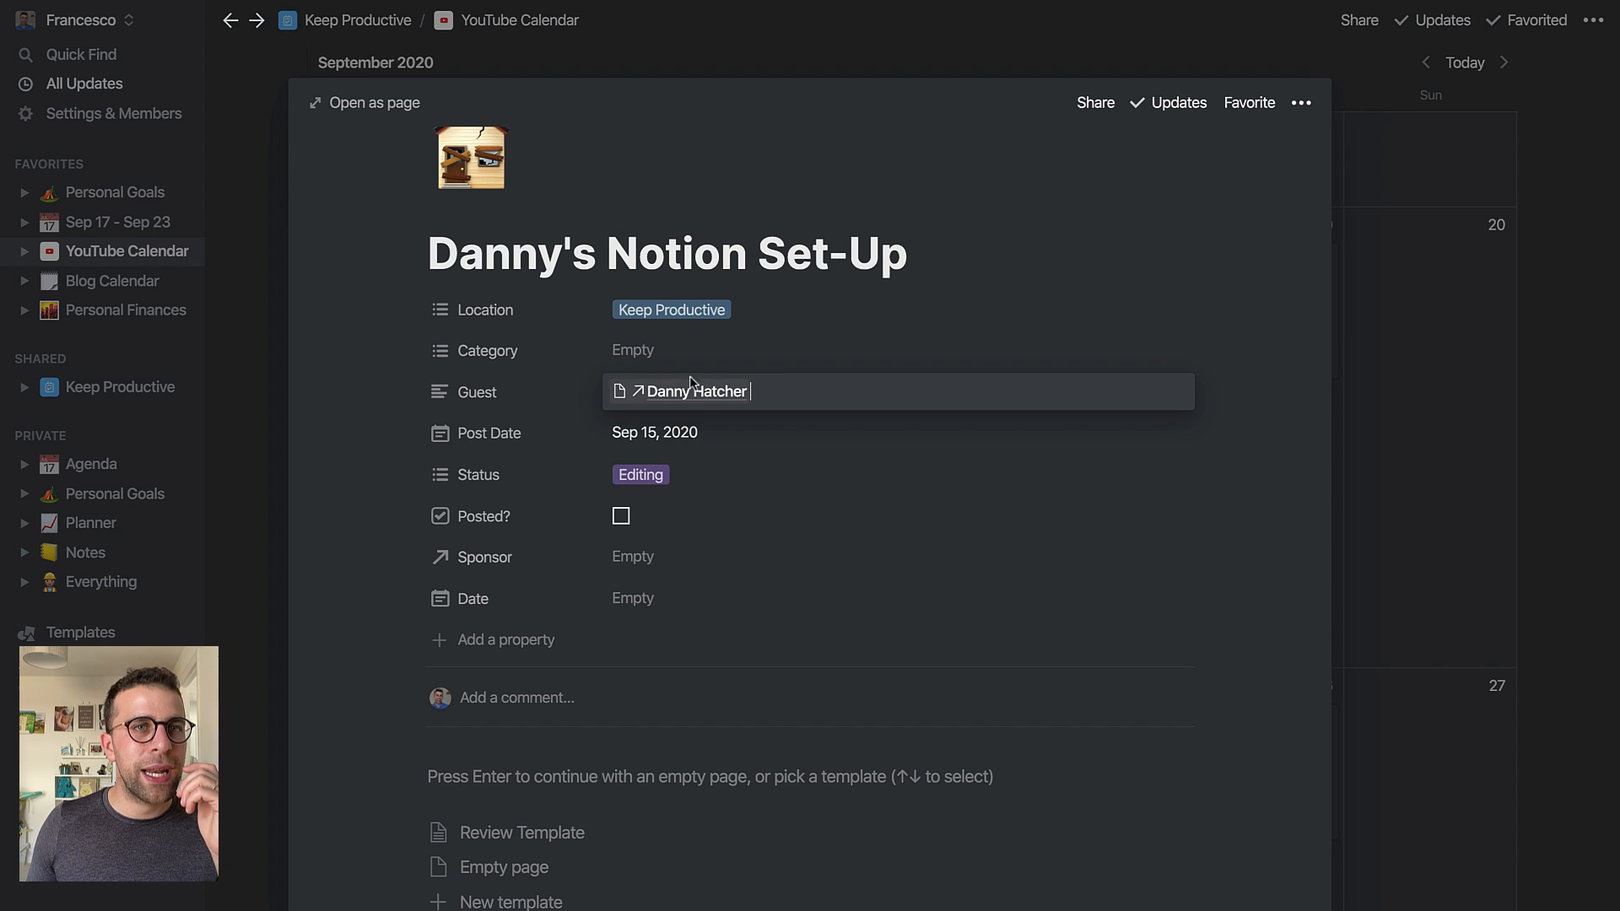
pyautogui.click(688, 392)
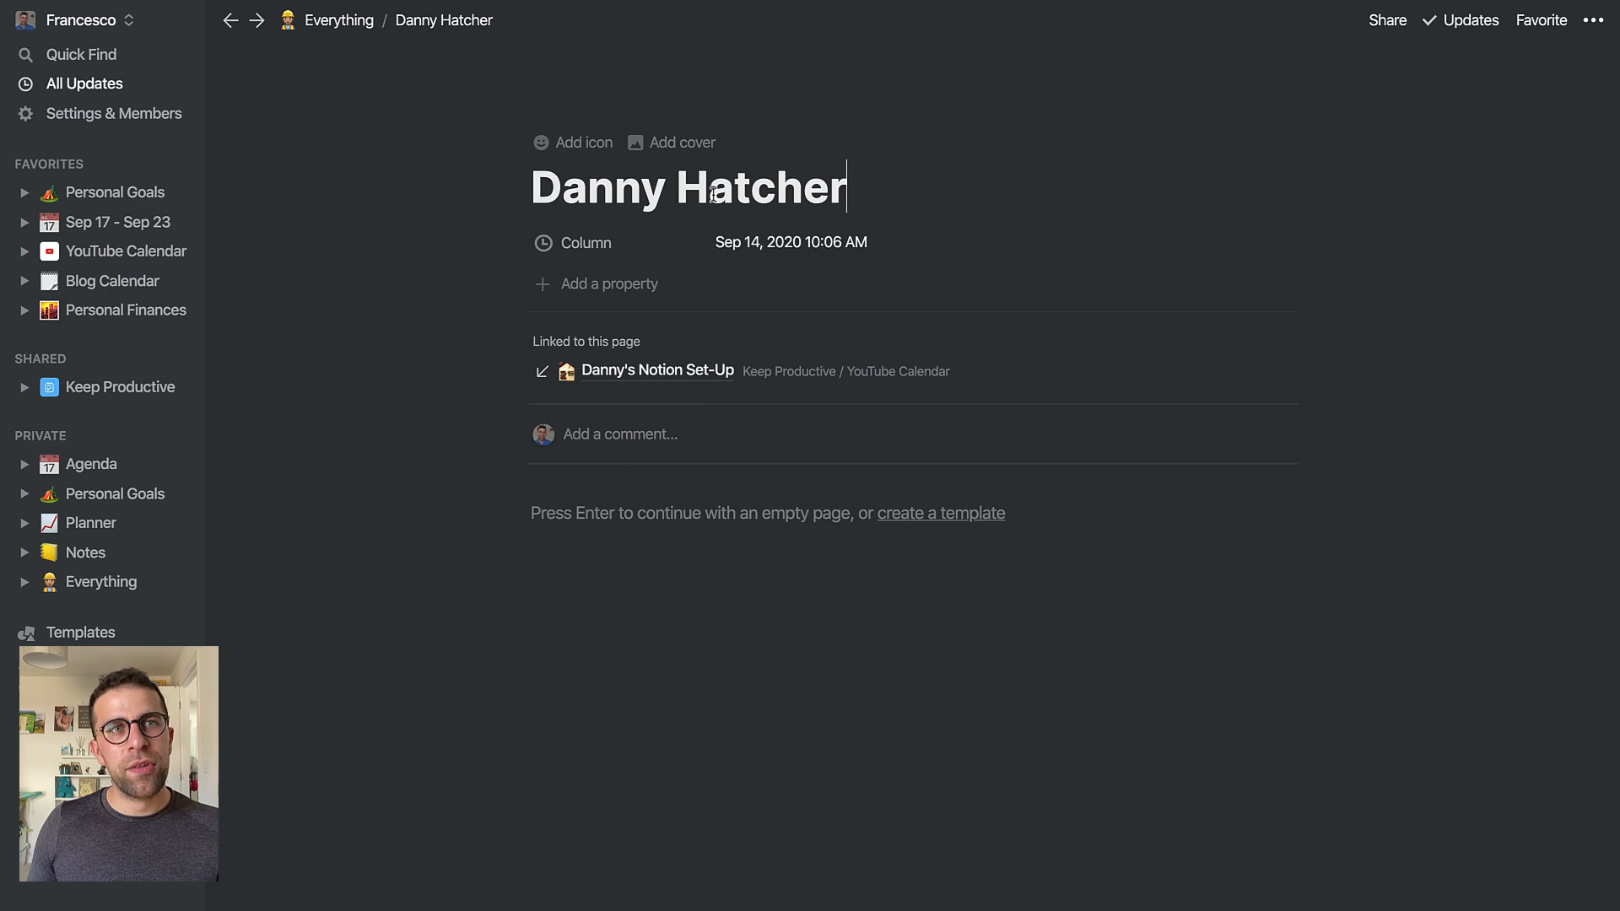
pyautogui.moveTo(563, 151)
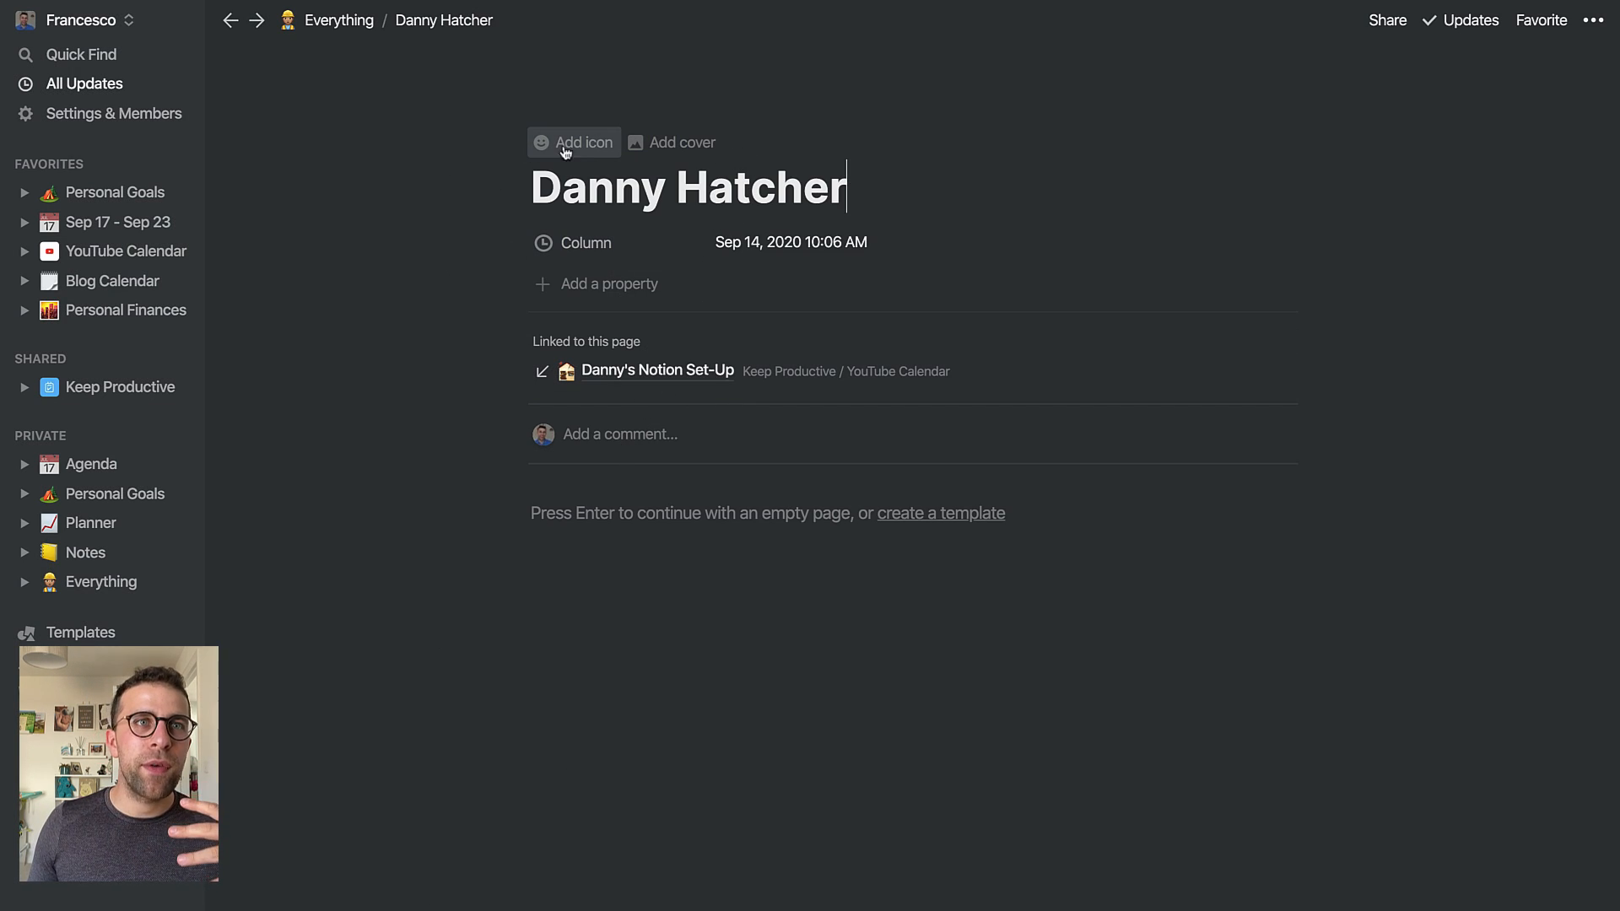
pyautogui.click(574, 142)
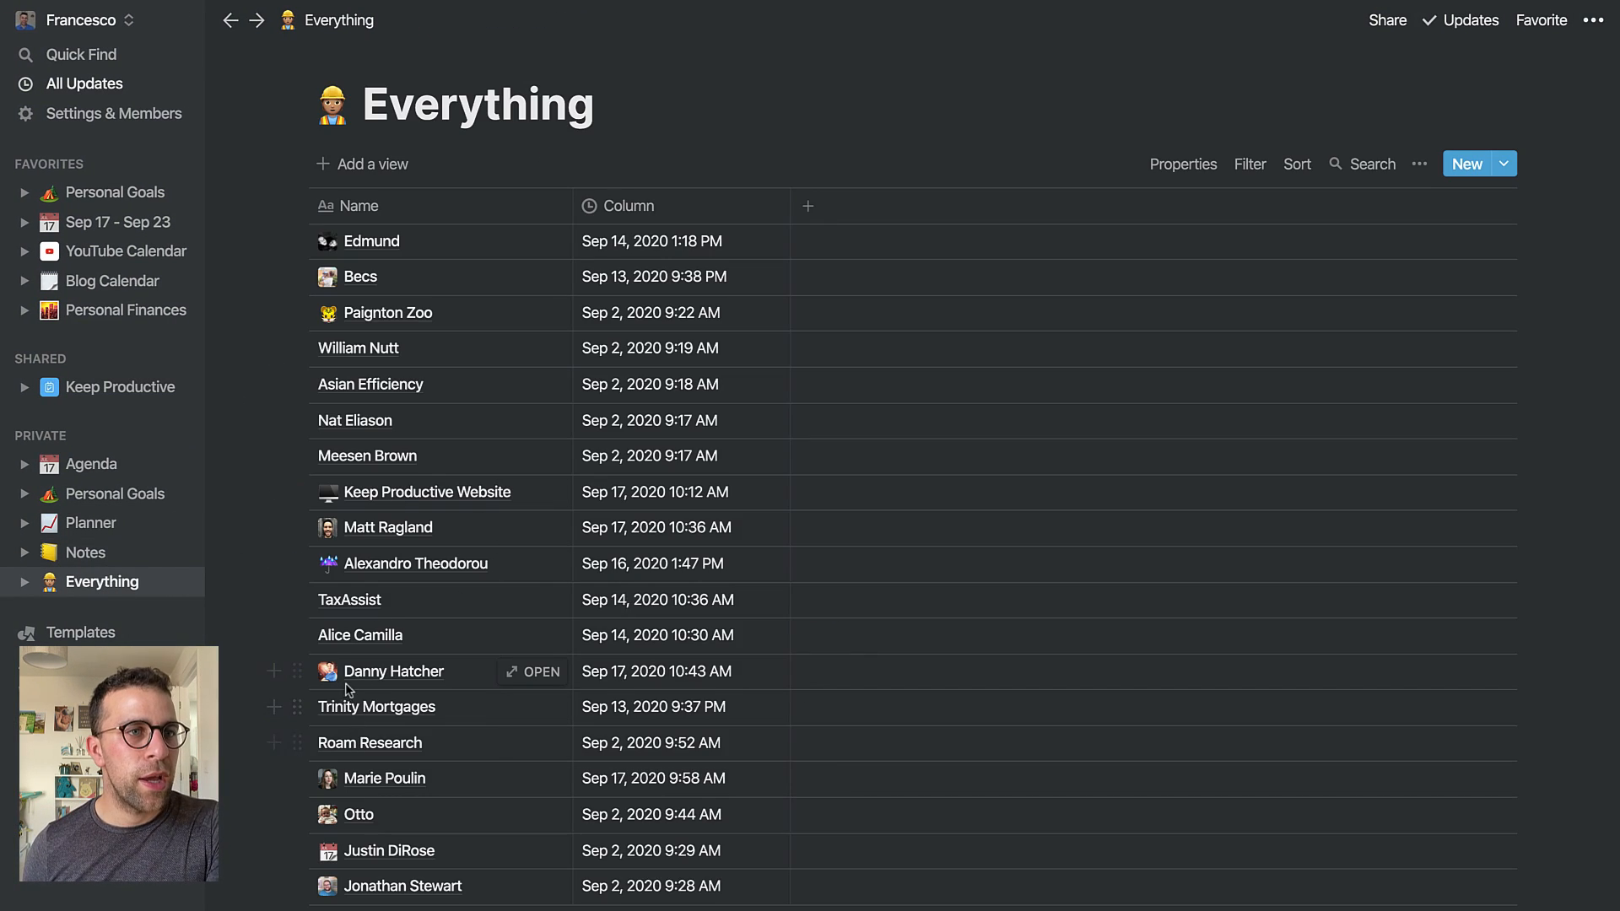
pyautogui.moveTo(371, 833)
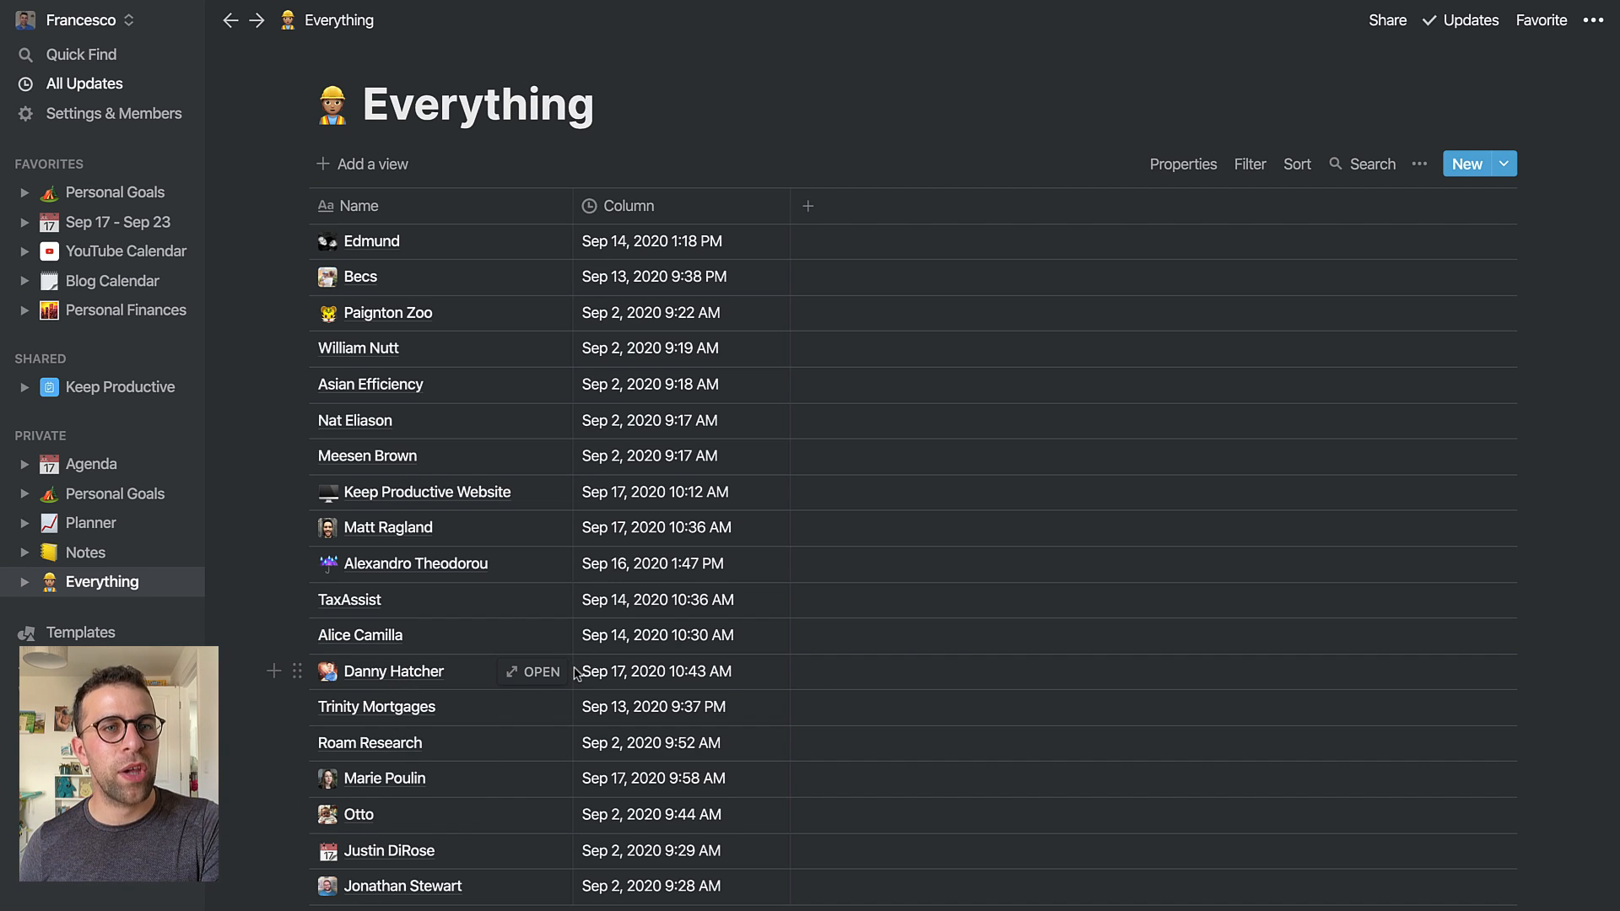
# Follow Danny Hatcher's backlink to the Danny's Notion Set-Up episode, now showing his photo icon
pyautogui.click(533, 671)
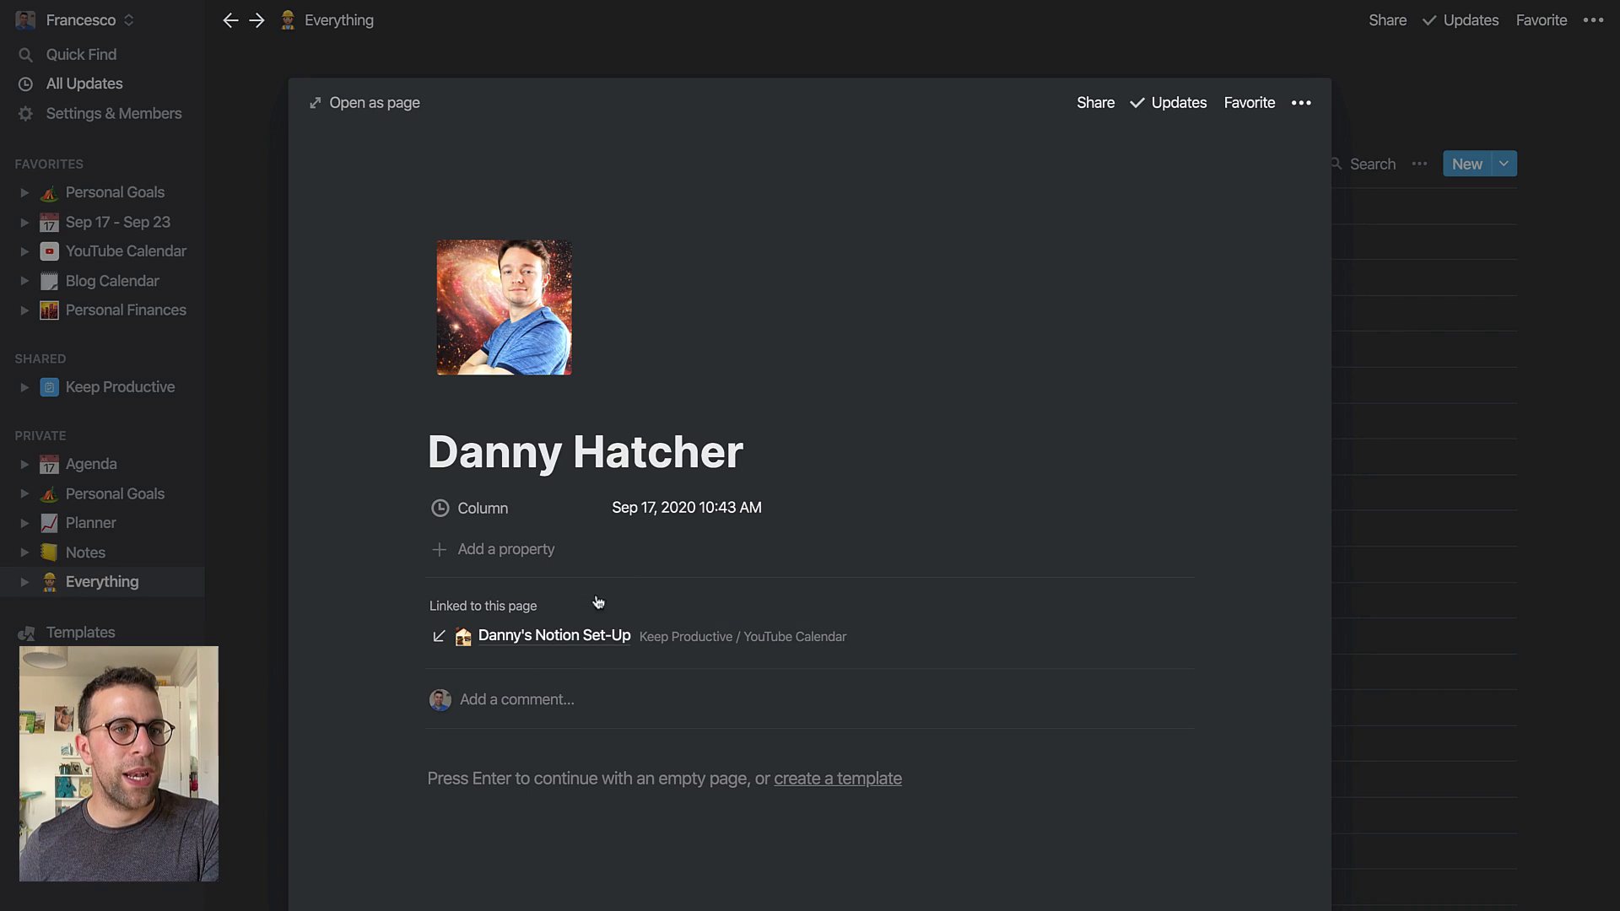
pyautogui.click(553, 634)
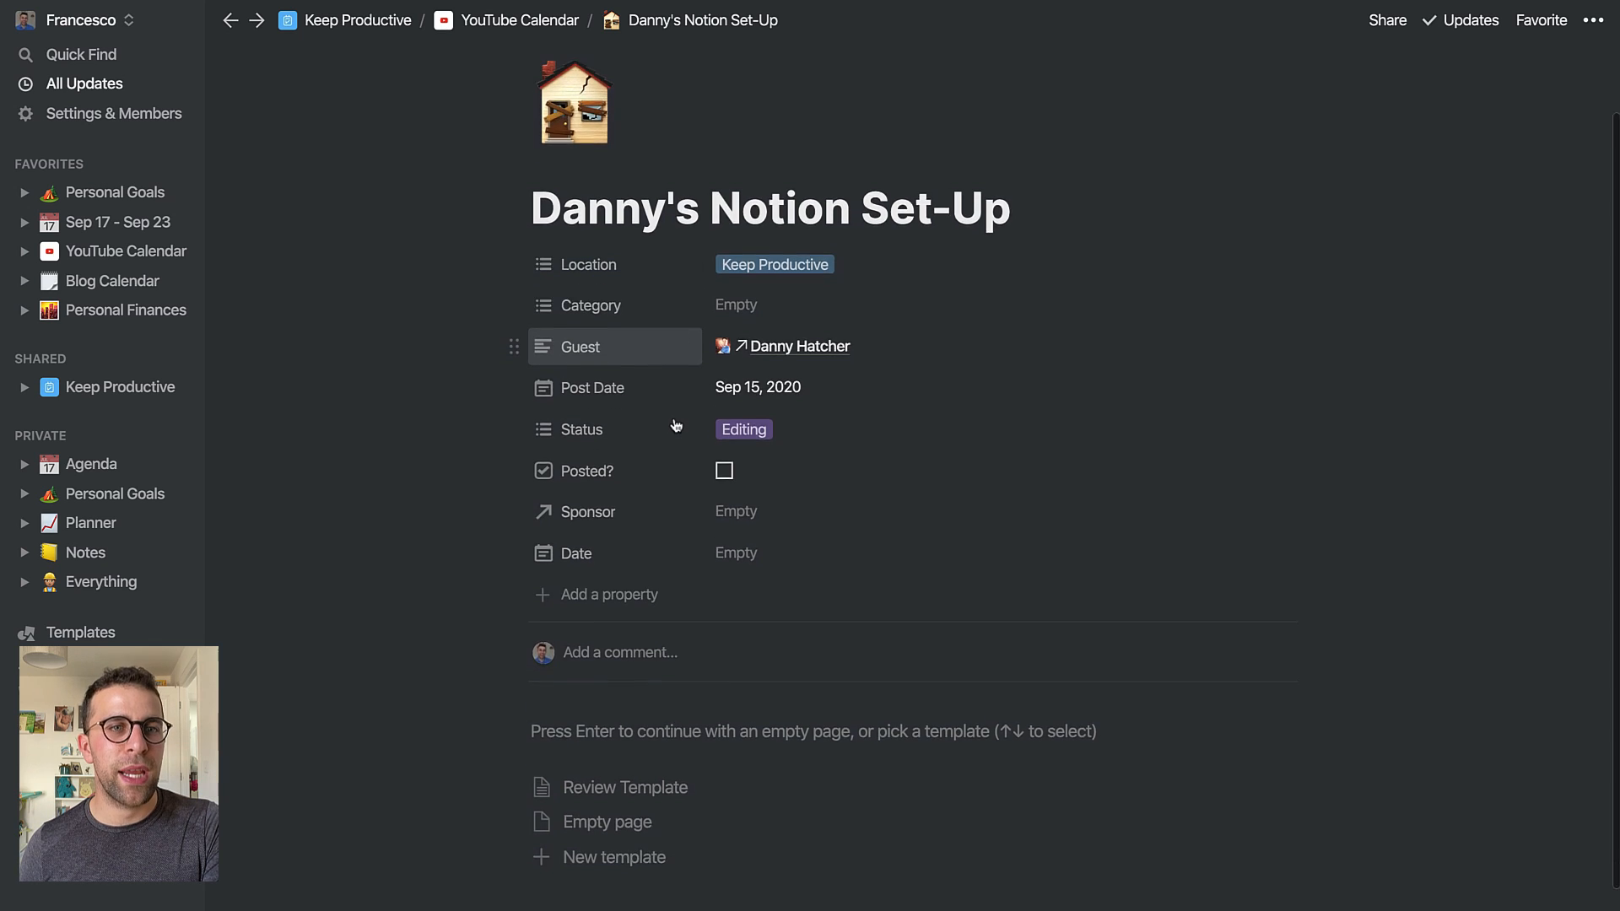